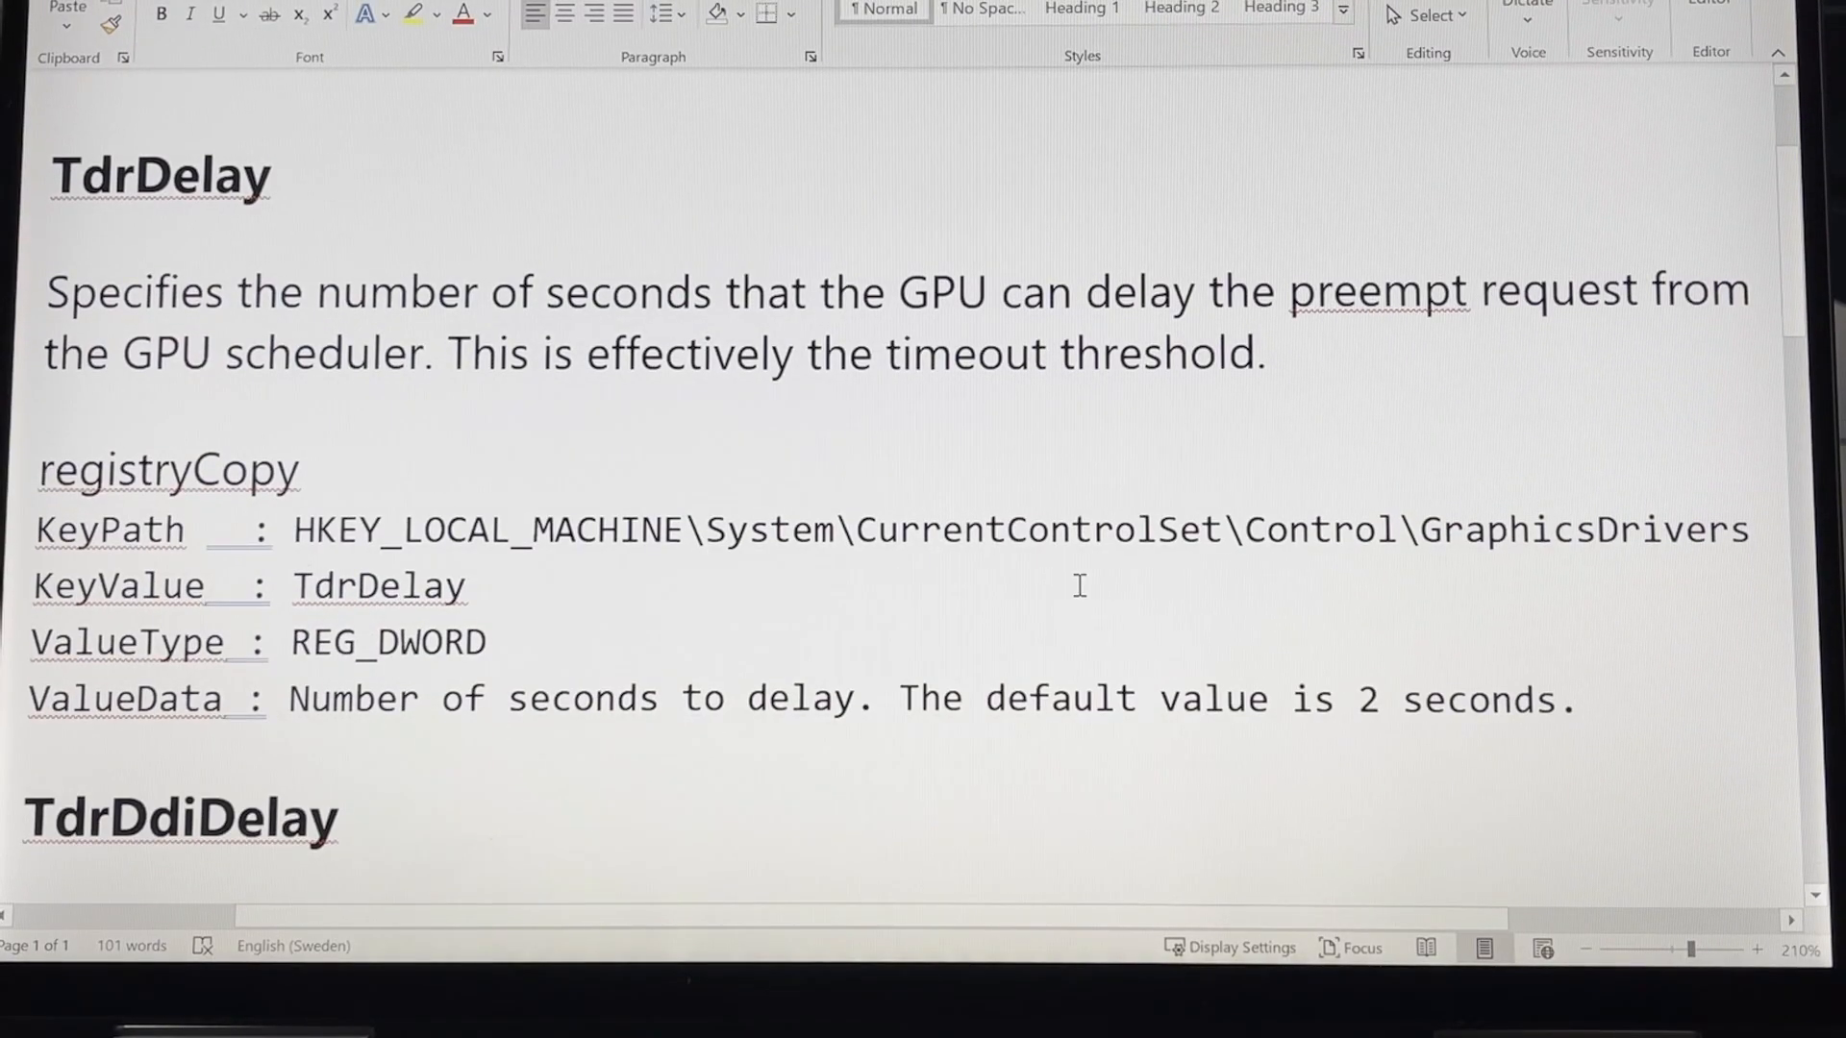
pyautogui.moveTo(960, 665)
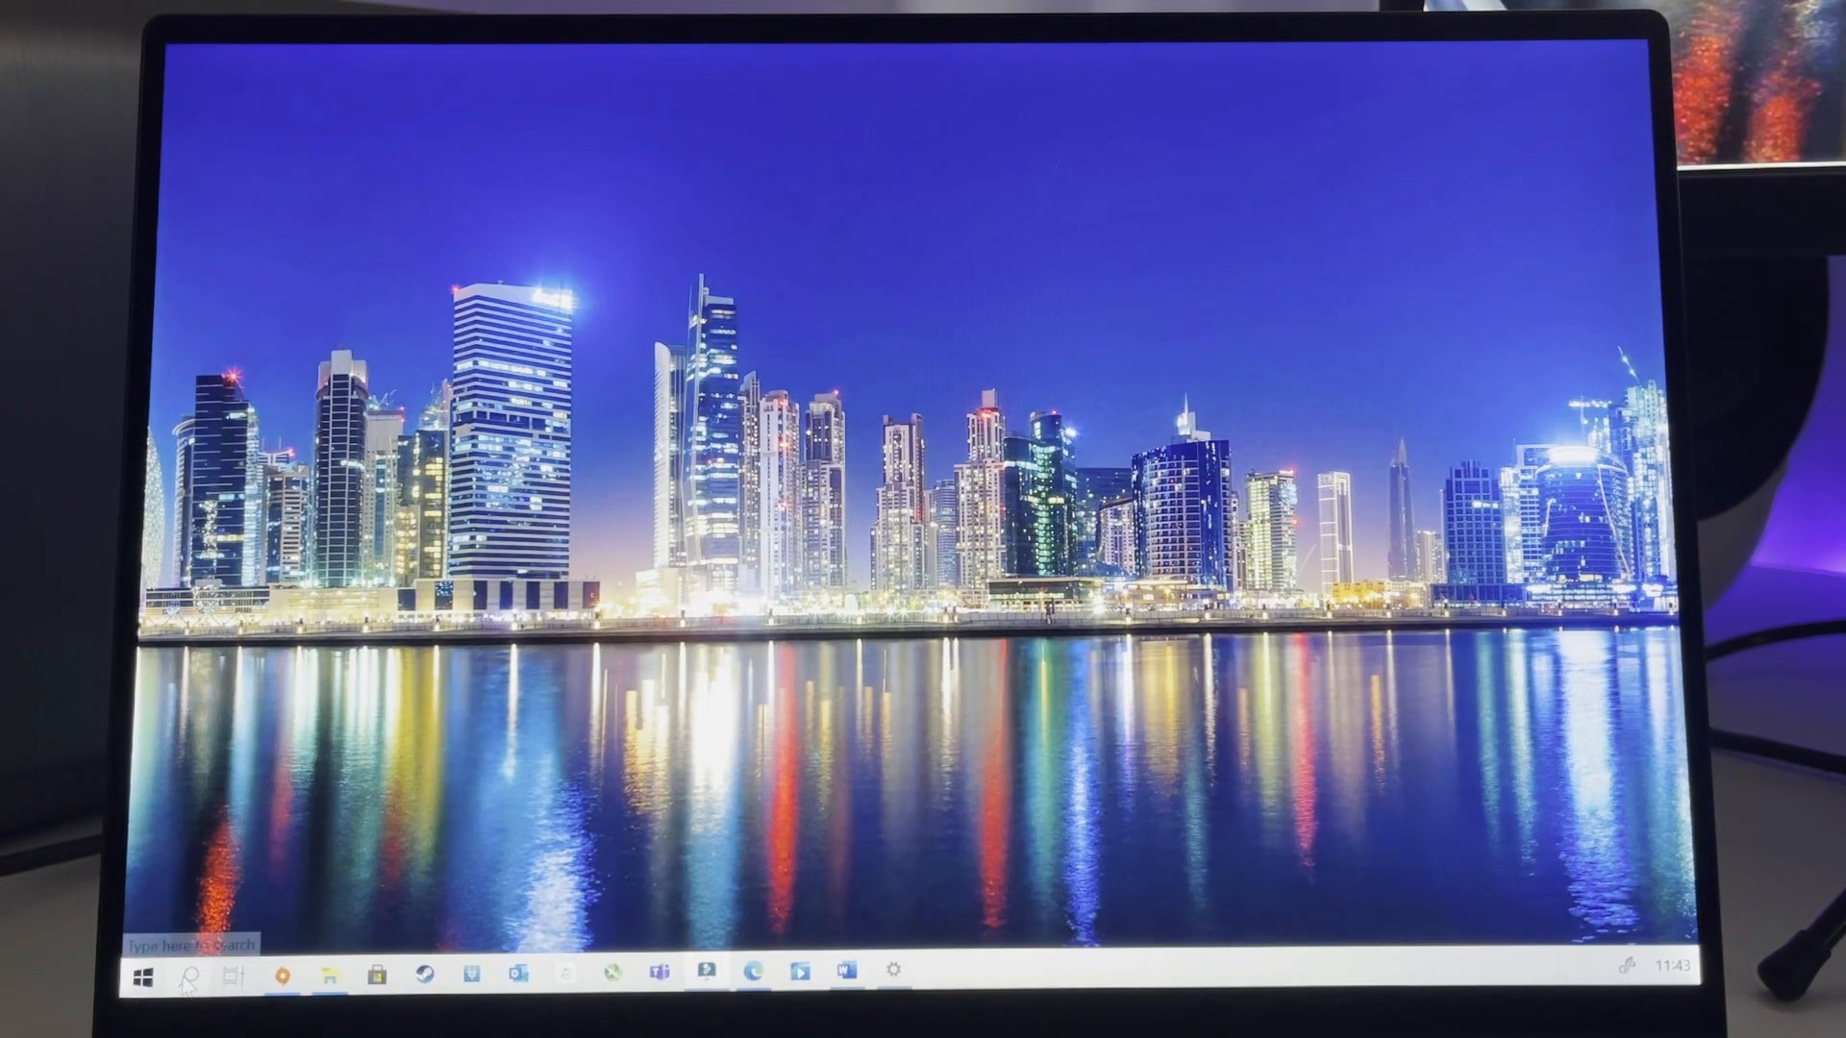
# Step: Search for 'regedit' in Windows Search and launch Registry Editor
pyautogui.write('registry editor')
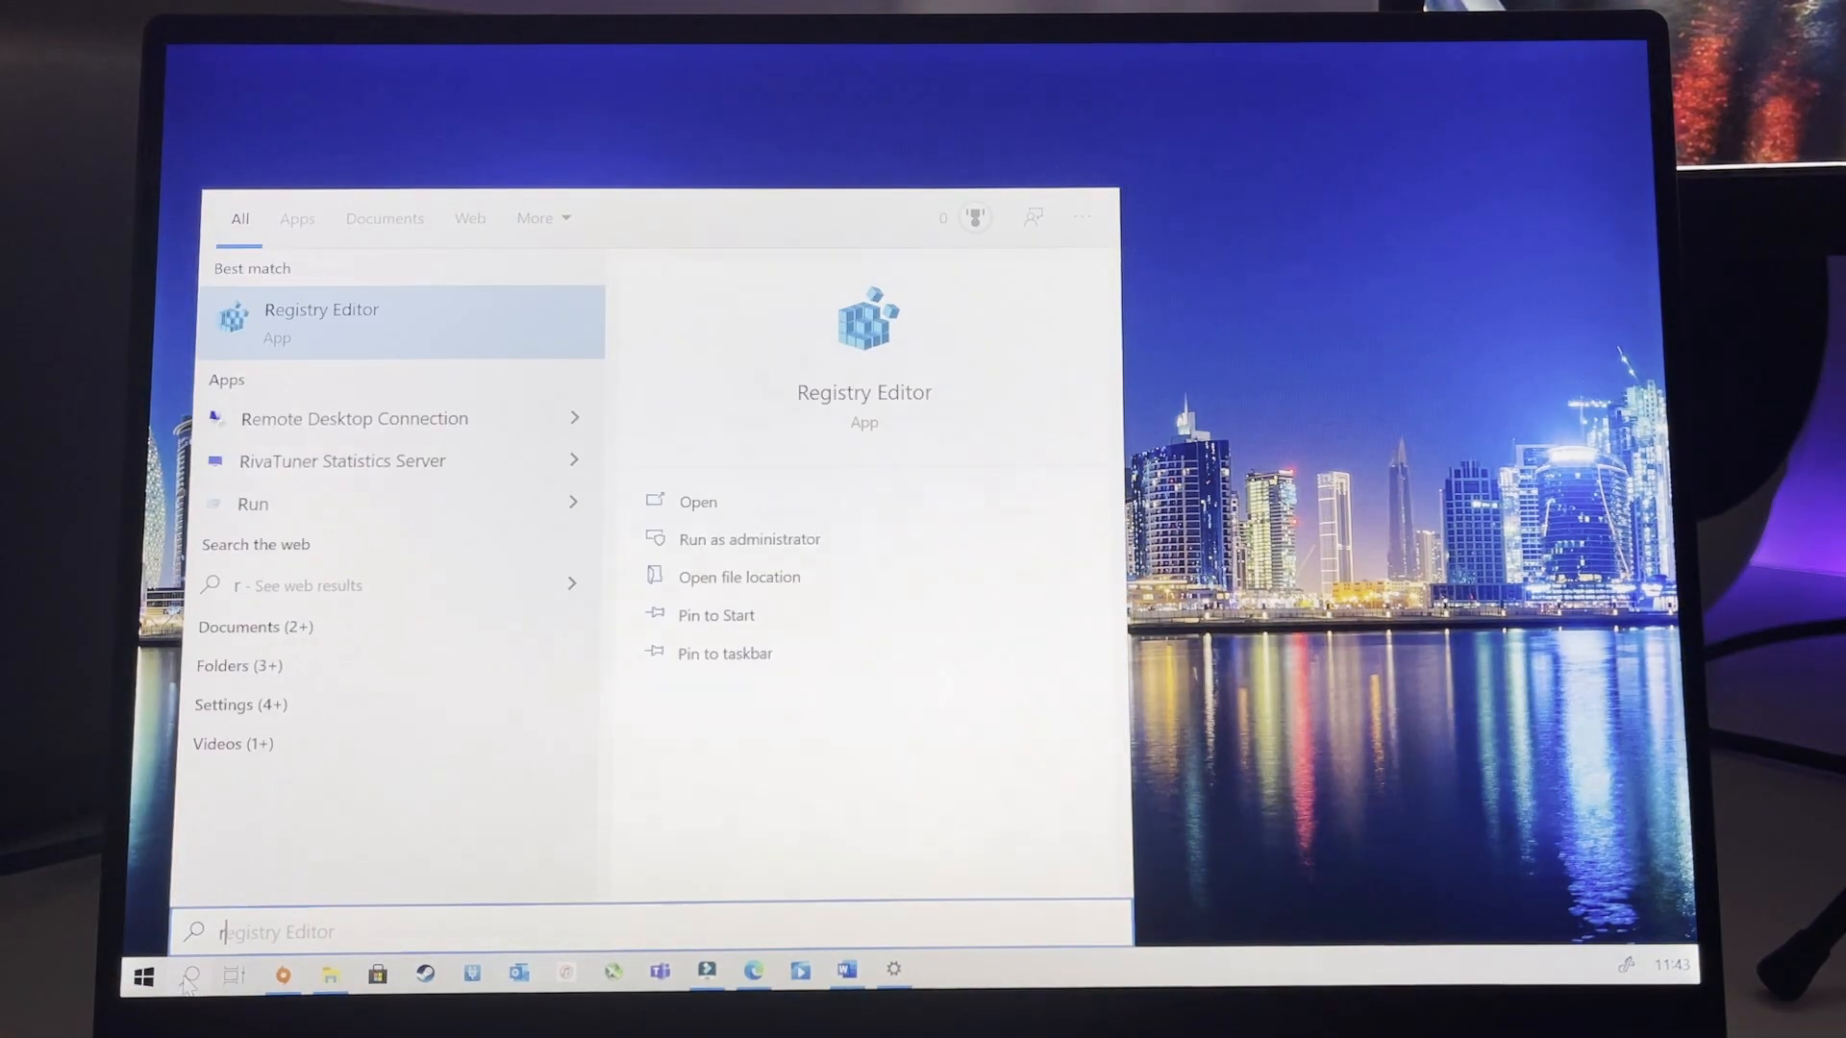
pyautogui.write('reged')
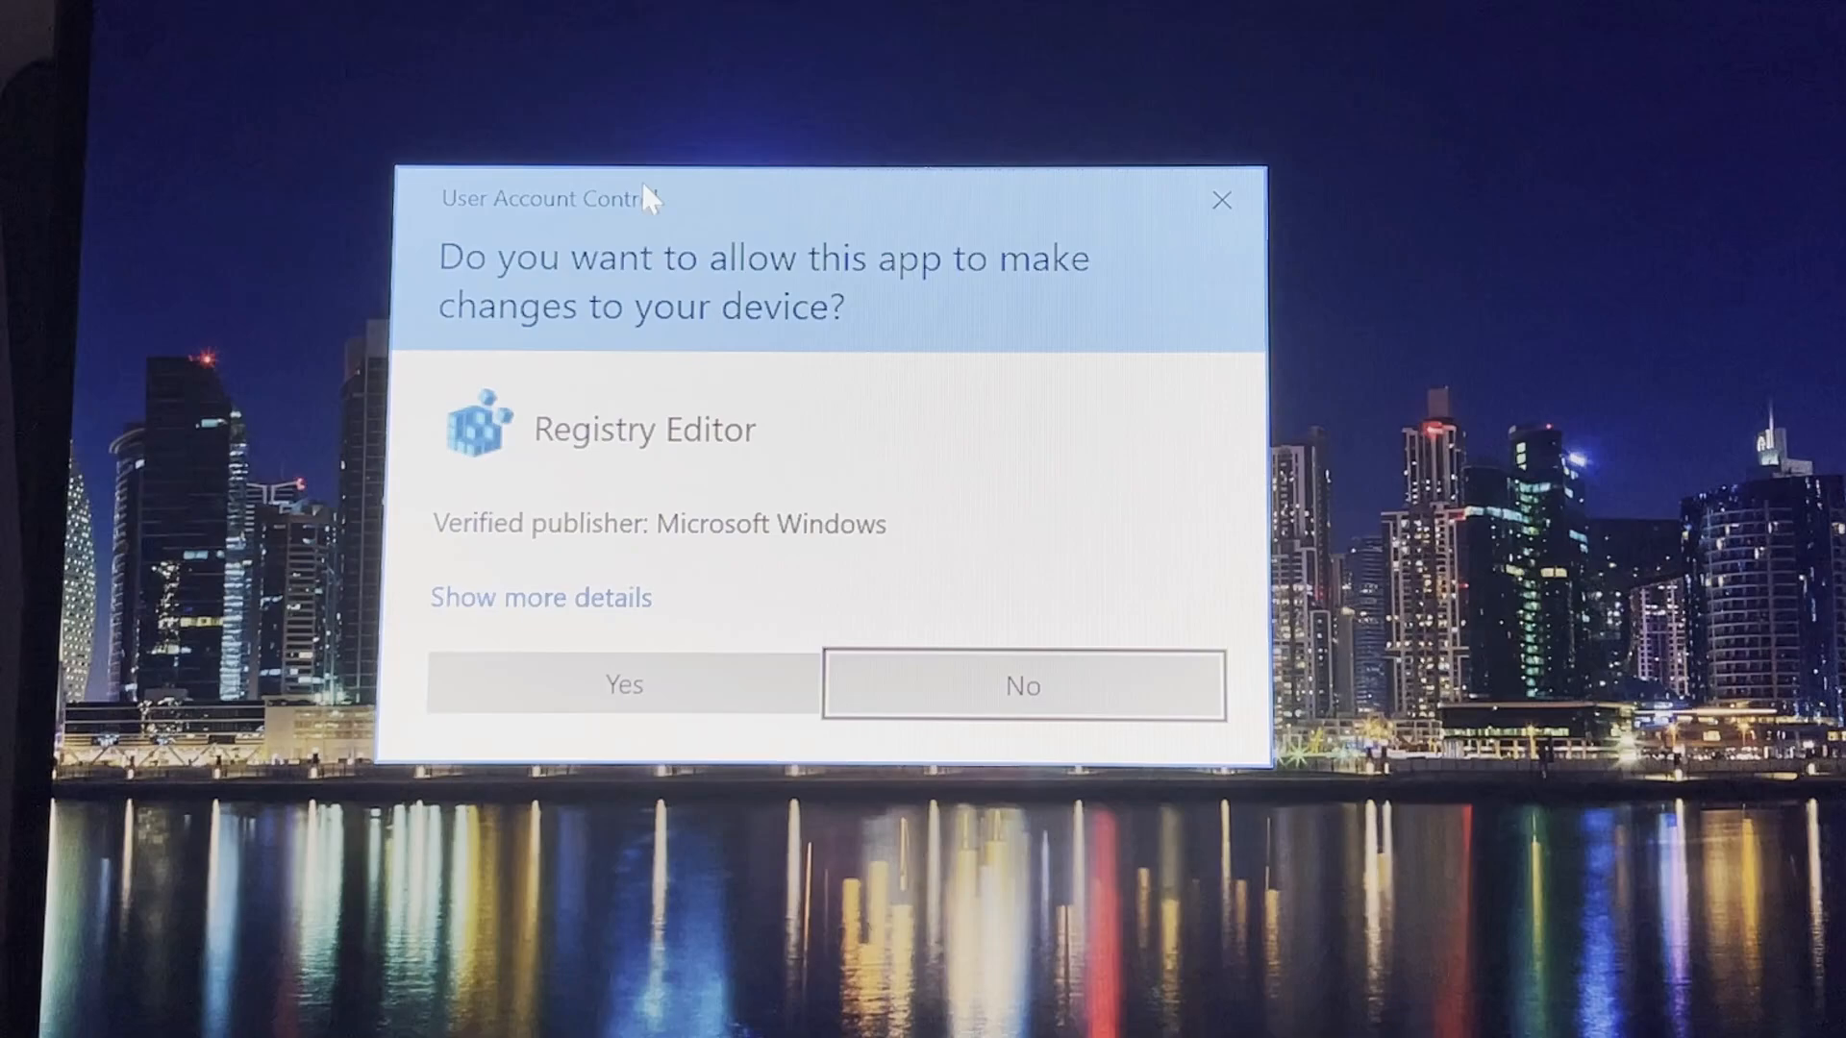
# Step: Confirm the UAC prompt and expand HKEY_LOCAL_MACHINE > SYSTEM in the tree
pyautogui.click(623, 684)
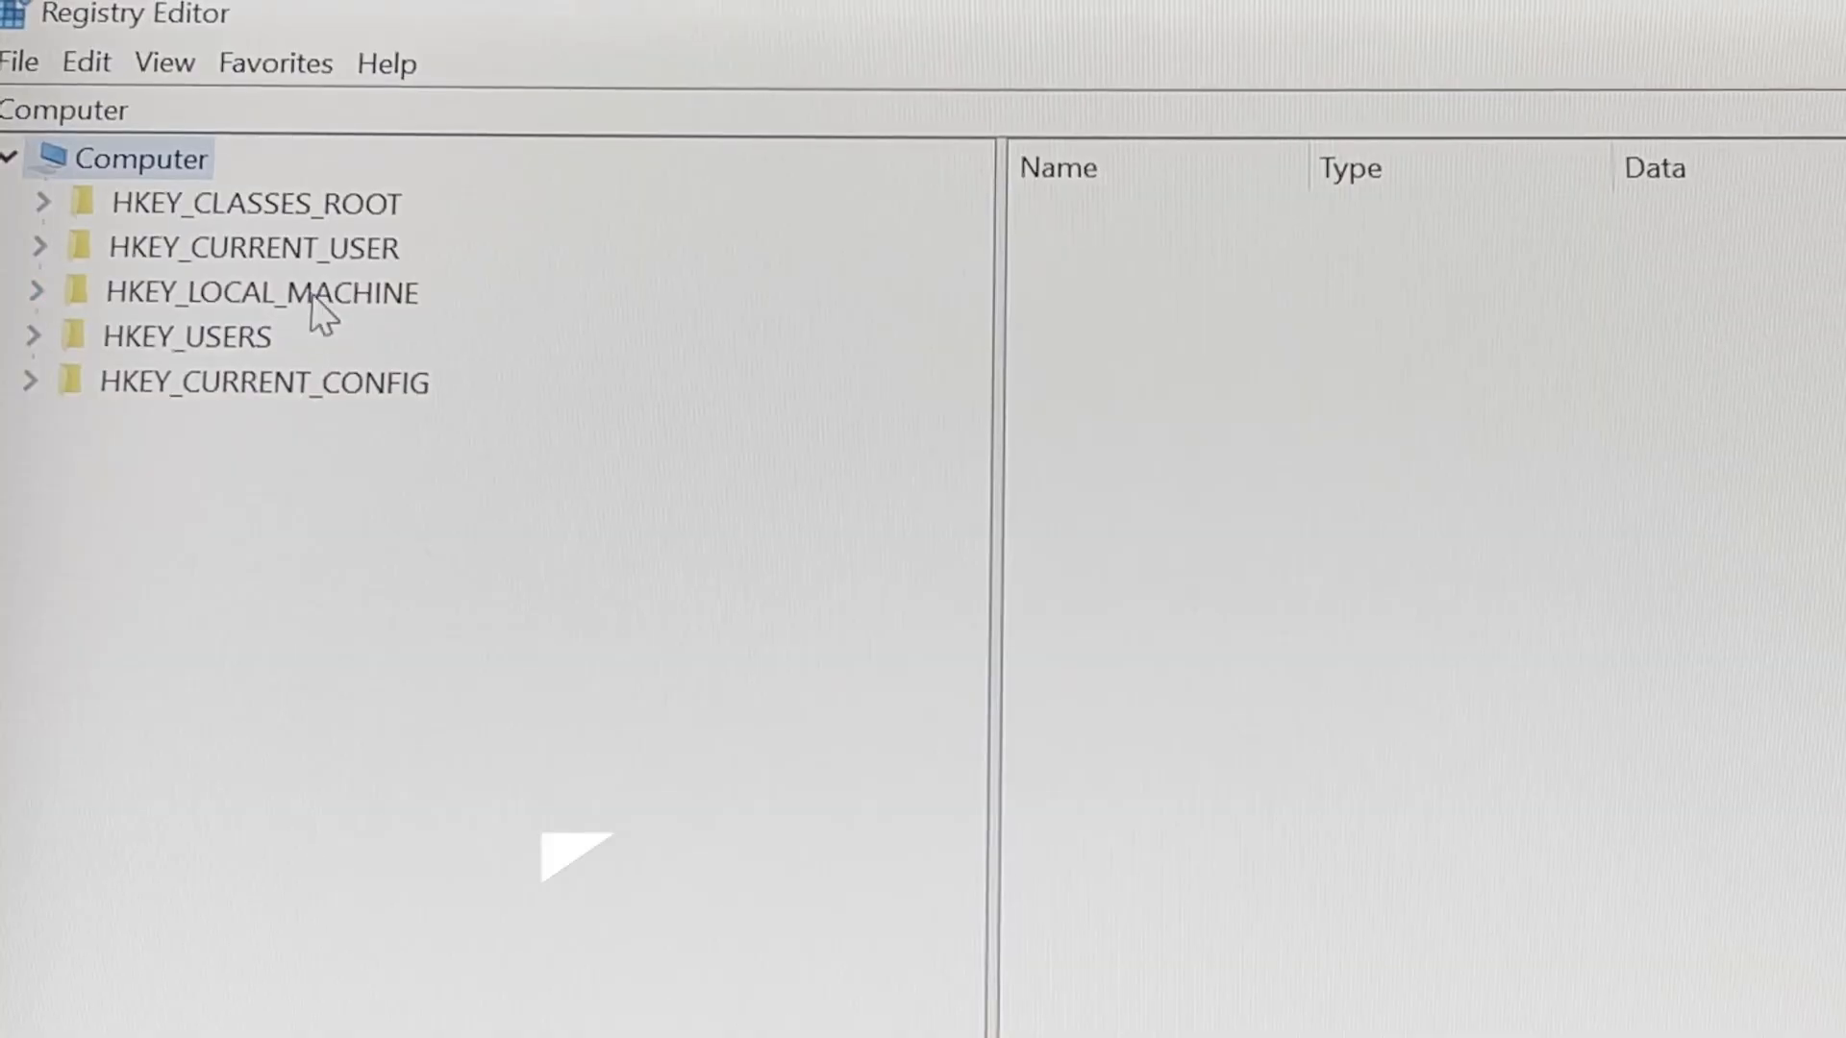
pyautogui.click(257, 292)
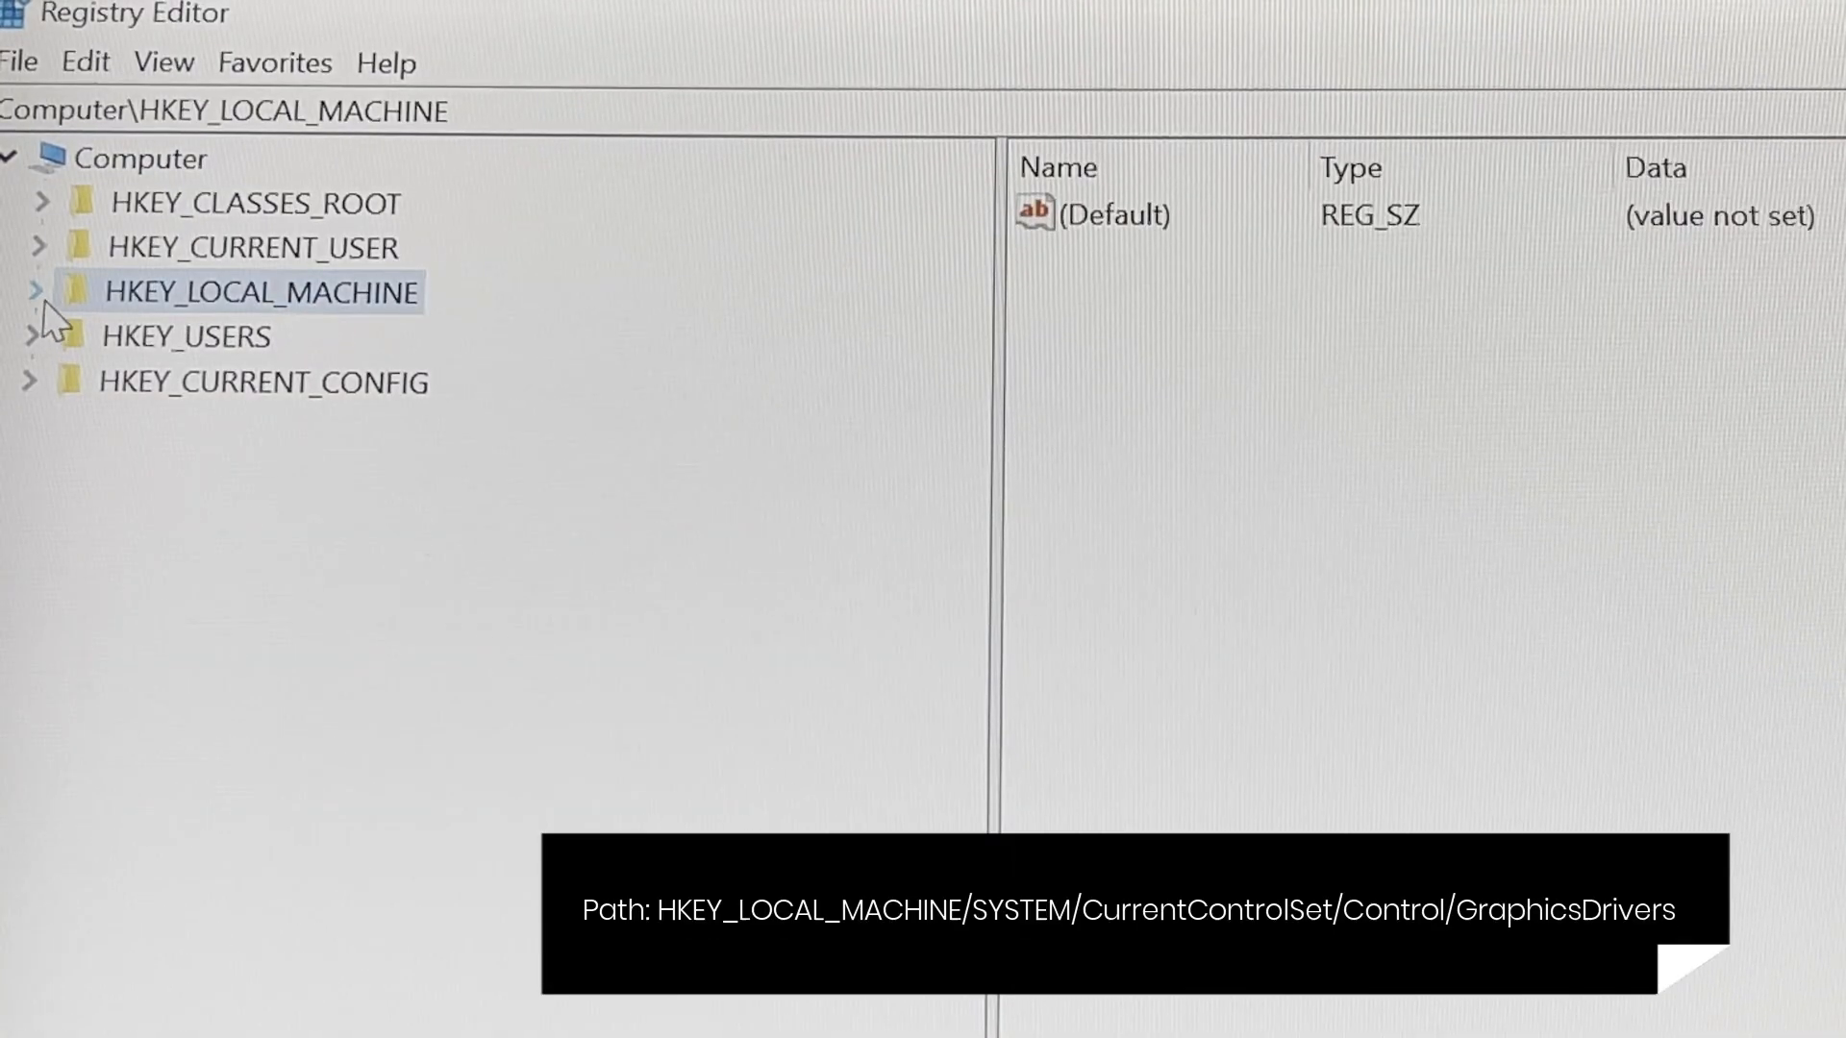
pyautogui.click(34, 290)
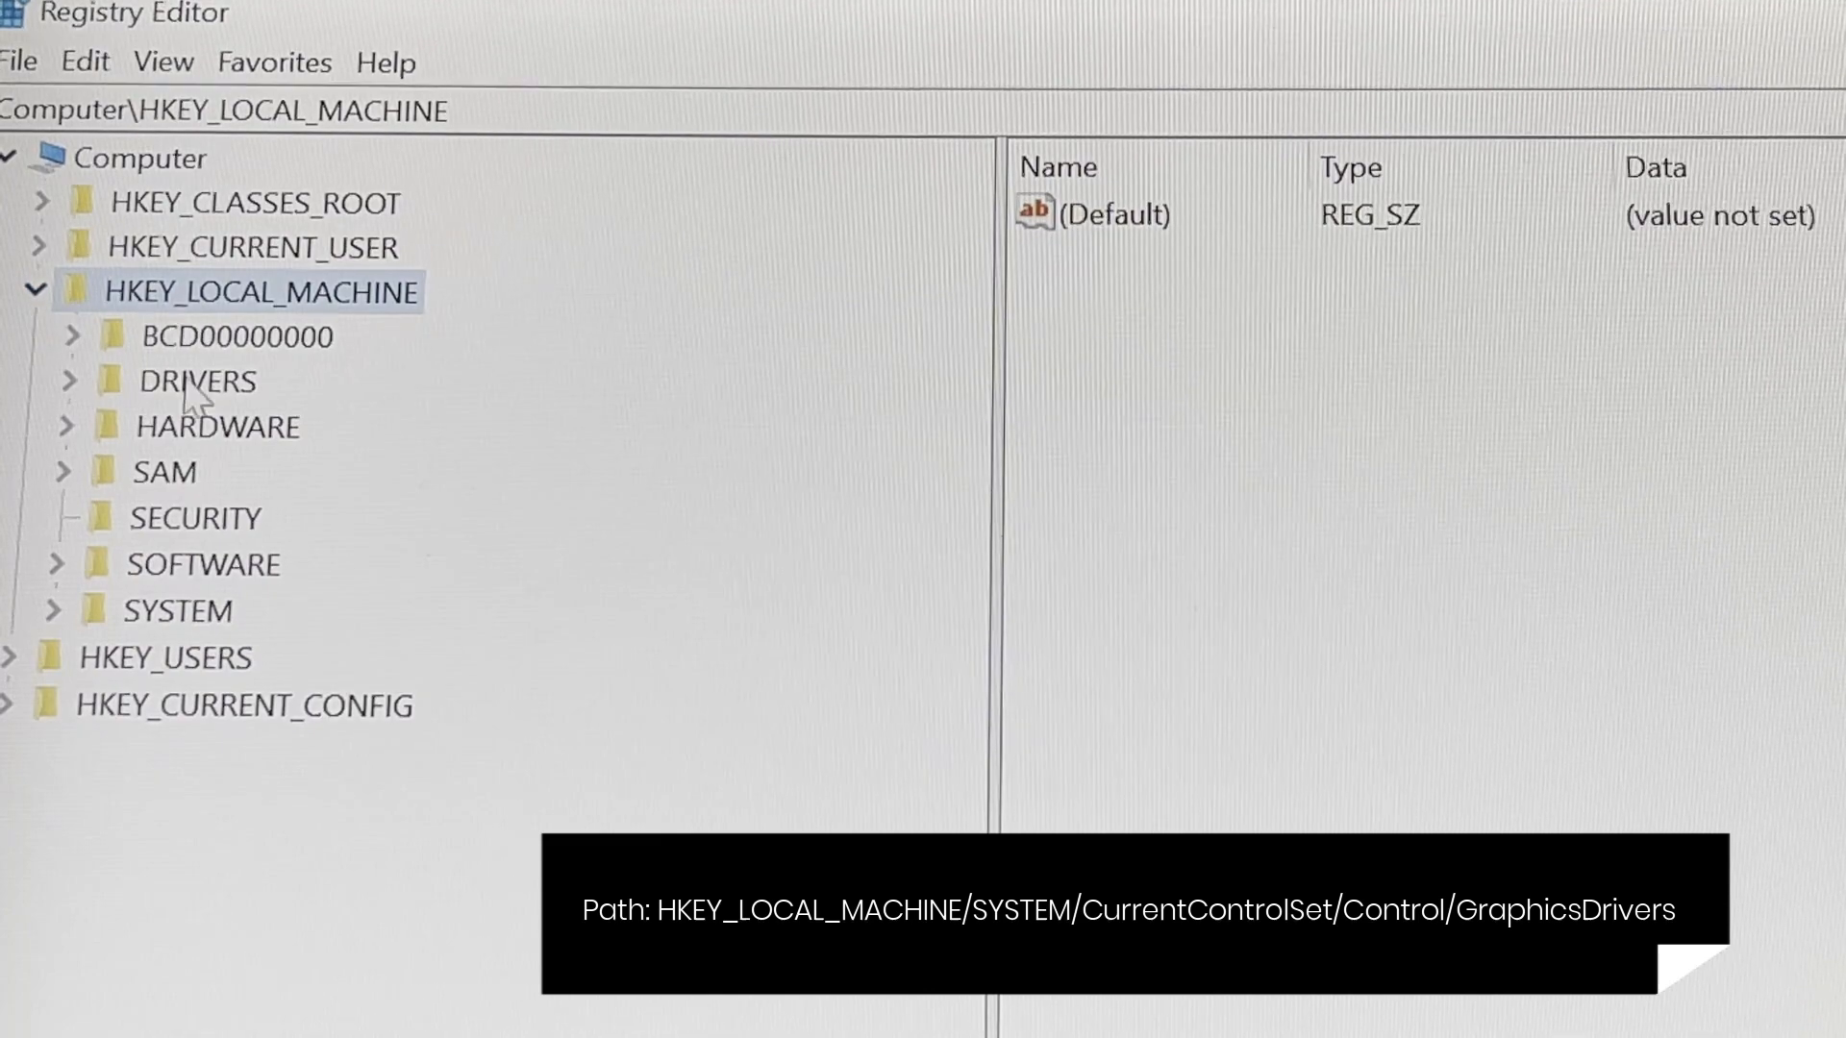
pyautogui.click(179, 610)
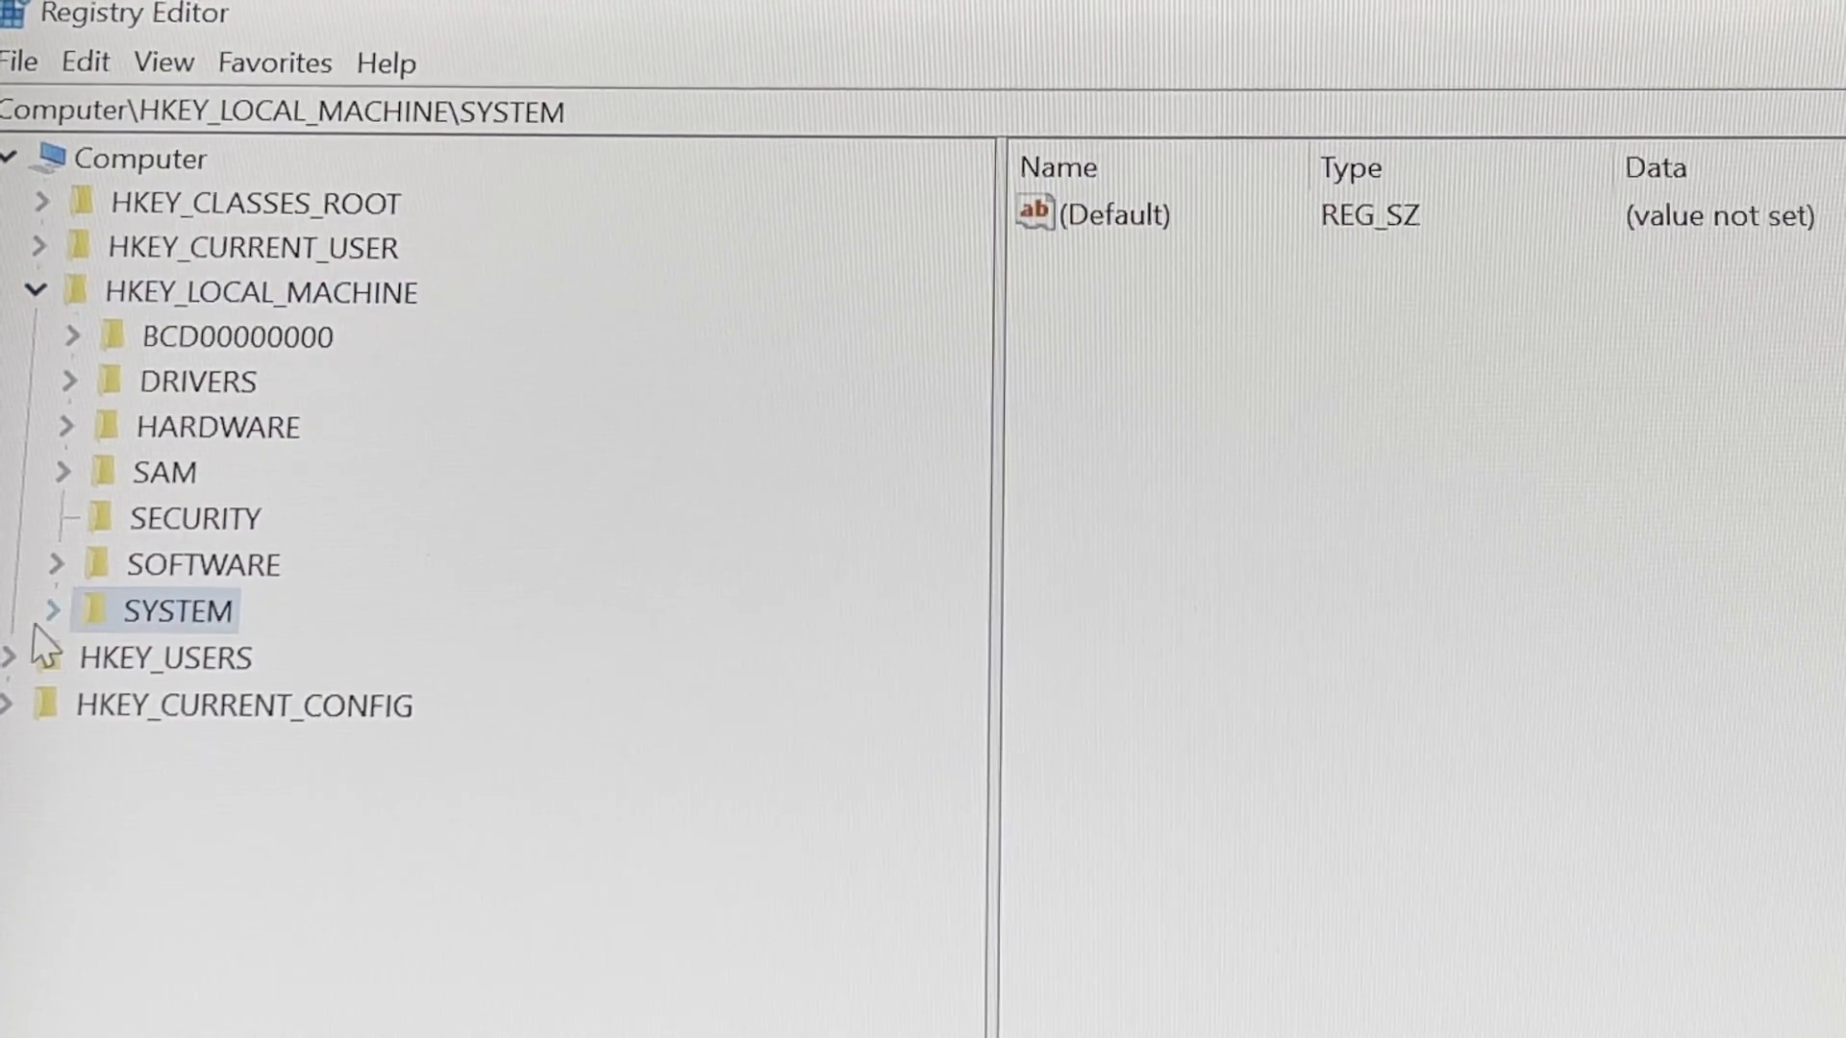
pyautogui.click(52, 609)
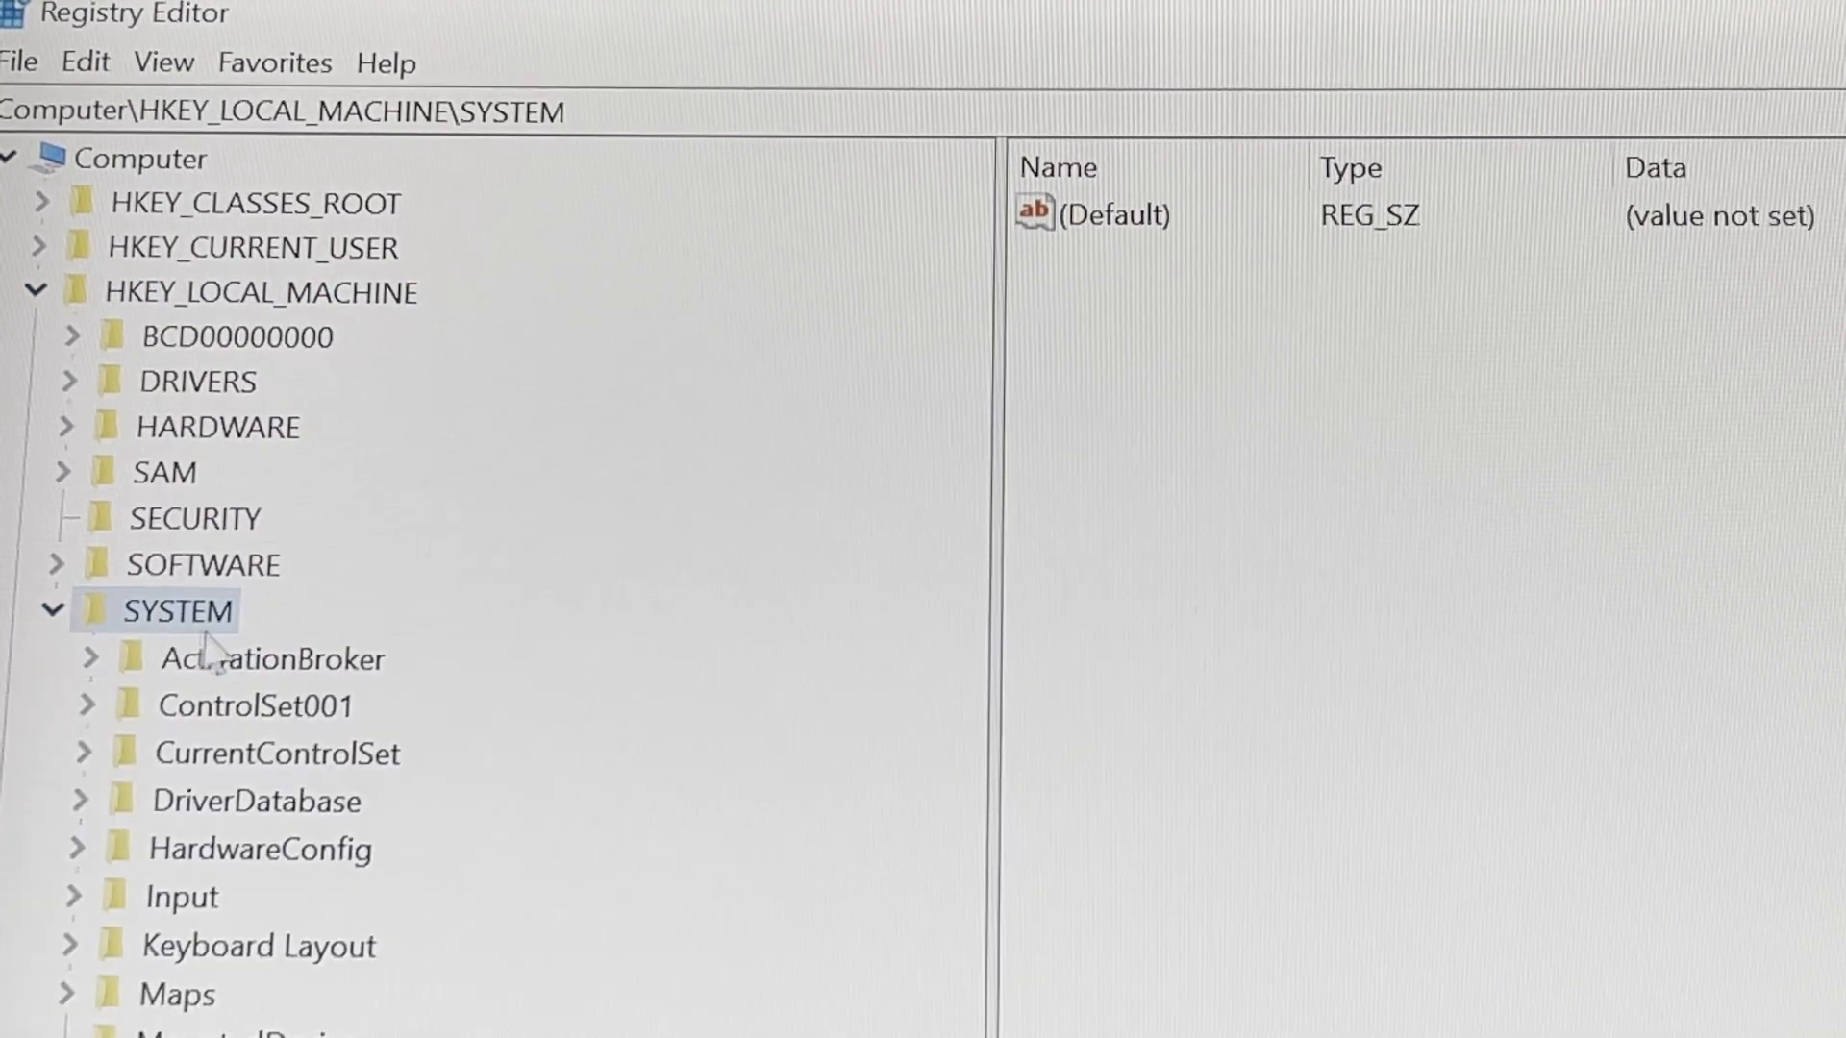
# Step: Expand CurrentControlSet > Control and select the GraphicsDrivers key to show its values
pyautogui.click(277, 754)
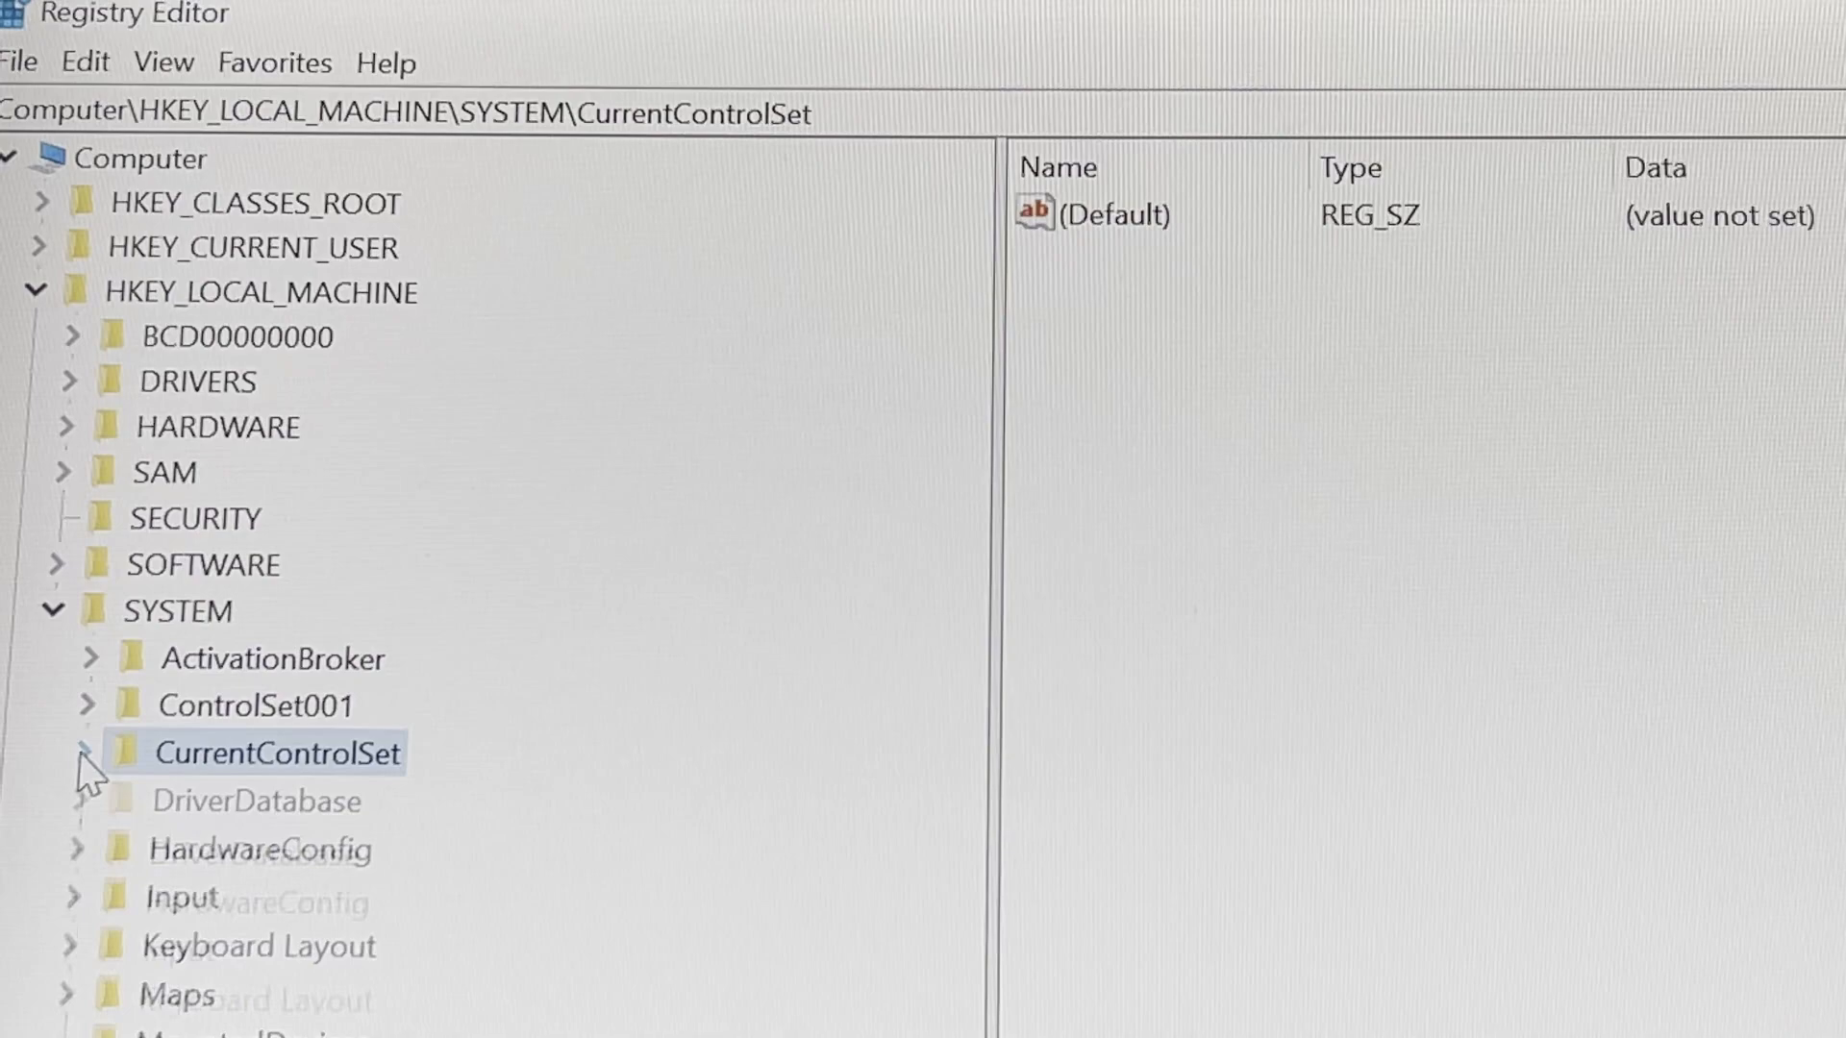
pyautogui.click(83, 754)
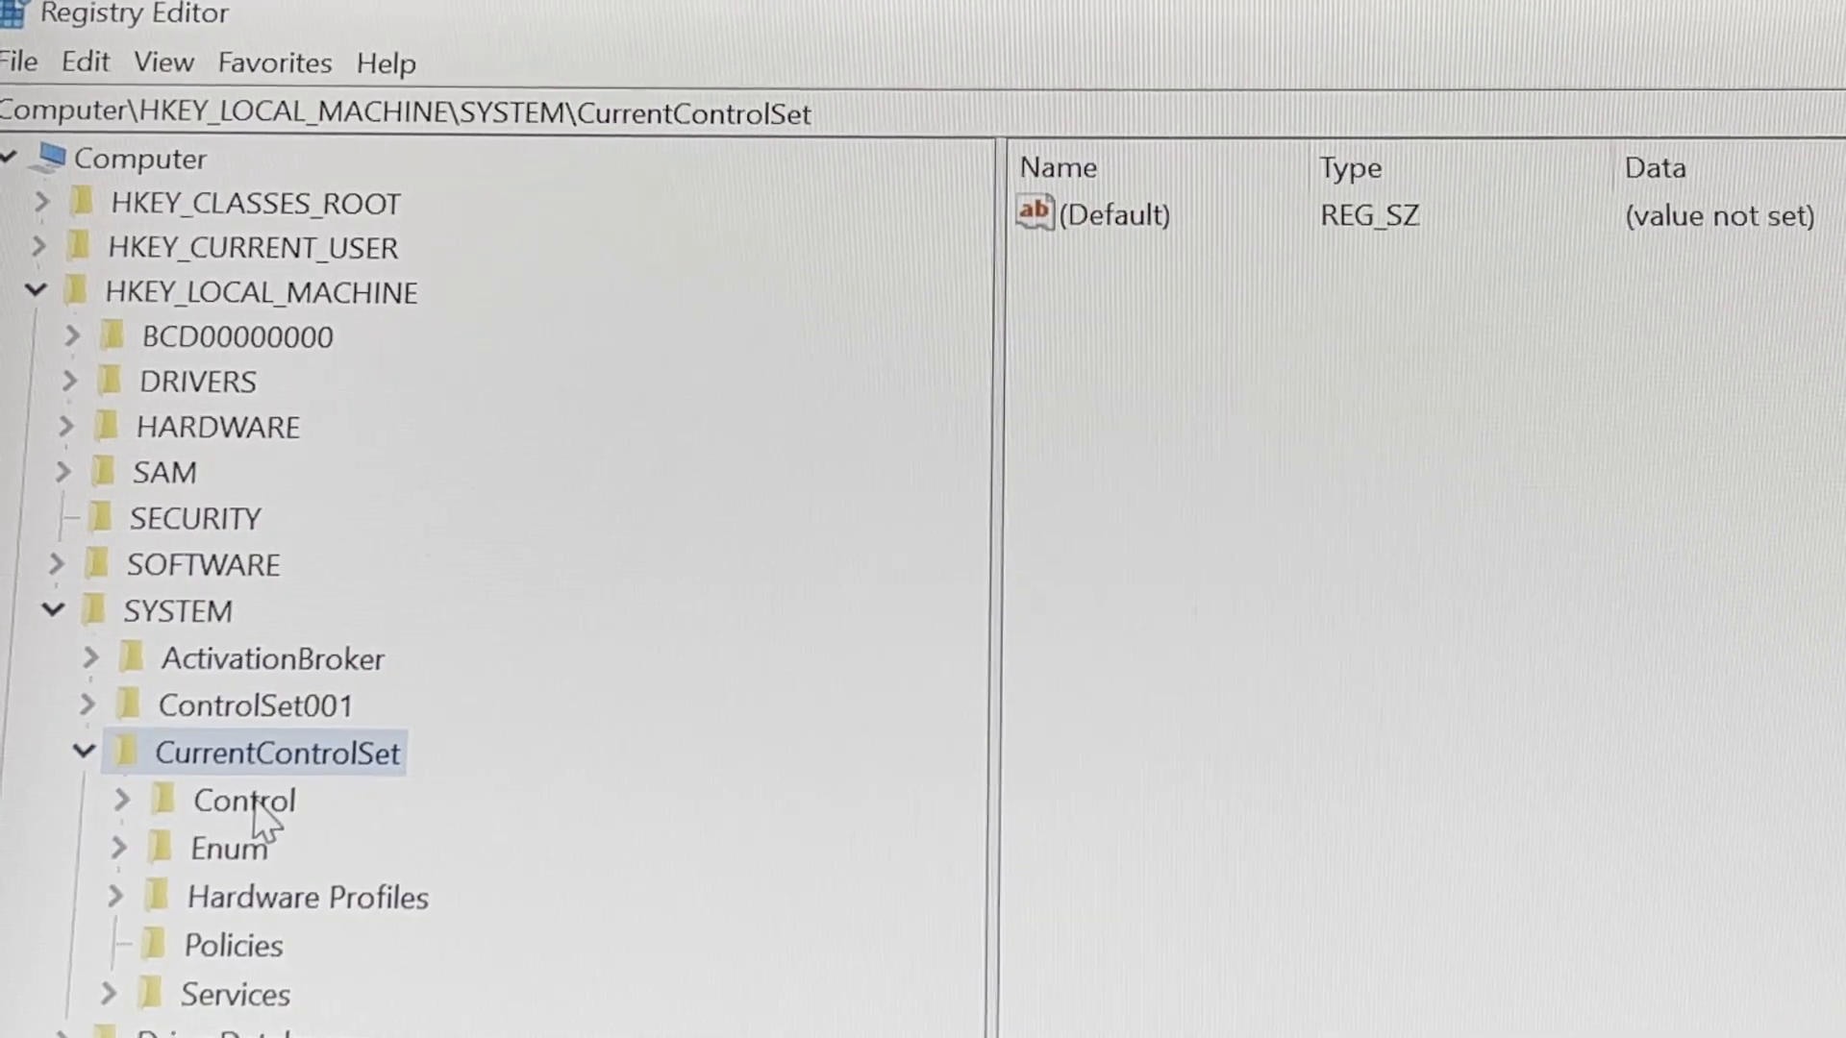
pyautogui.click(242, 799)
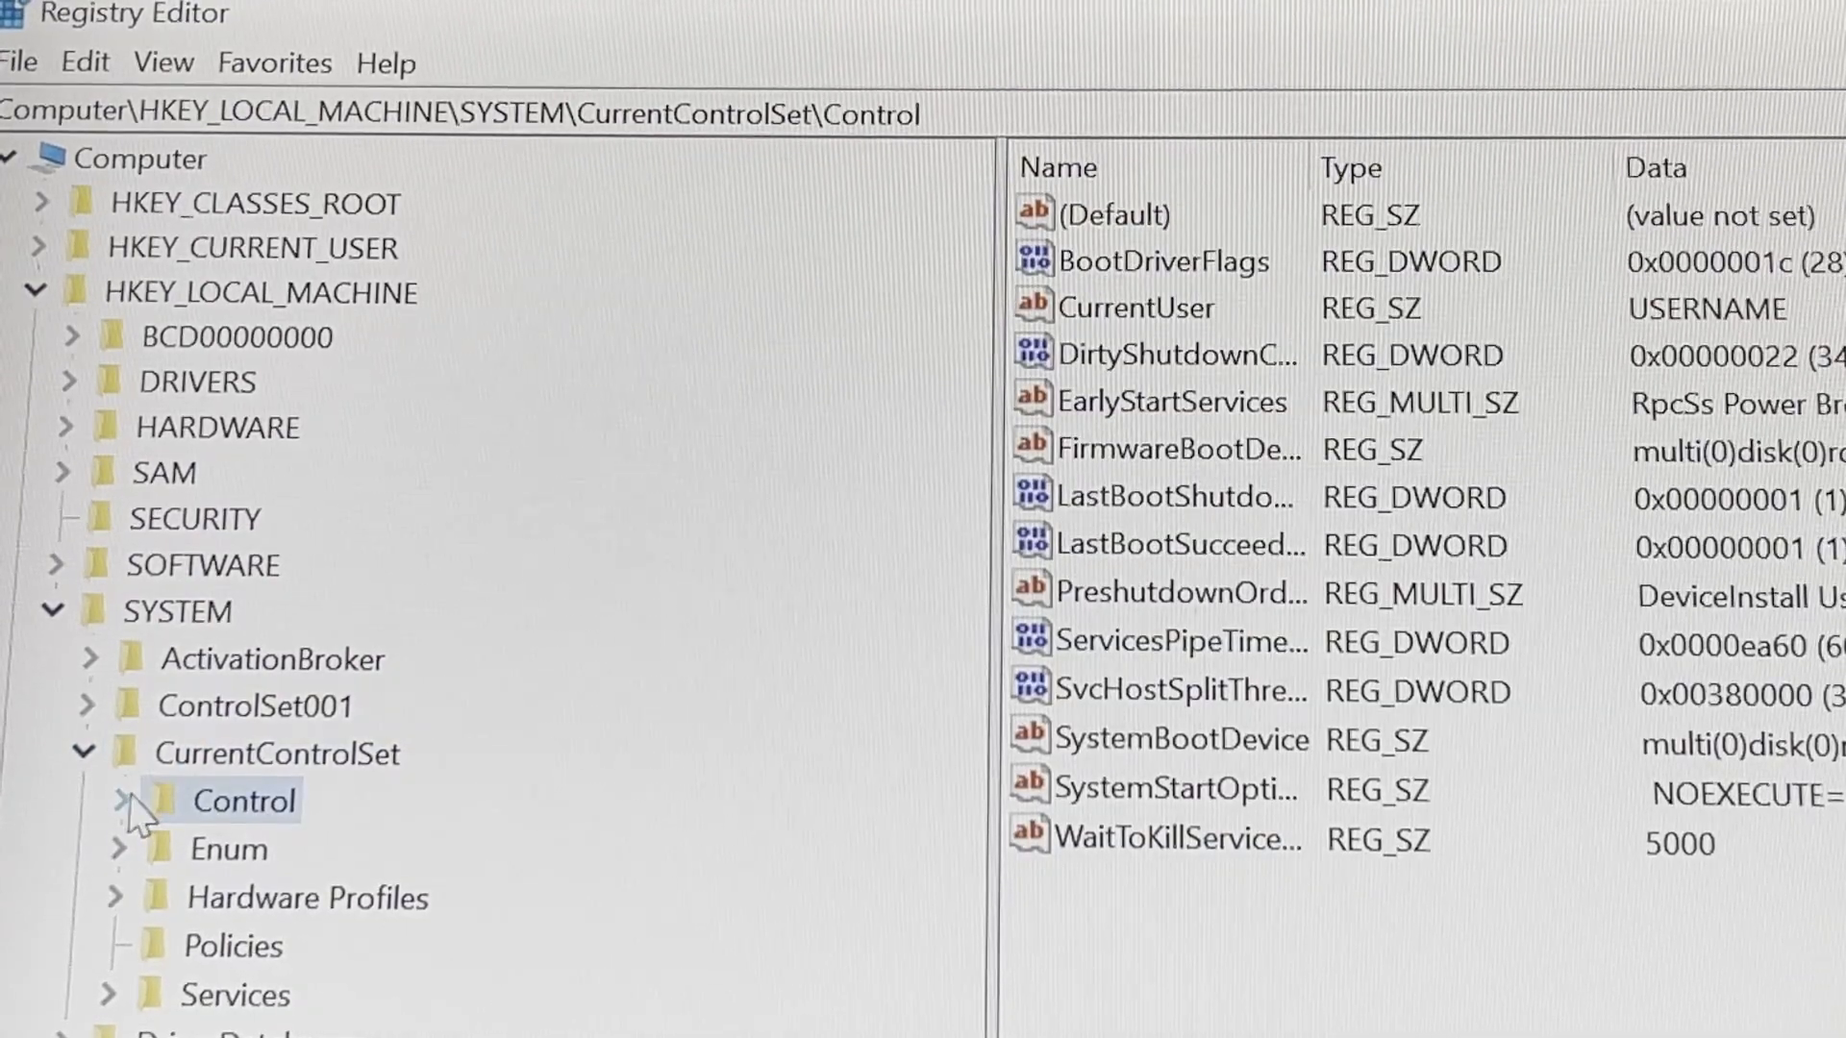
pyautogui.click(114, 800)
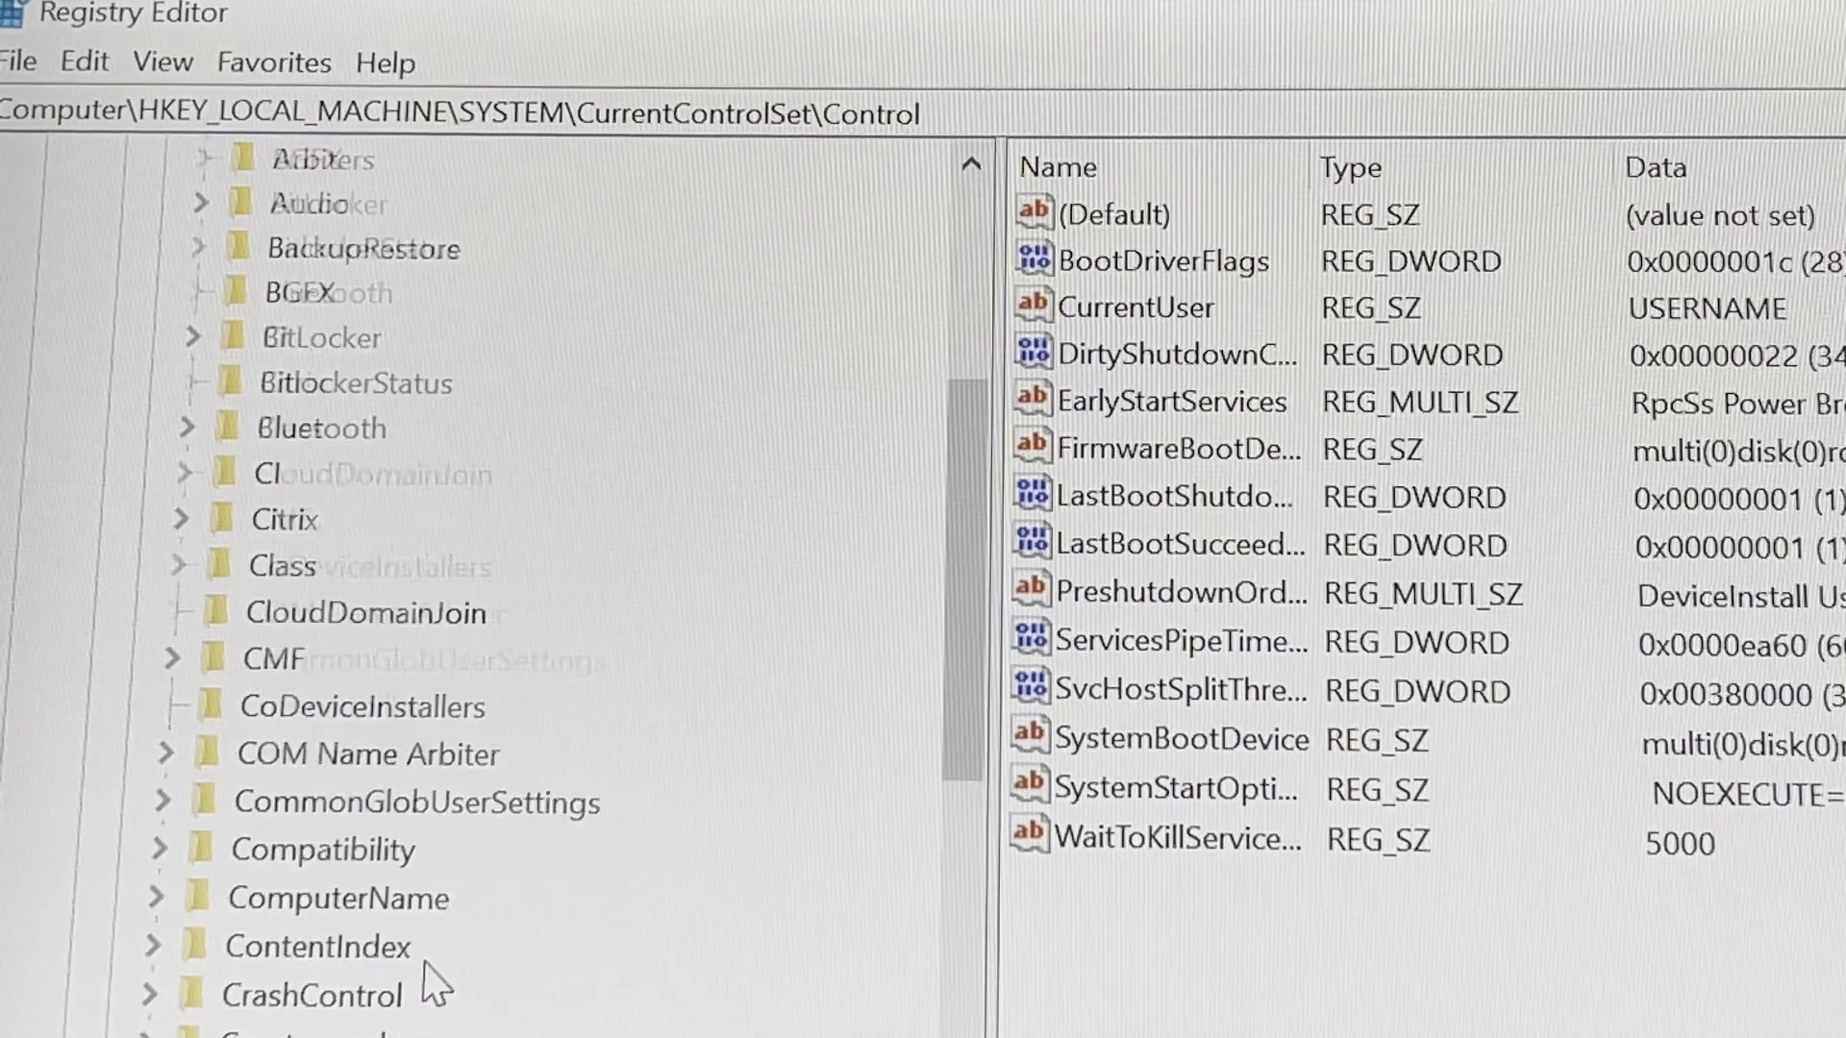
pyautogui.scroll(-3)
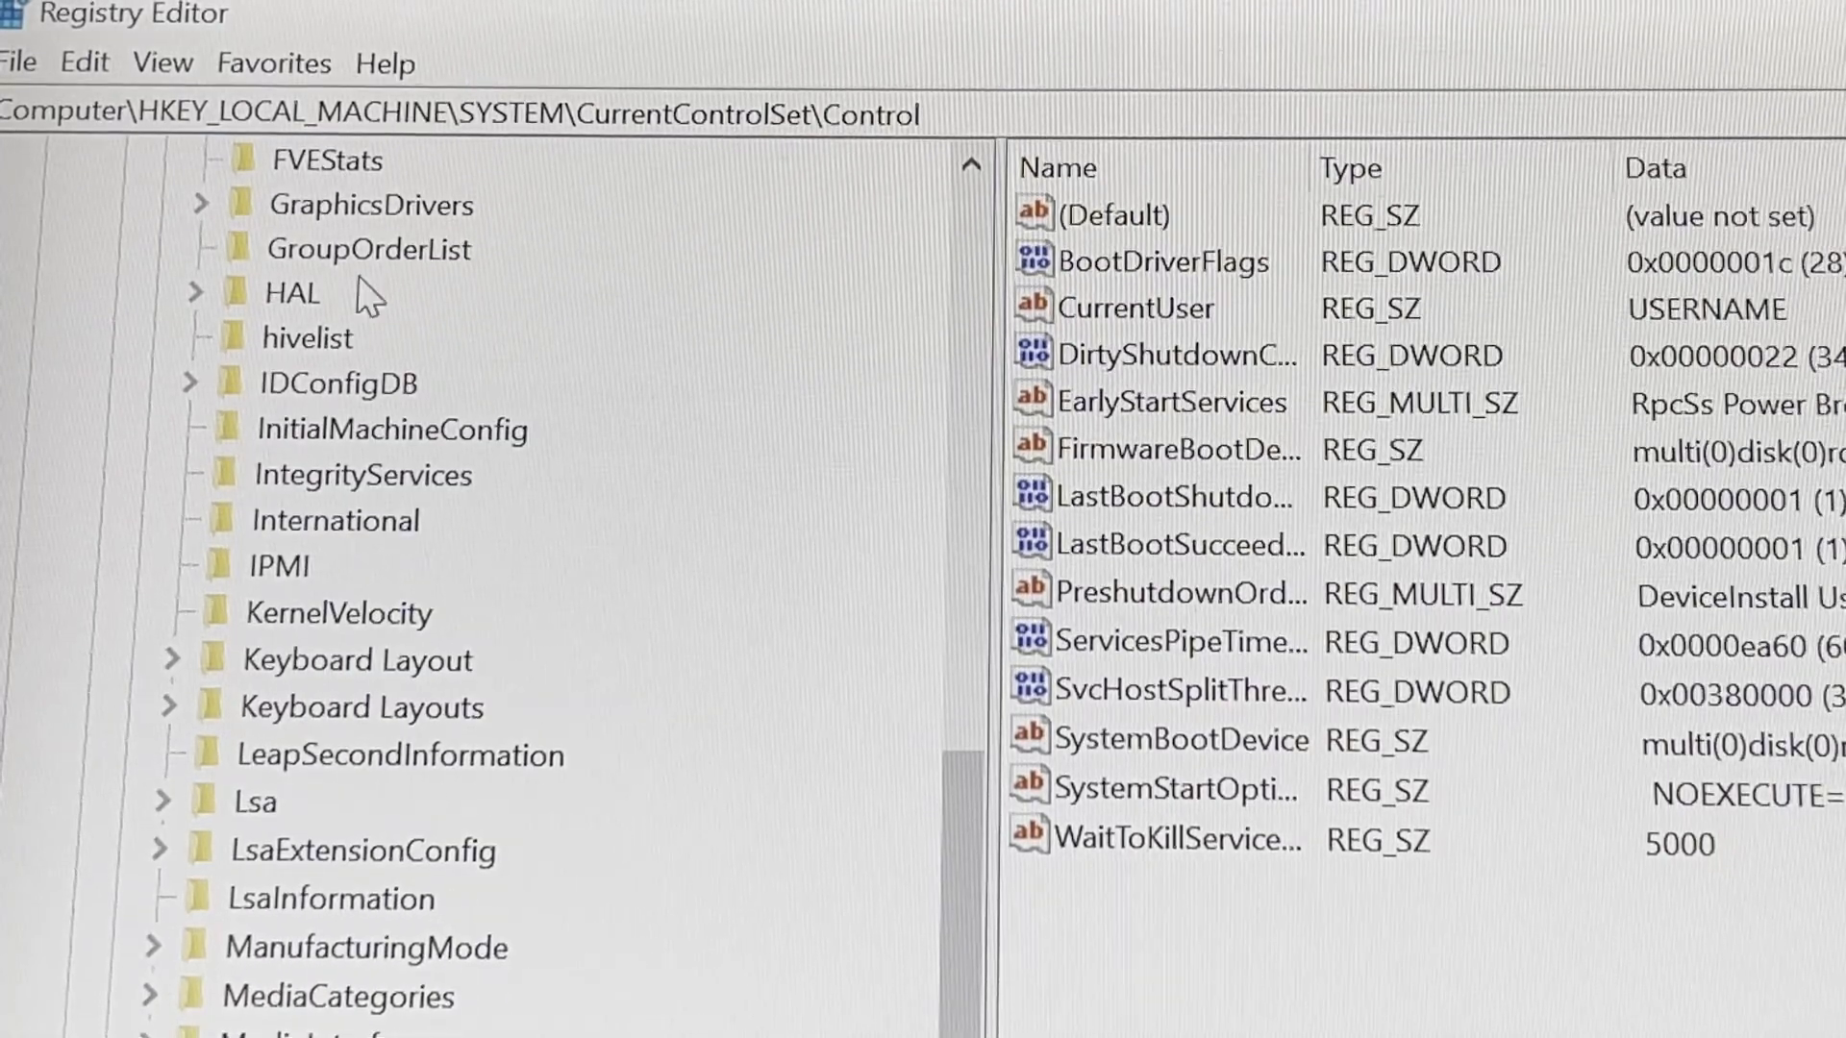
pyautogui.click(379, 206)
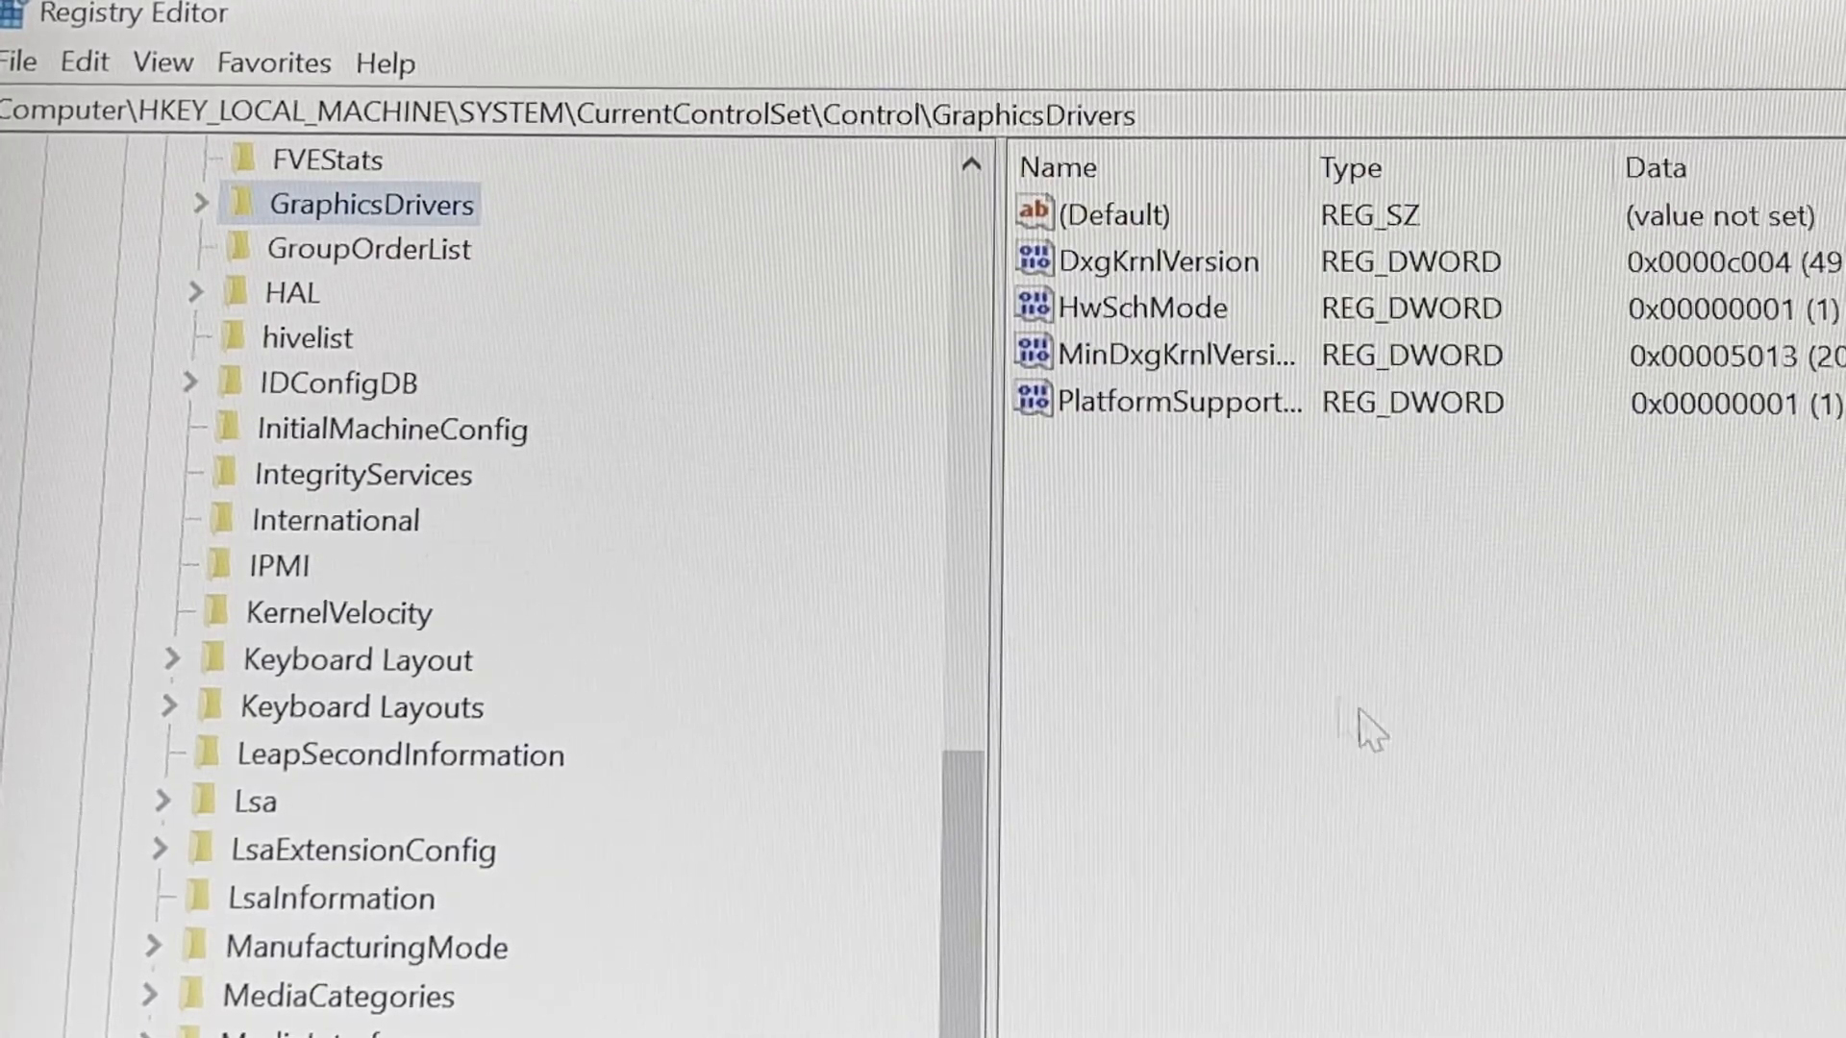
pyautogui.moveTo(1159, 677)
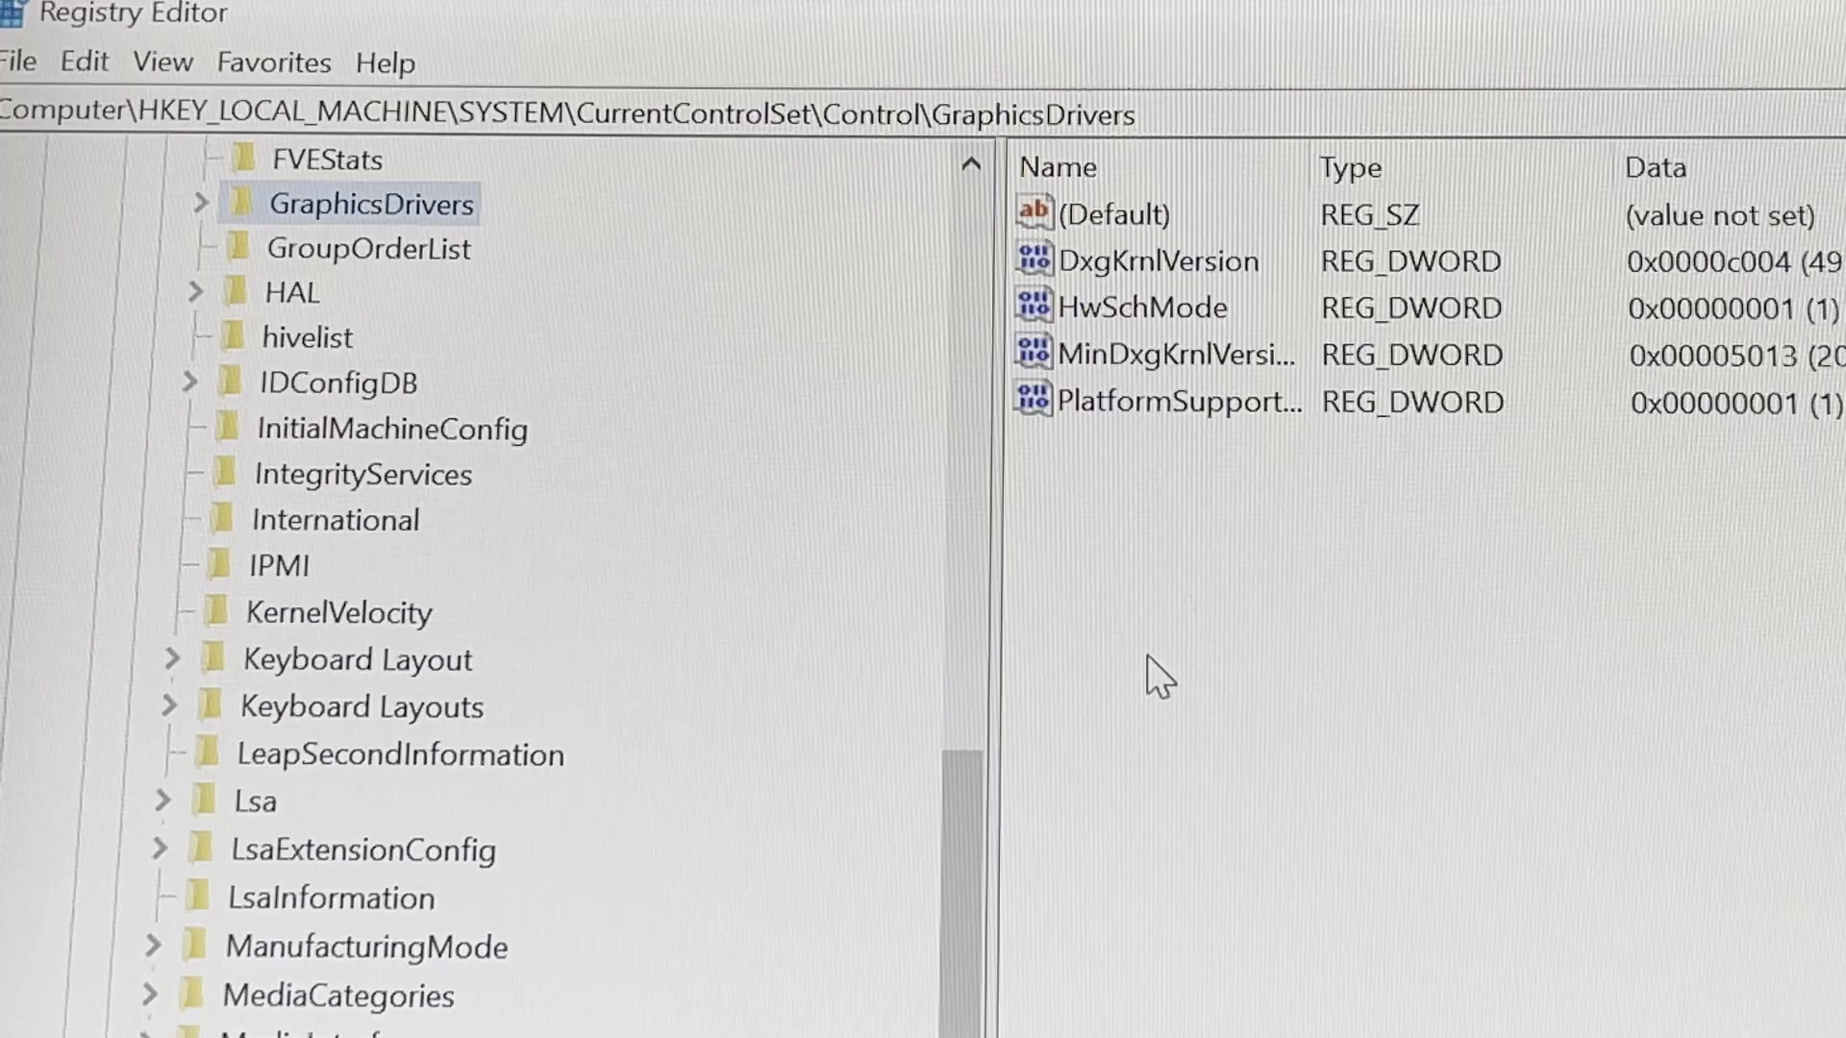
# Step: Create a new DWORD value under GraphicsDrivers named TdrDdiDelay
pyautogui.rightClick(1160, 675)
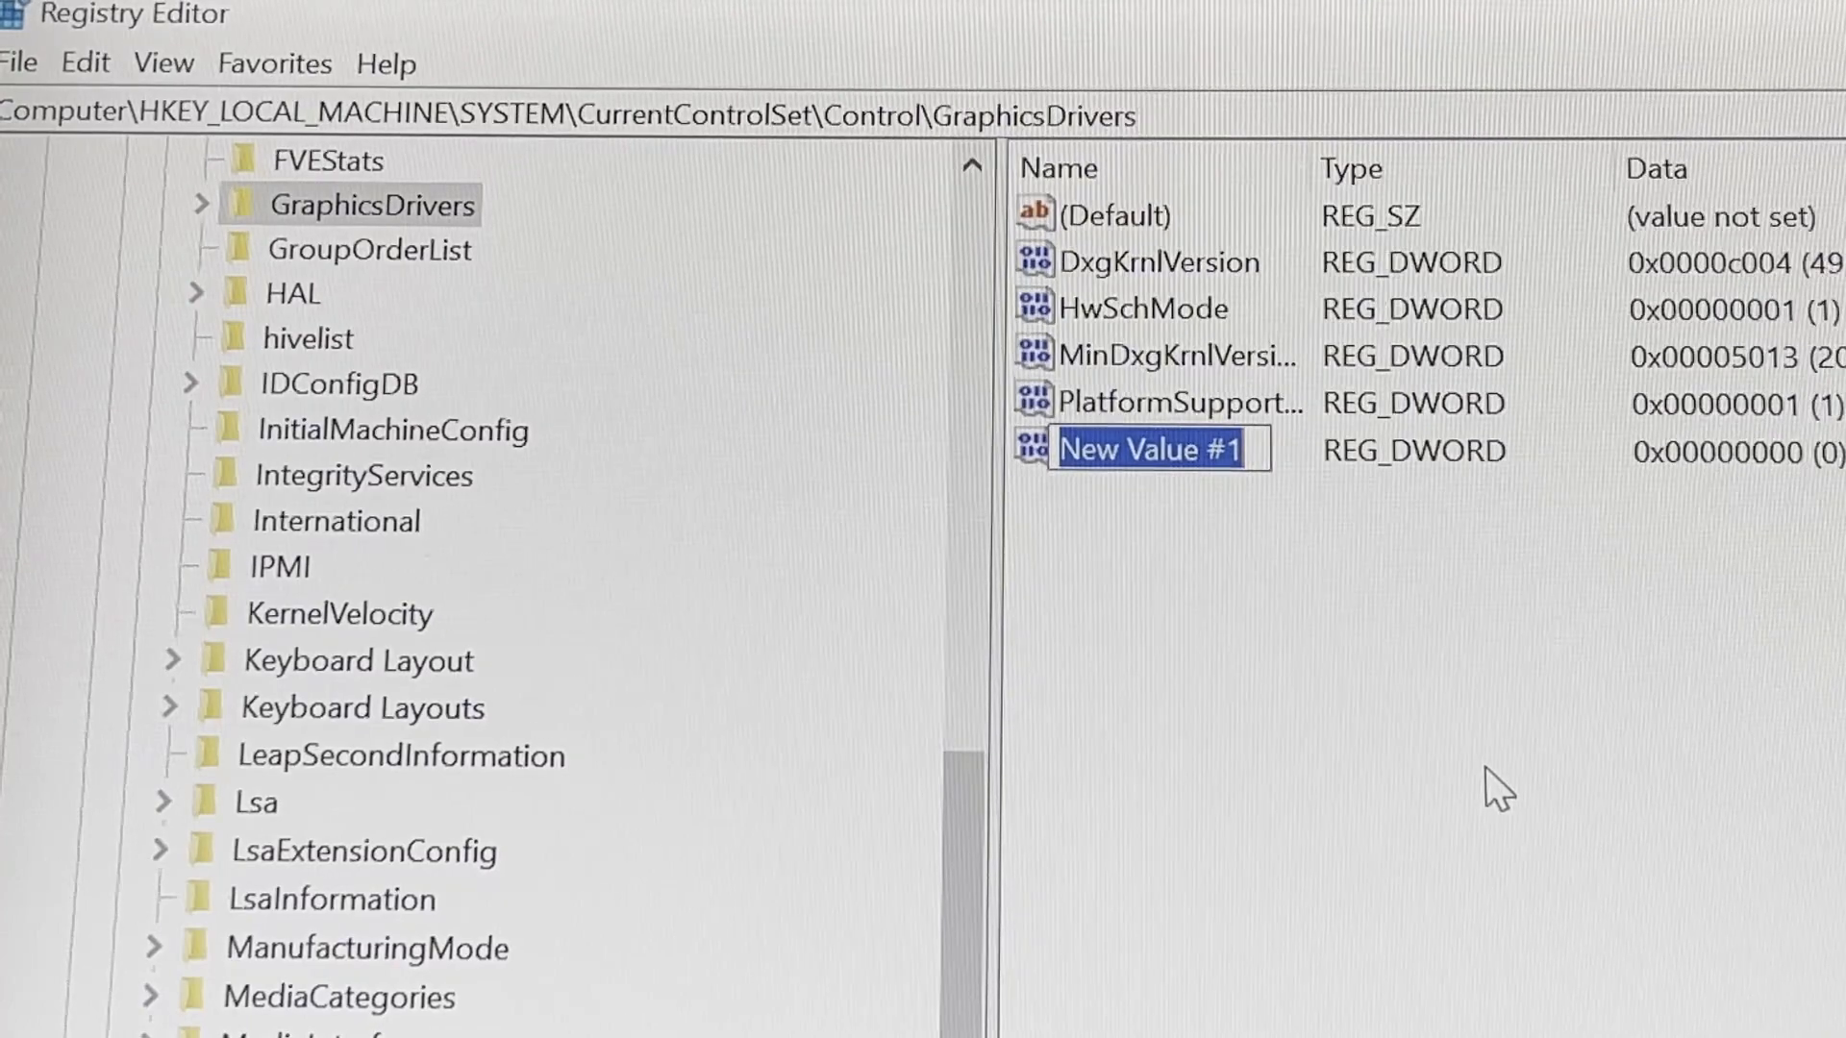
pyautogui.write('Td')
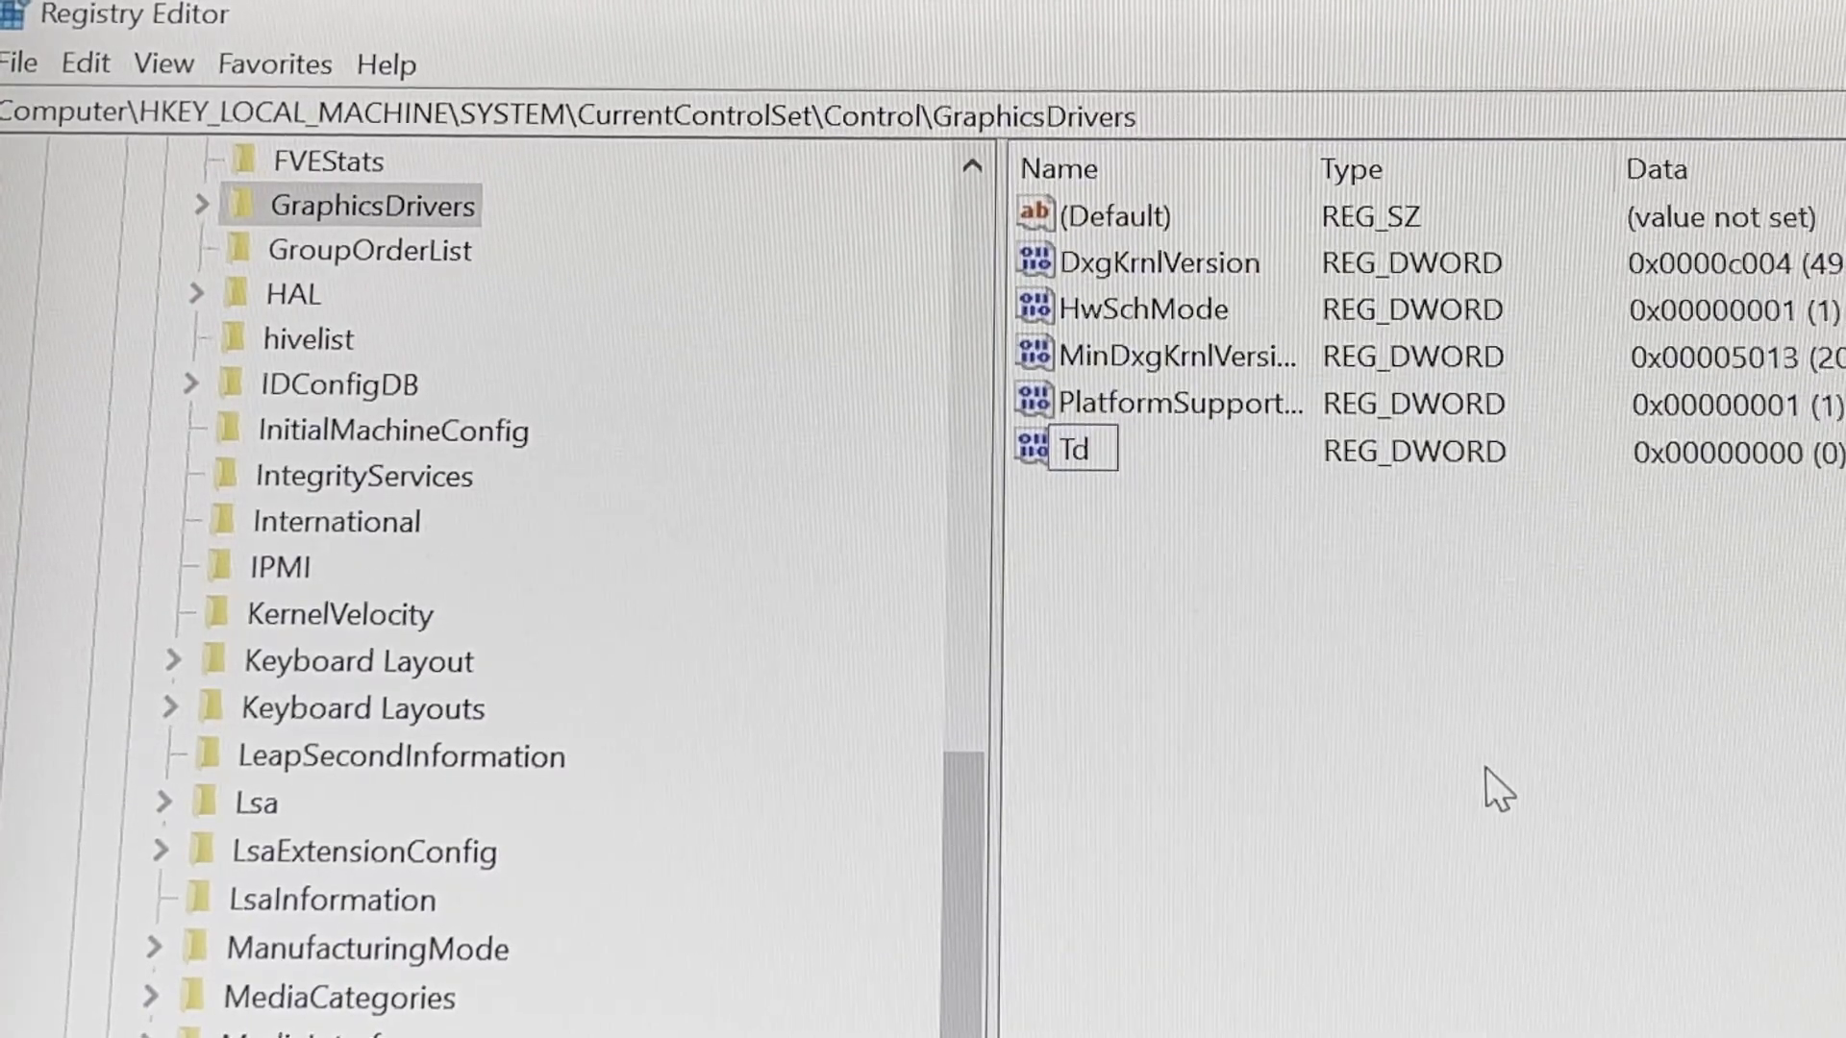
pyautogui.write('r')
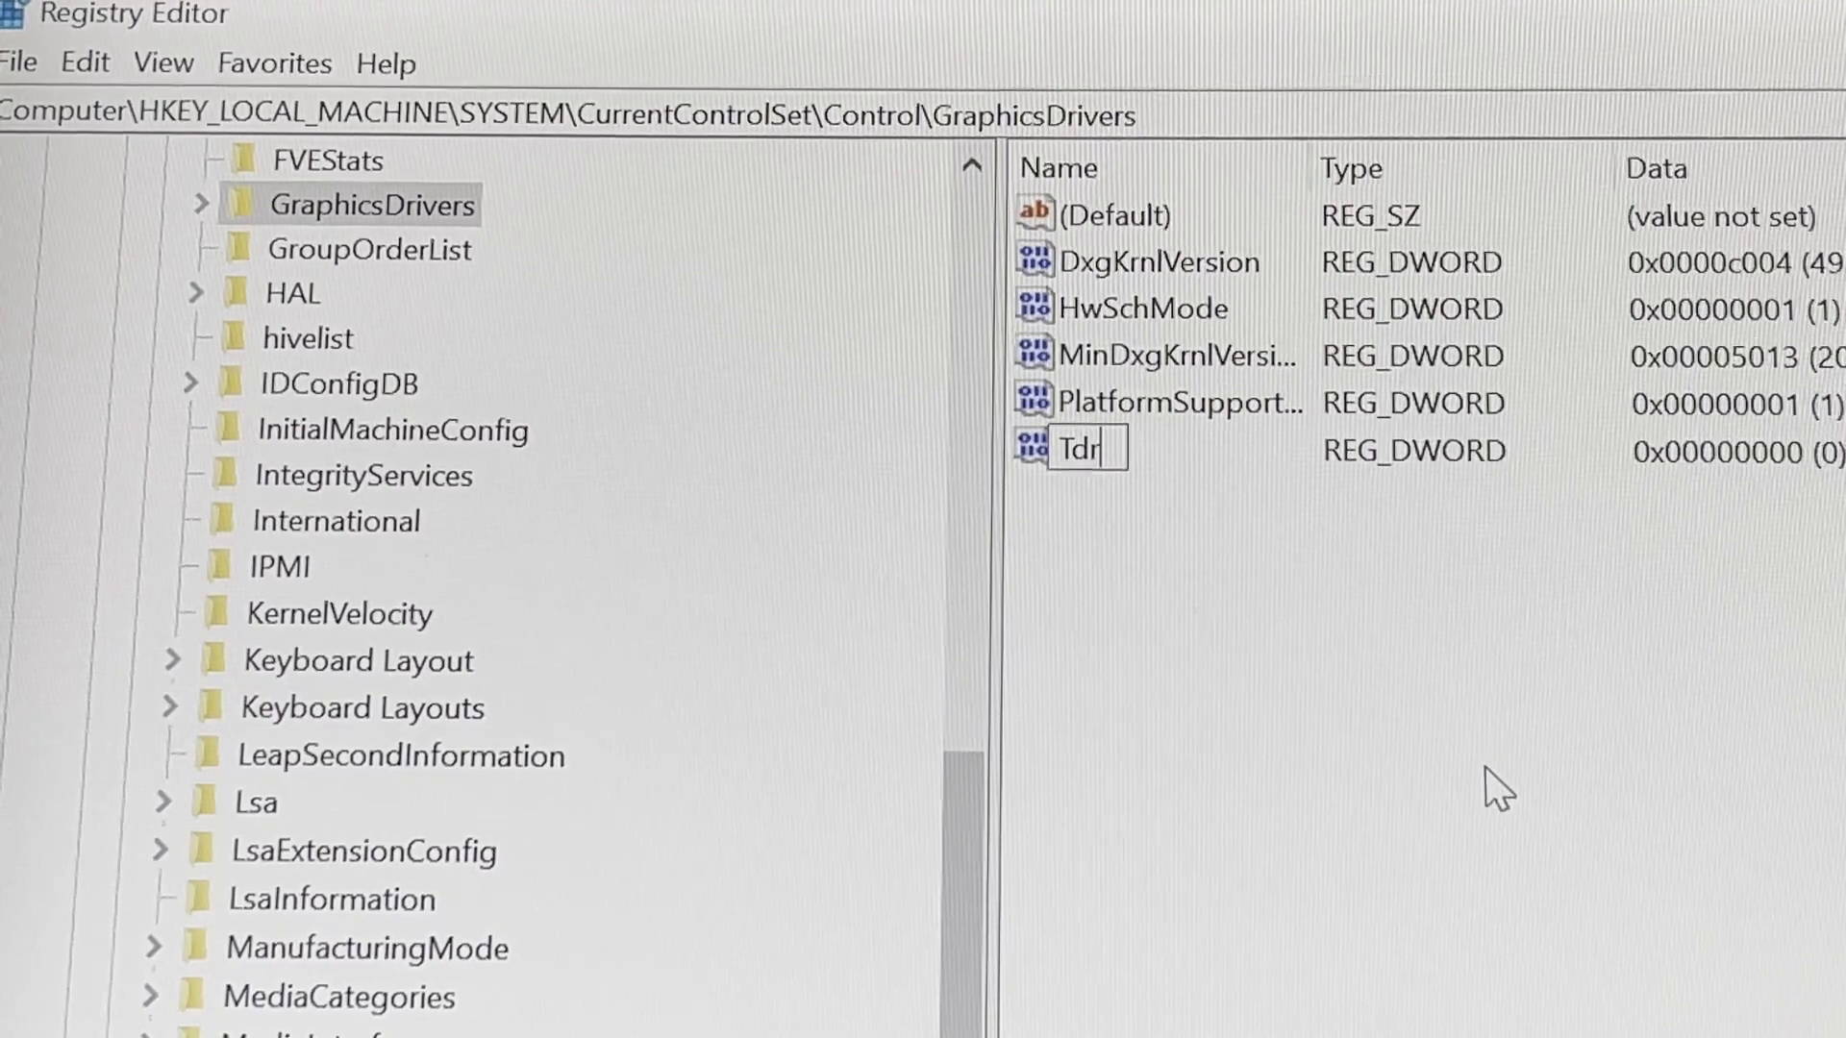
pyautogui.write('Ddi')
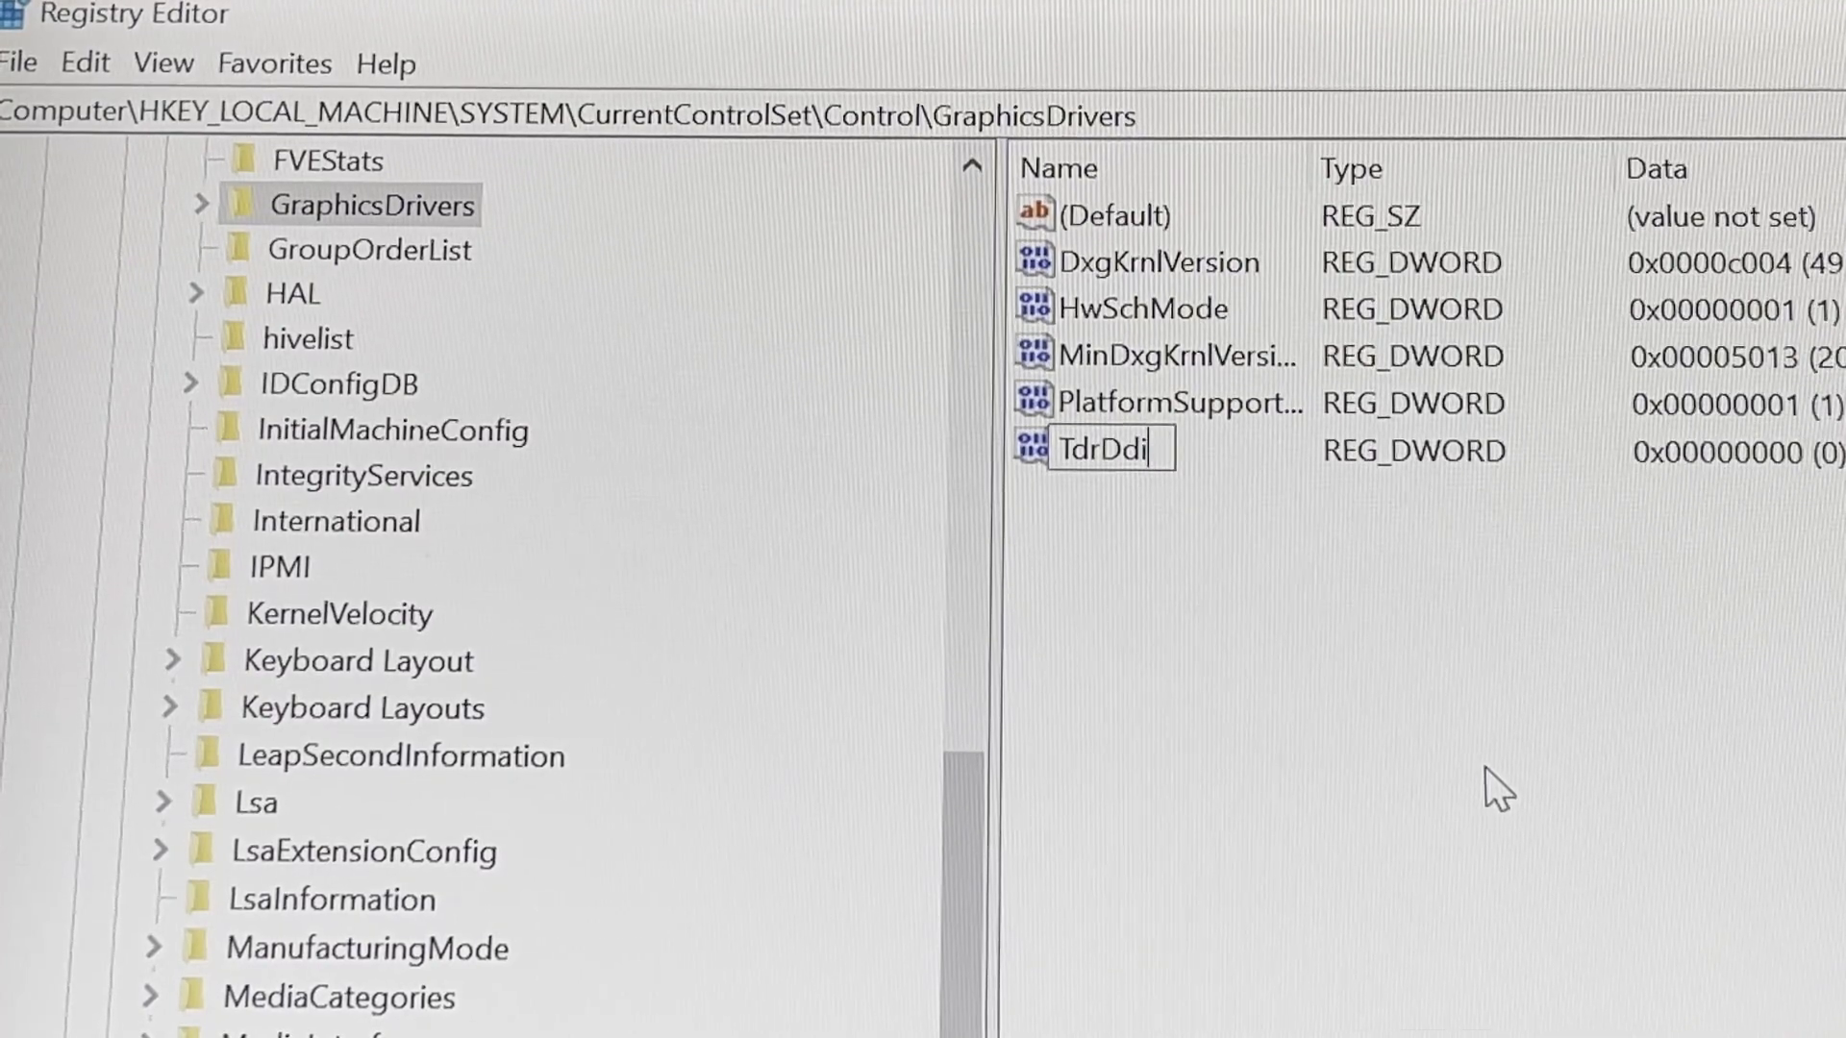
pyautogui.write('Del')
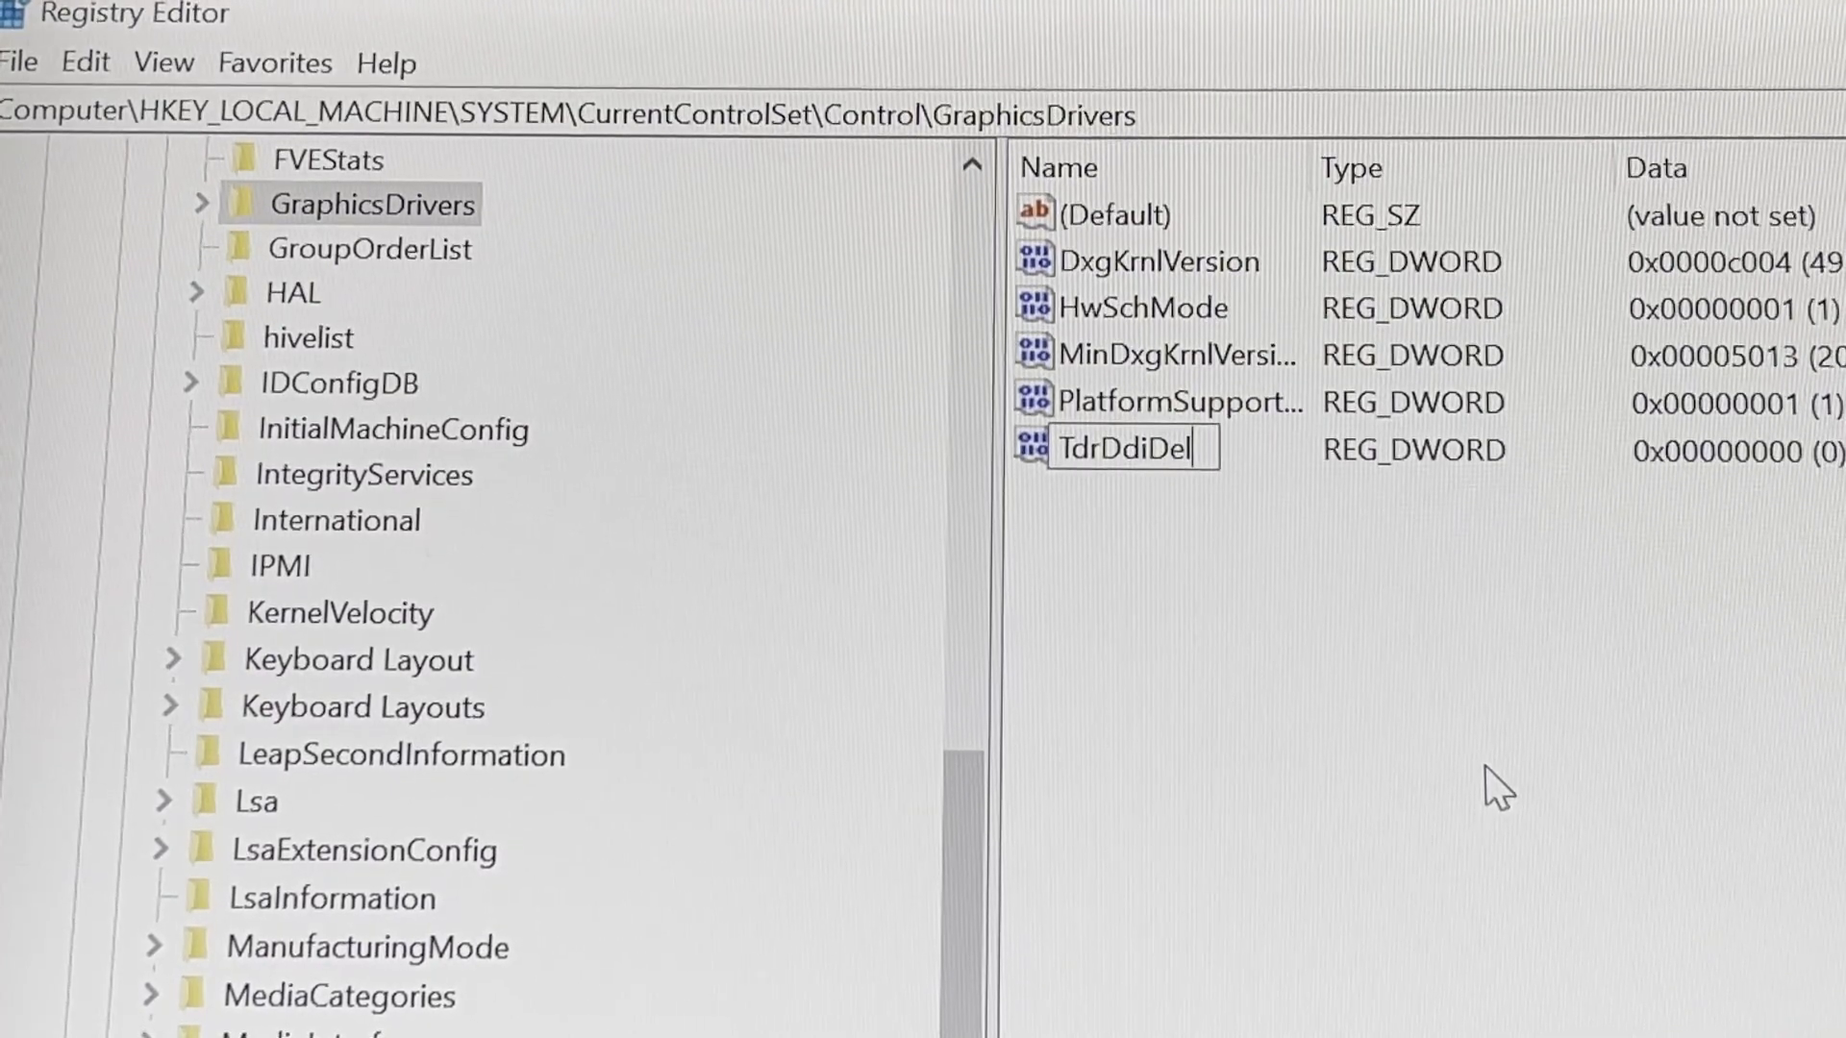
pyautogui.write('ay')
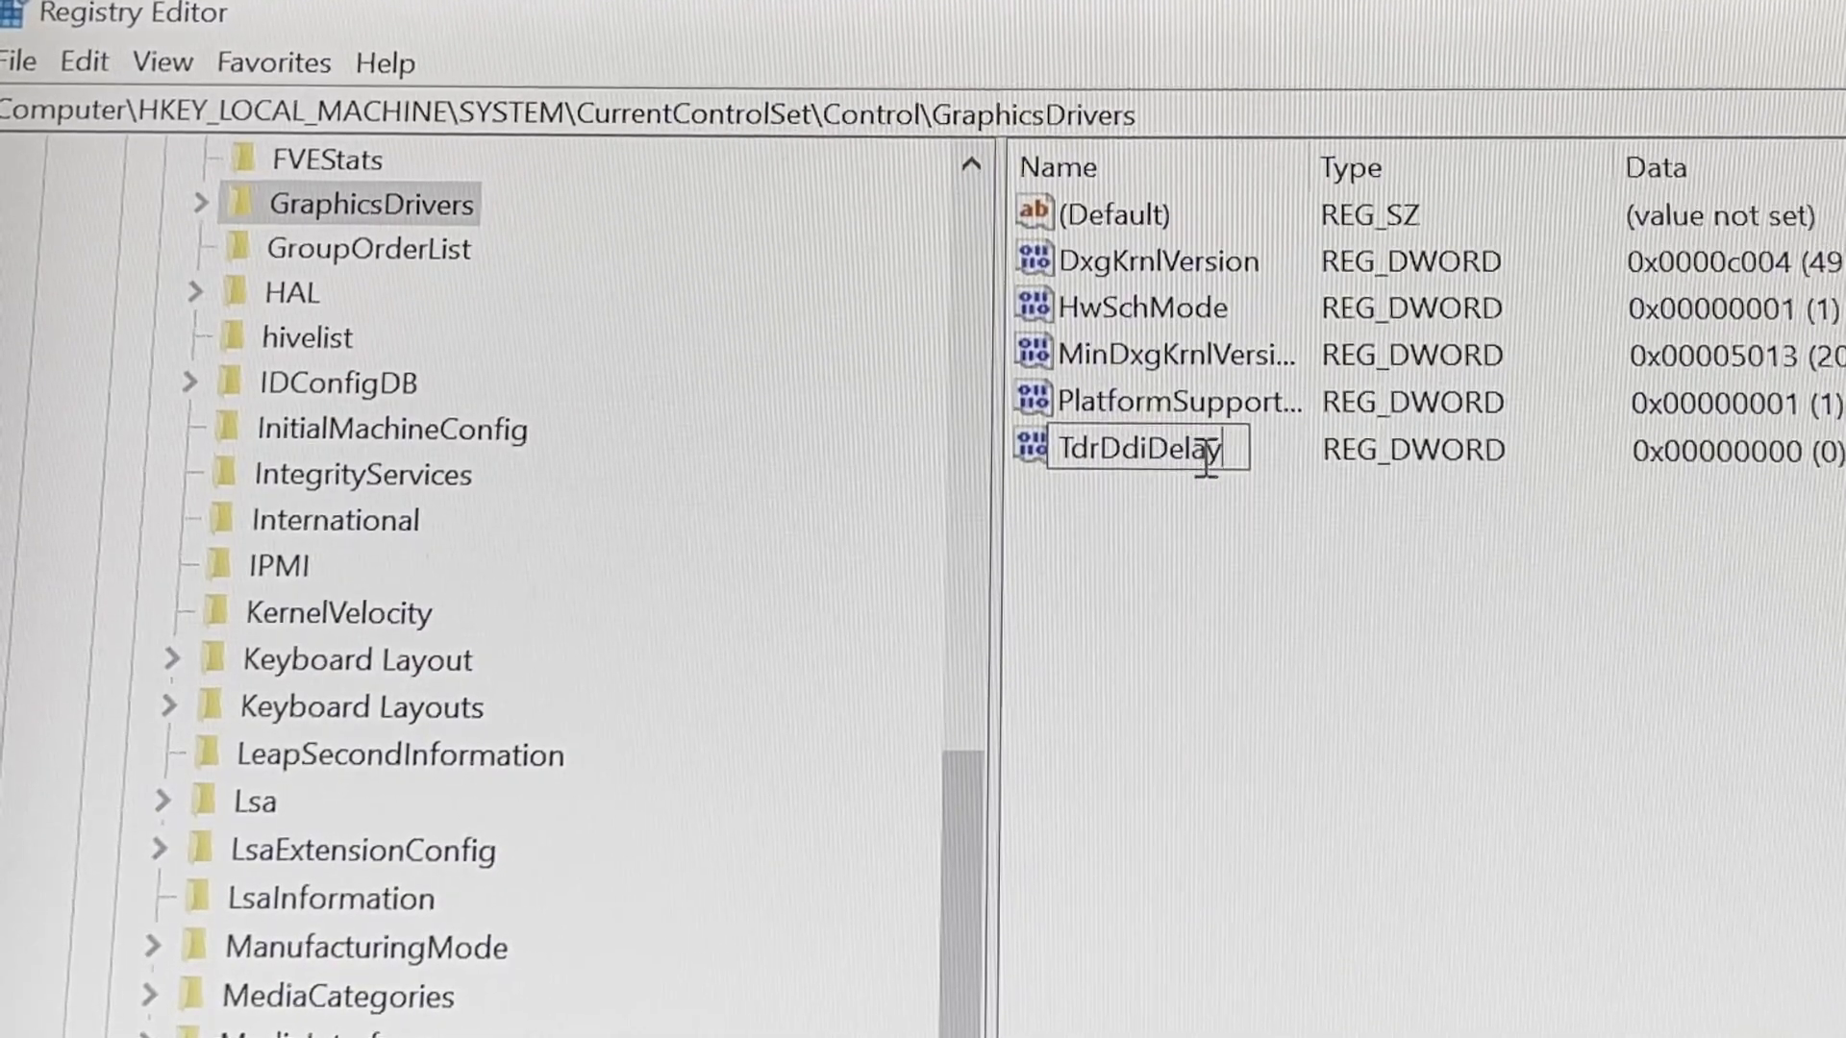
# Step: Set TdrDdiDelay's data to 20 in decimal base
pyautogui.doubleClick(1136, 448)
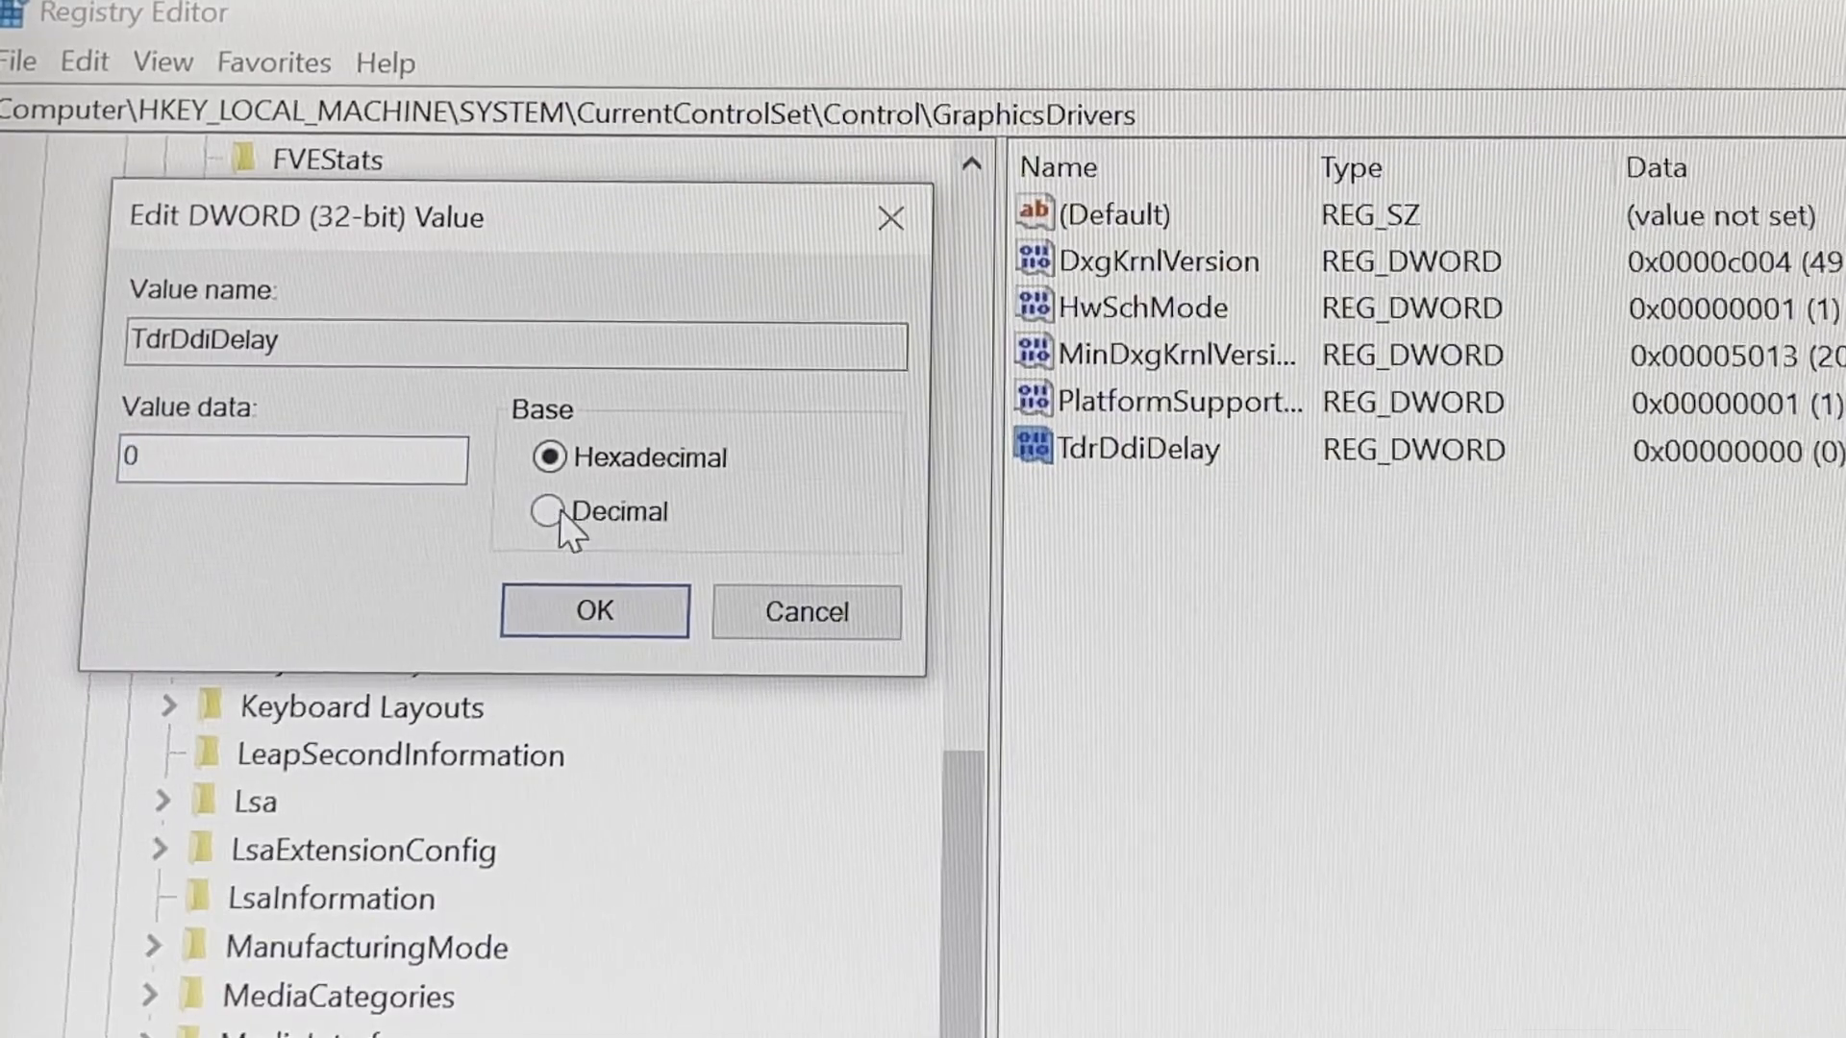
pyautogui.click(544, 512)
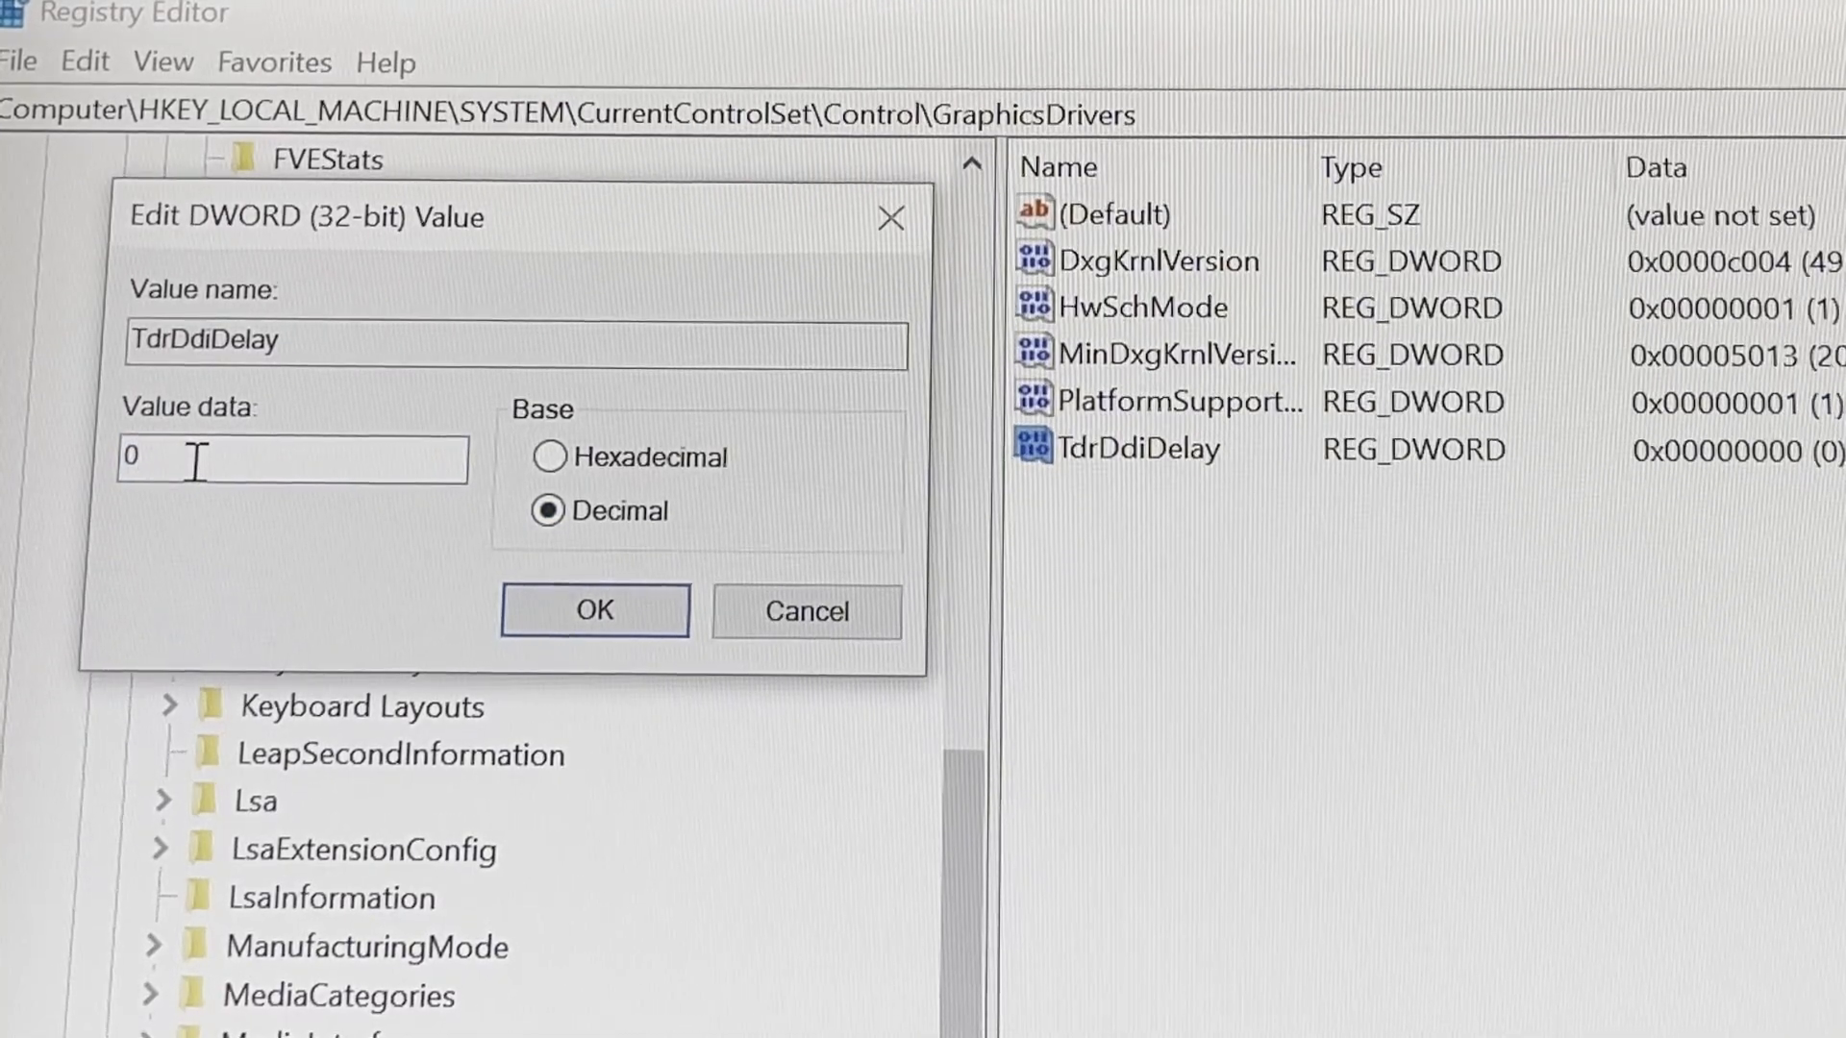
pyautogui.write('20')
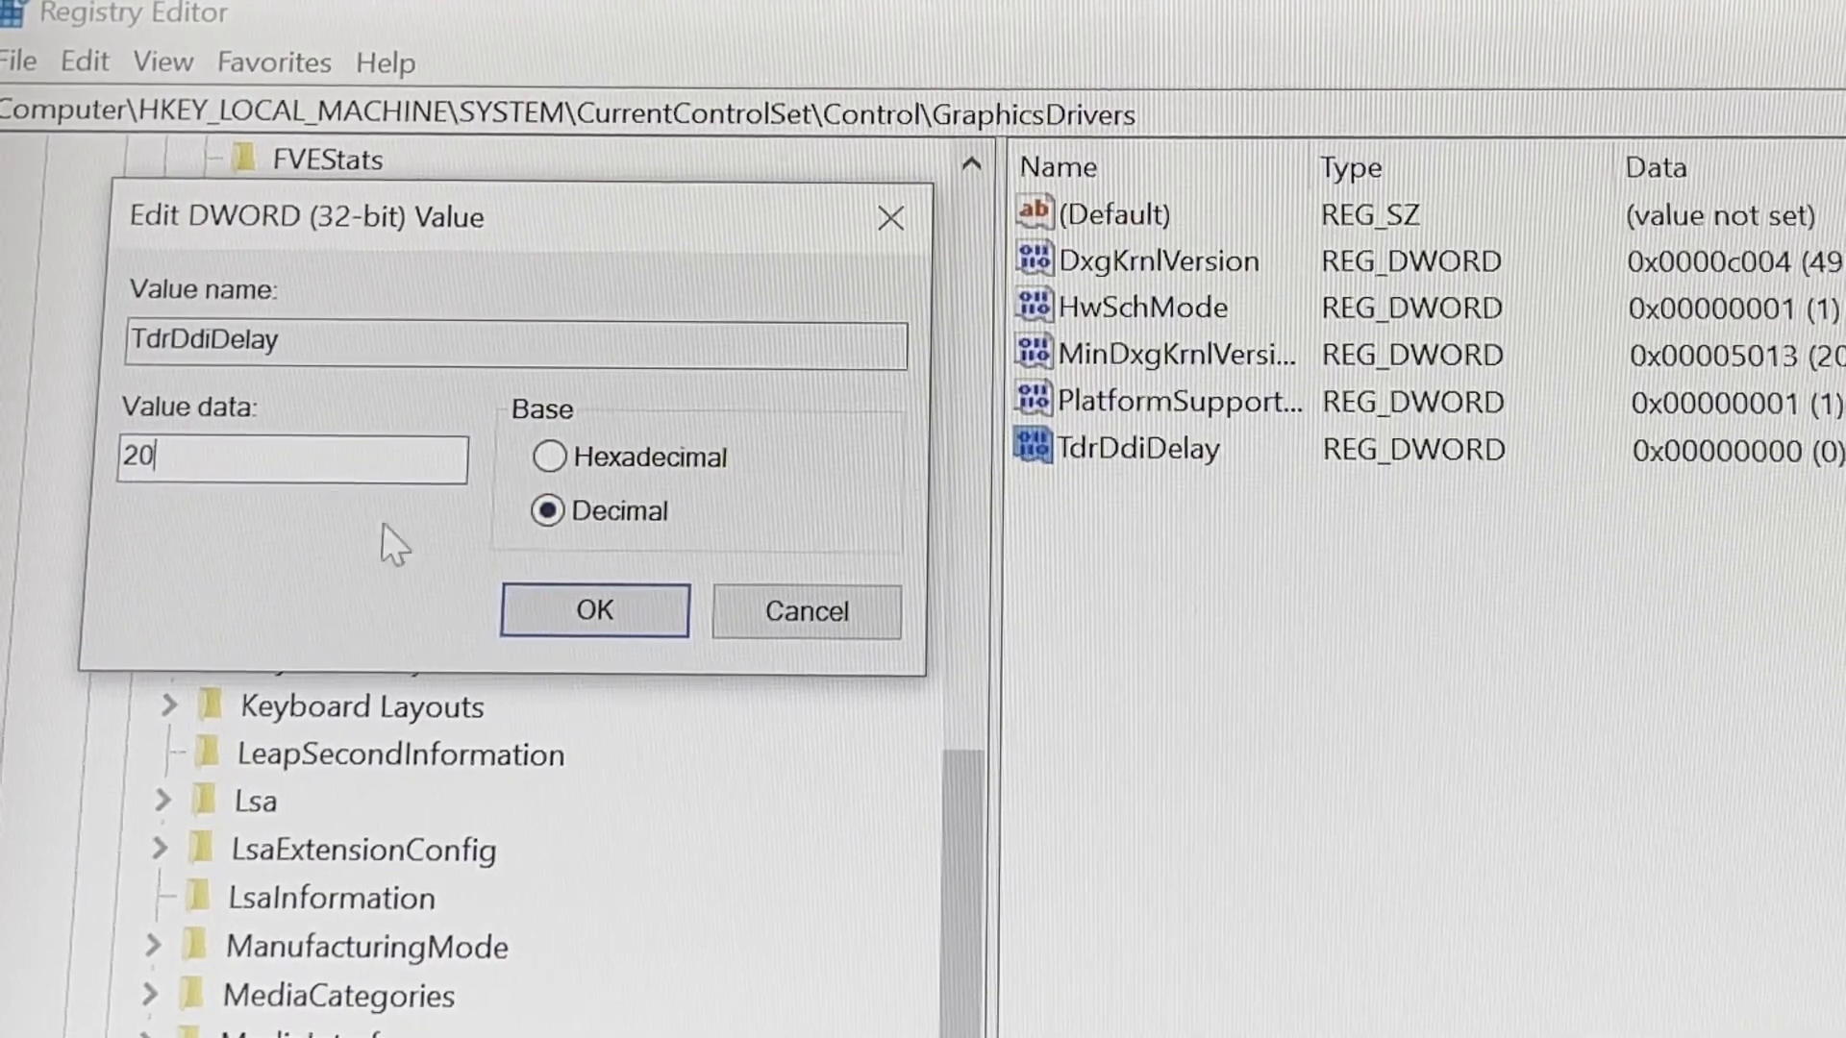
pyautogui.click(594, 612)
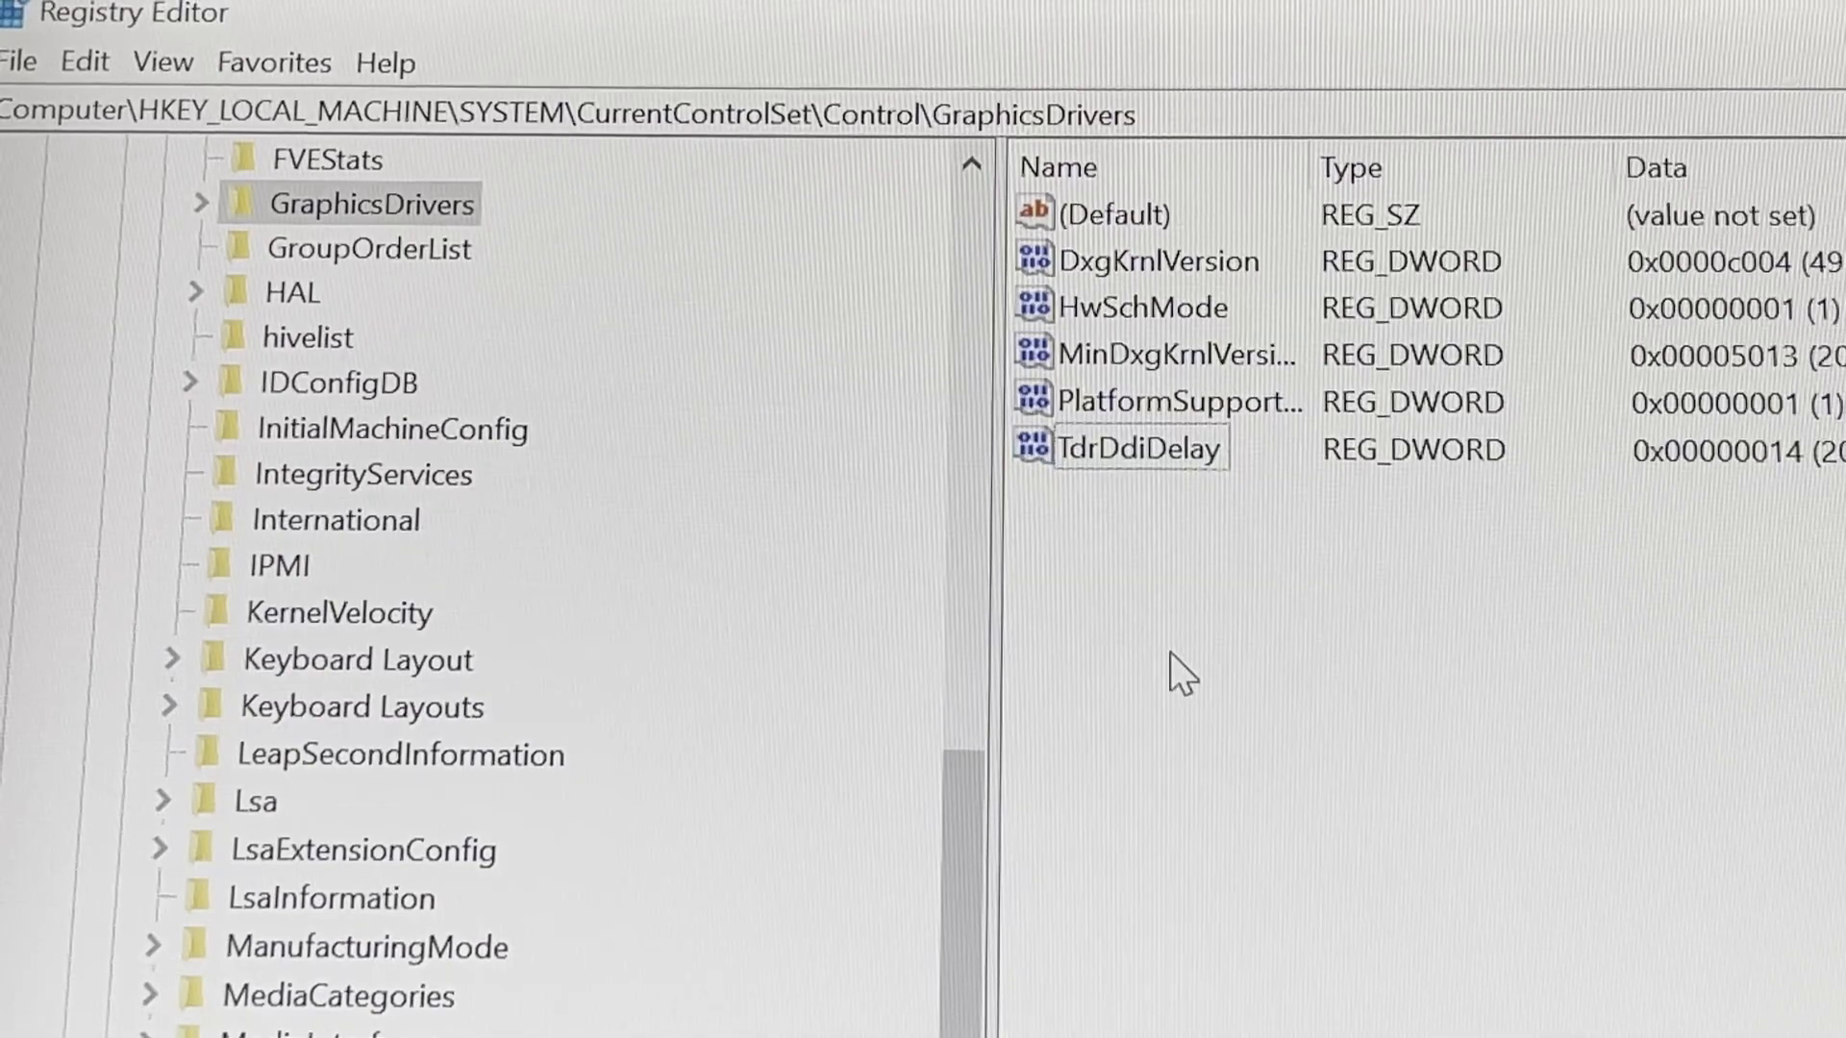
# Step: Create a second DWORD (32-bit) value under GraphicsDrivers named TdrDelay
pyautogui.rightClick(1177, 671)
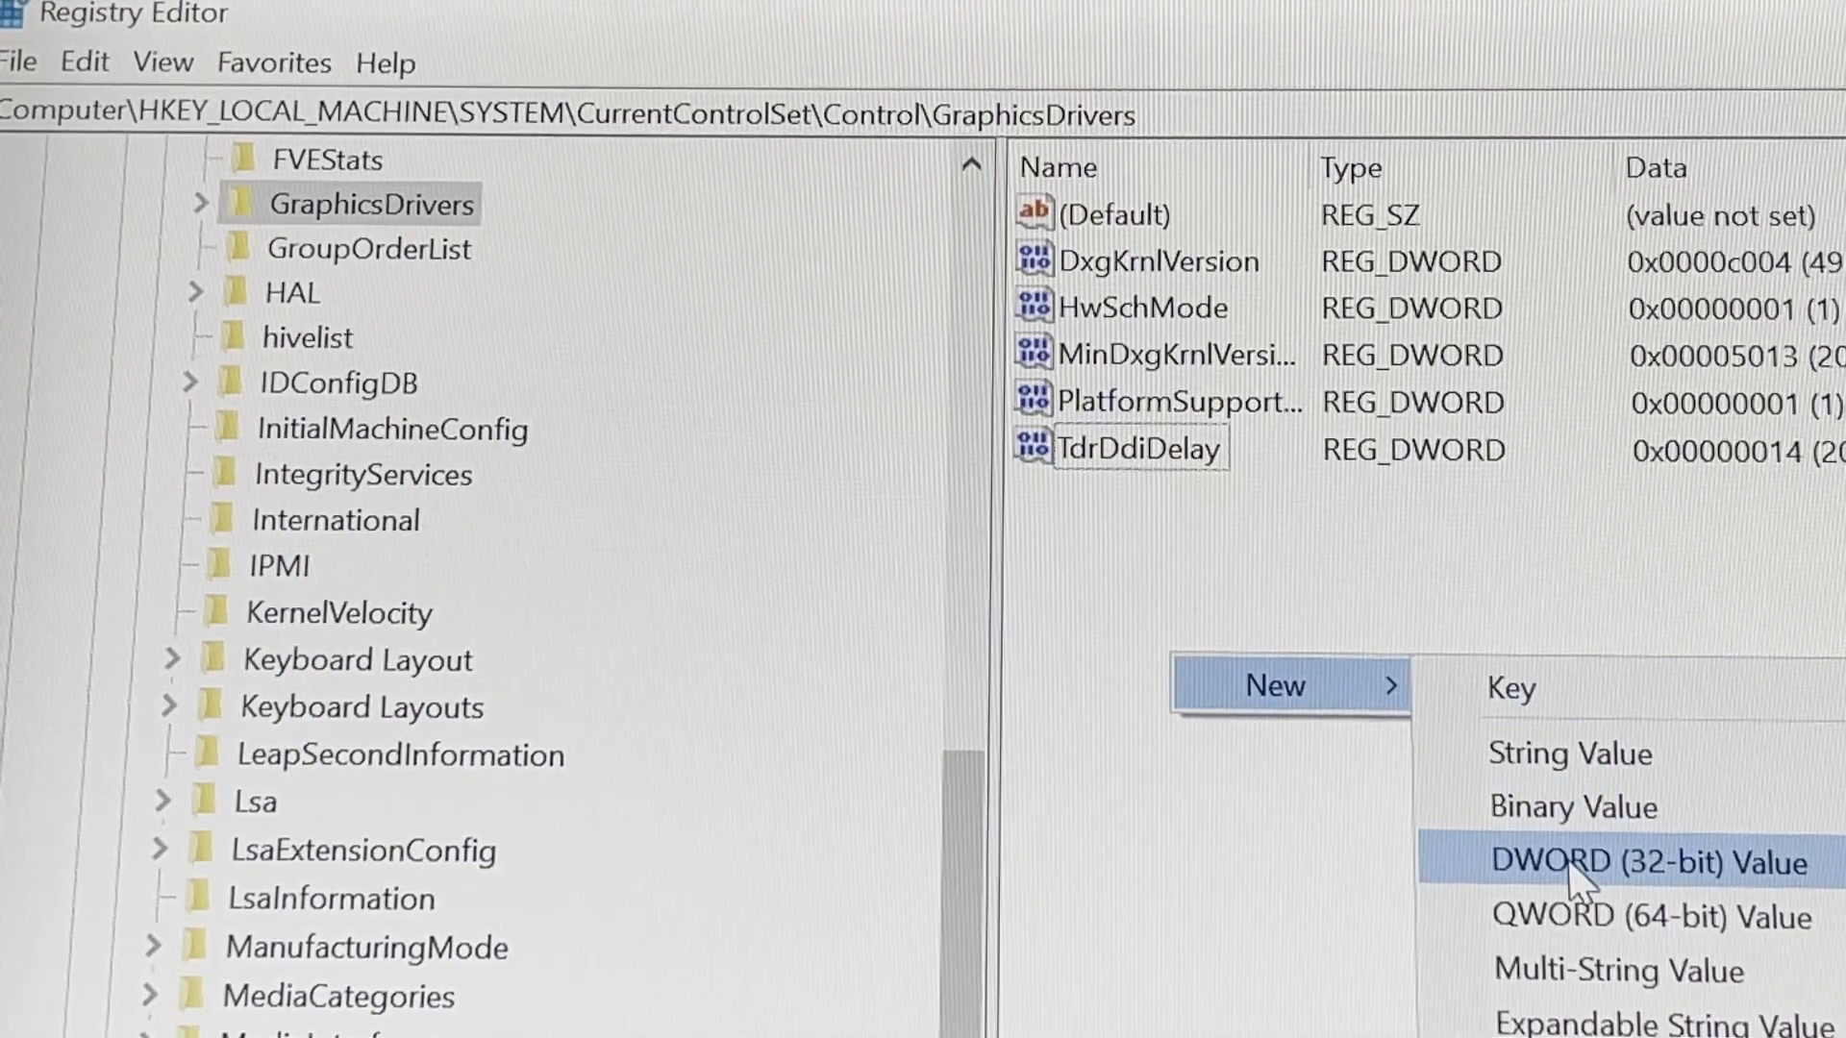
pyautogui.click(1647, 861)
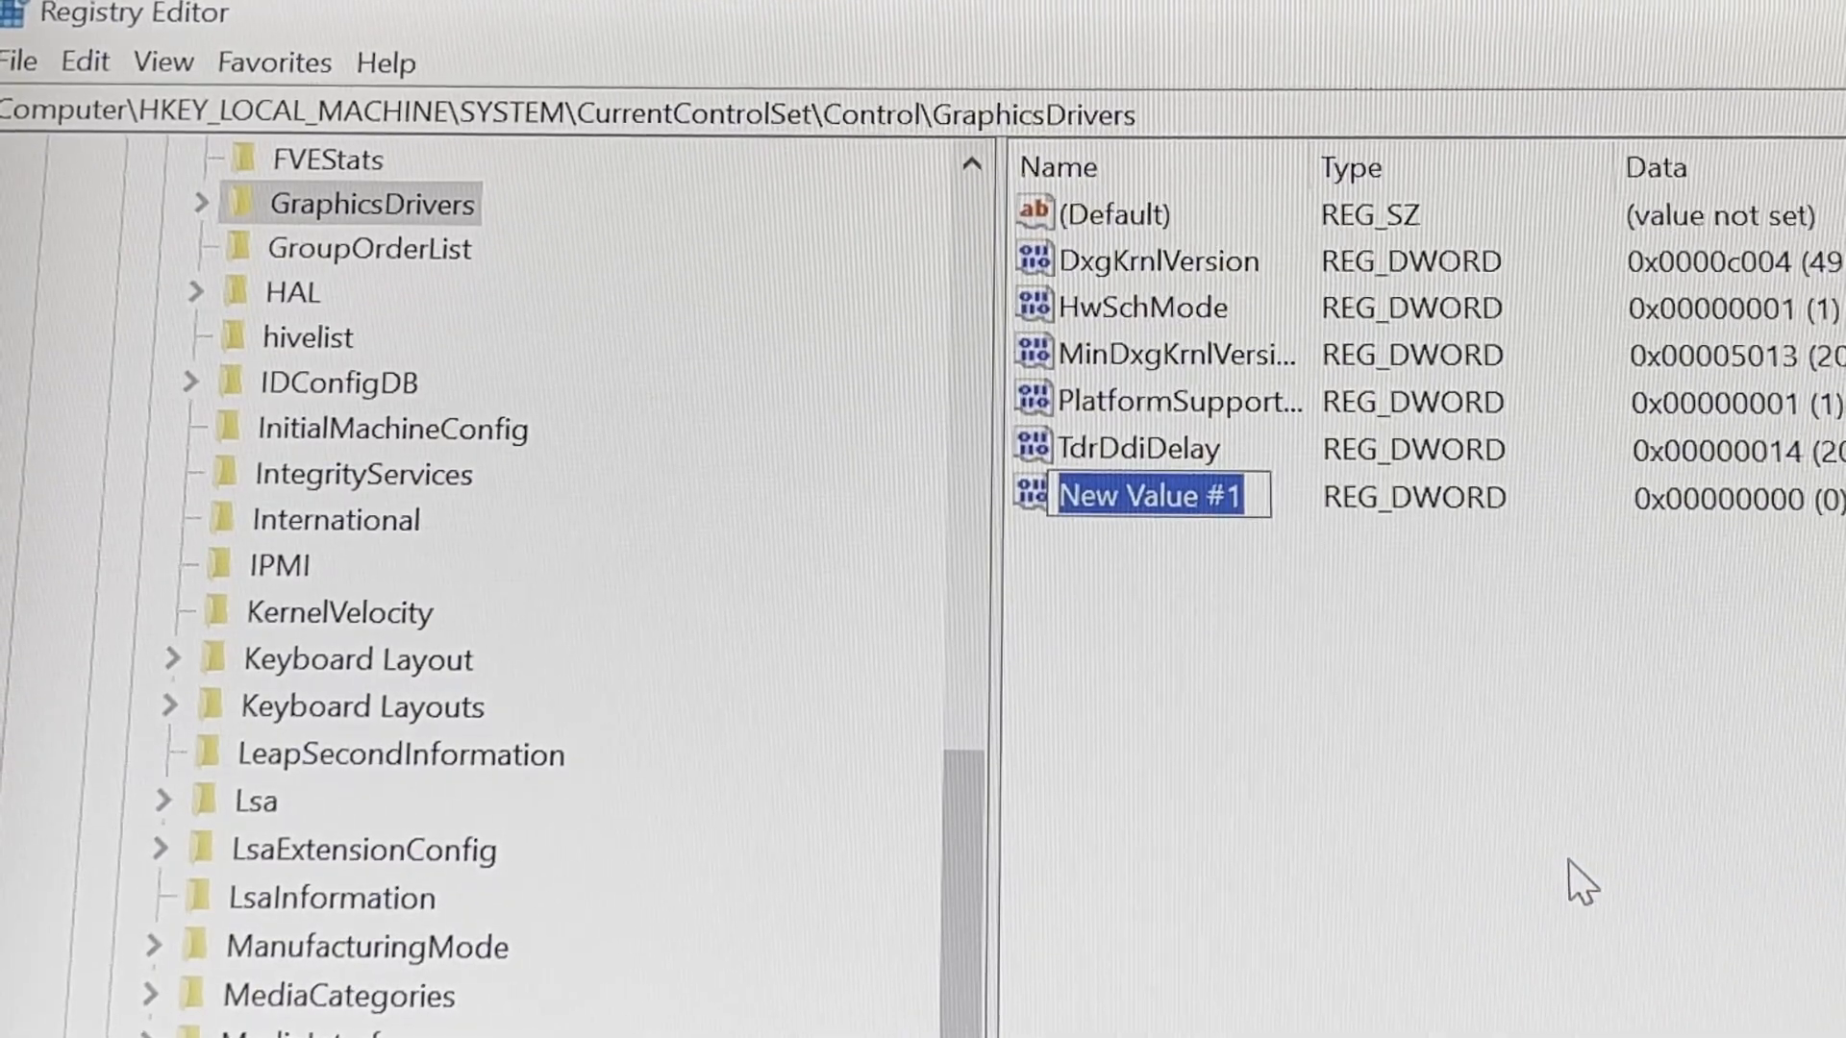
pyautogui.write('TdrD')
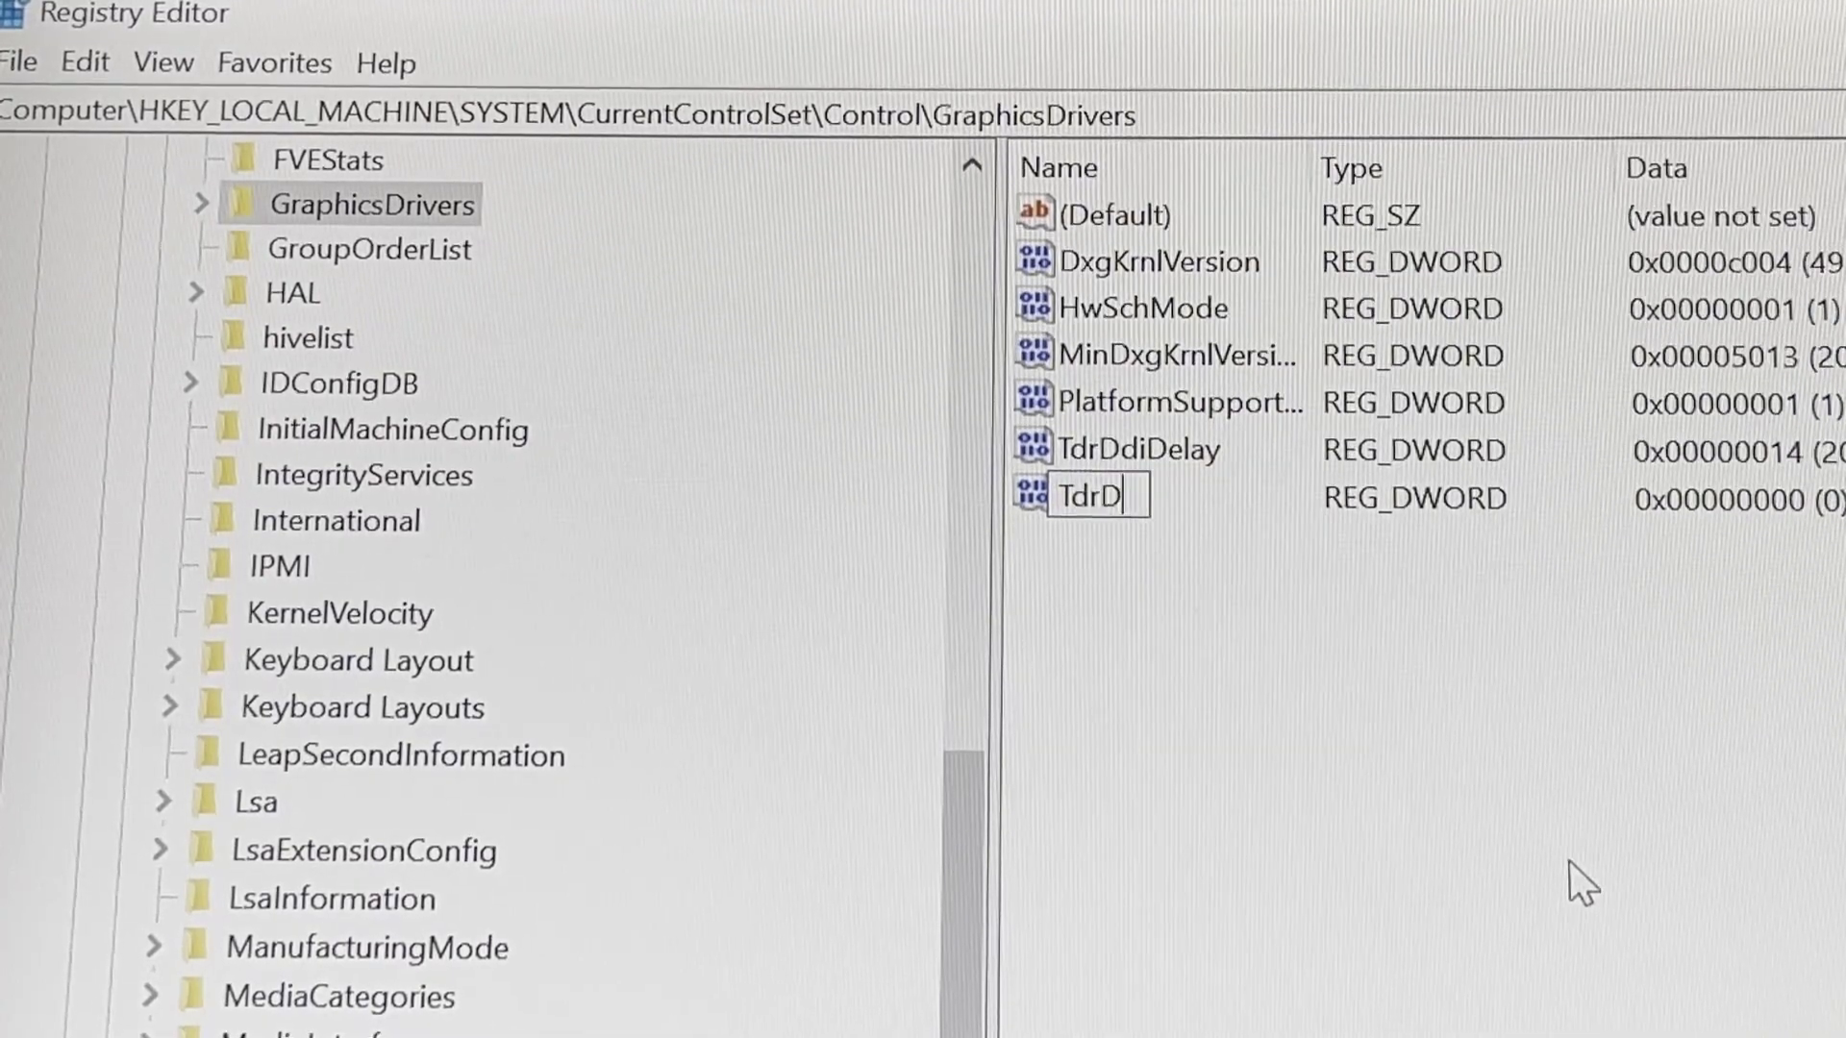
pyautogui.write('elay')
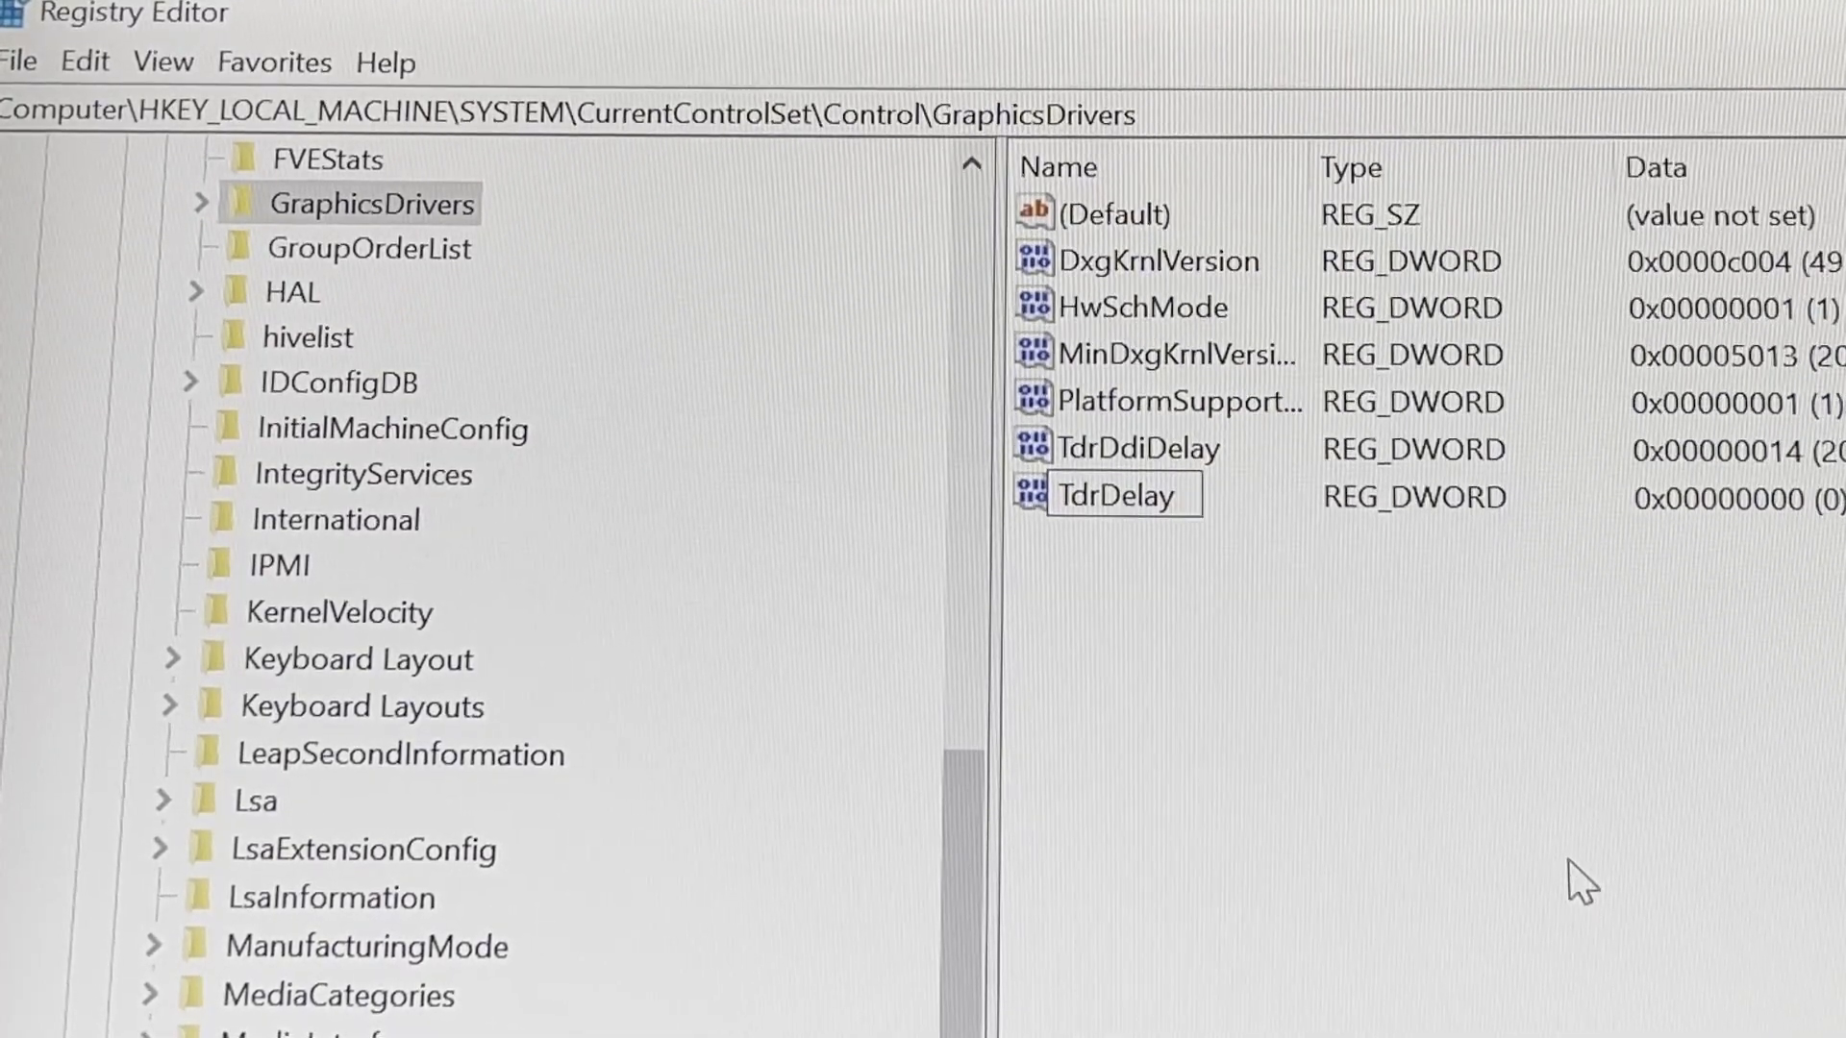
pyautogui.moveTo(1330, 726)
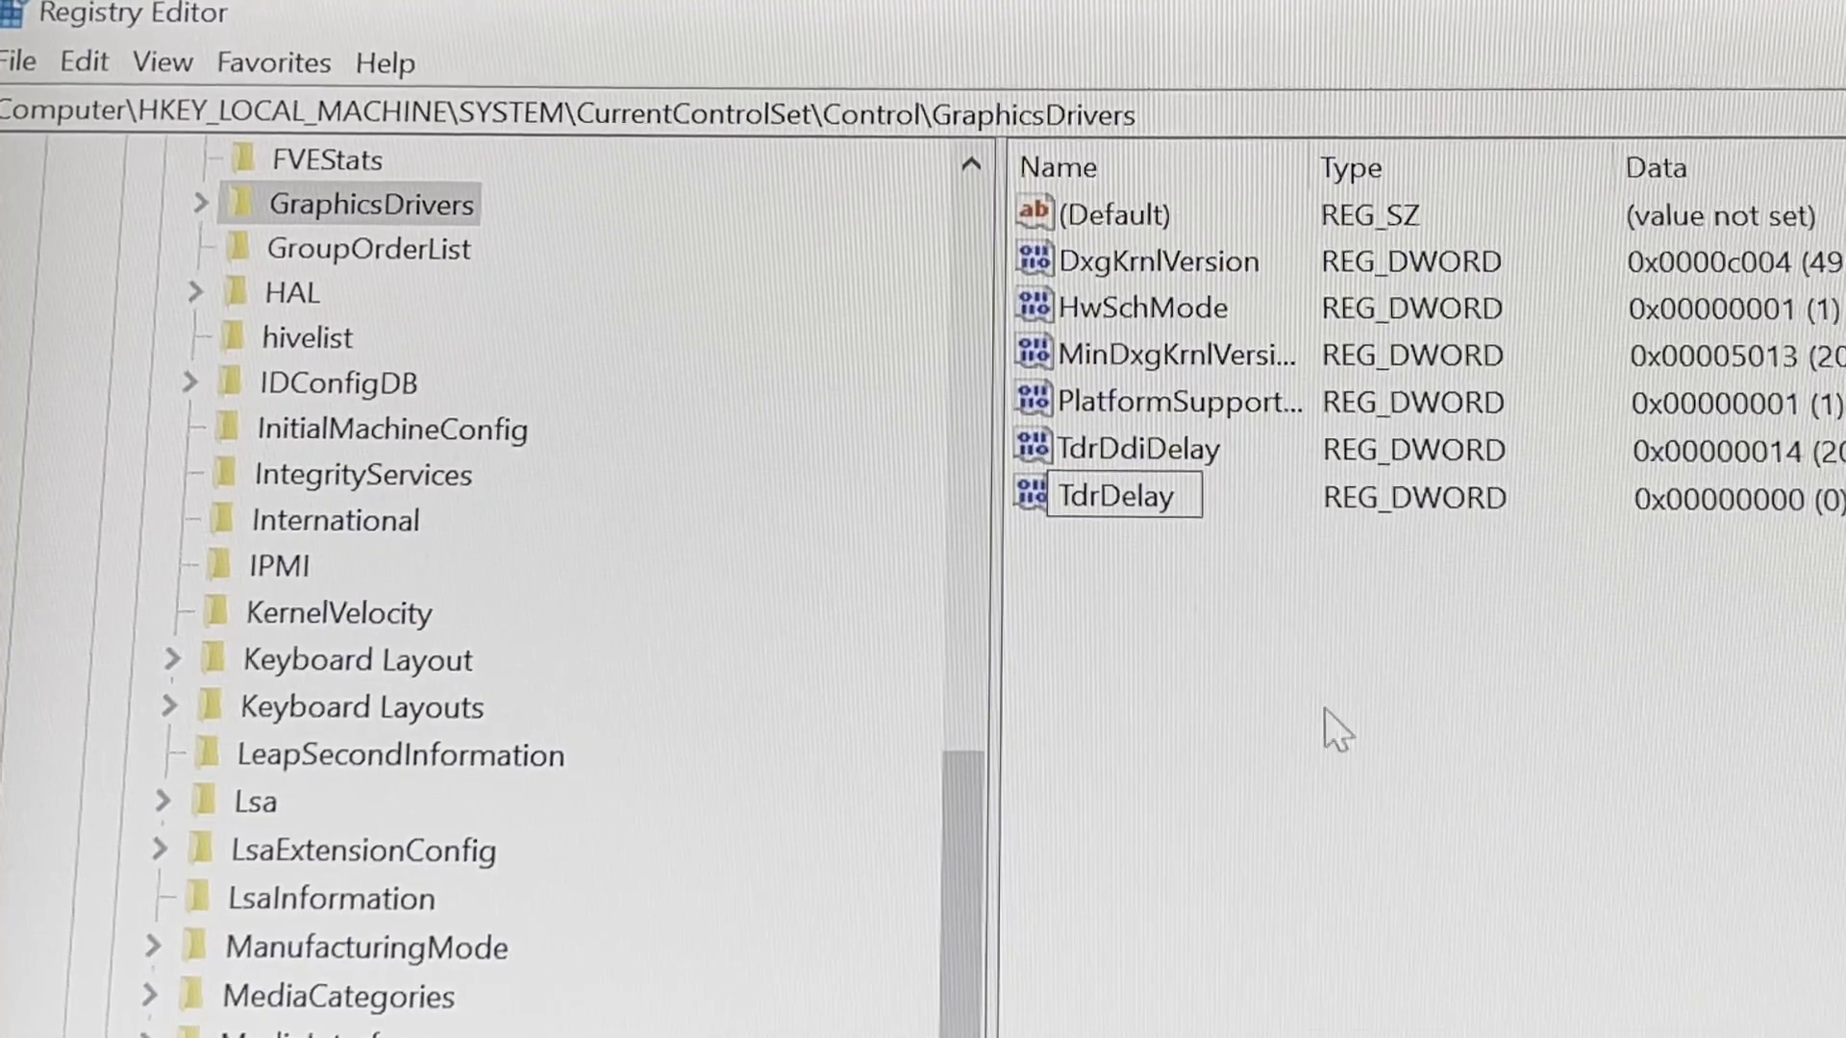
# Step: Modify TdrDelay so its data is 20 in decimal base
pyautogui.click(1127, 496)
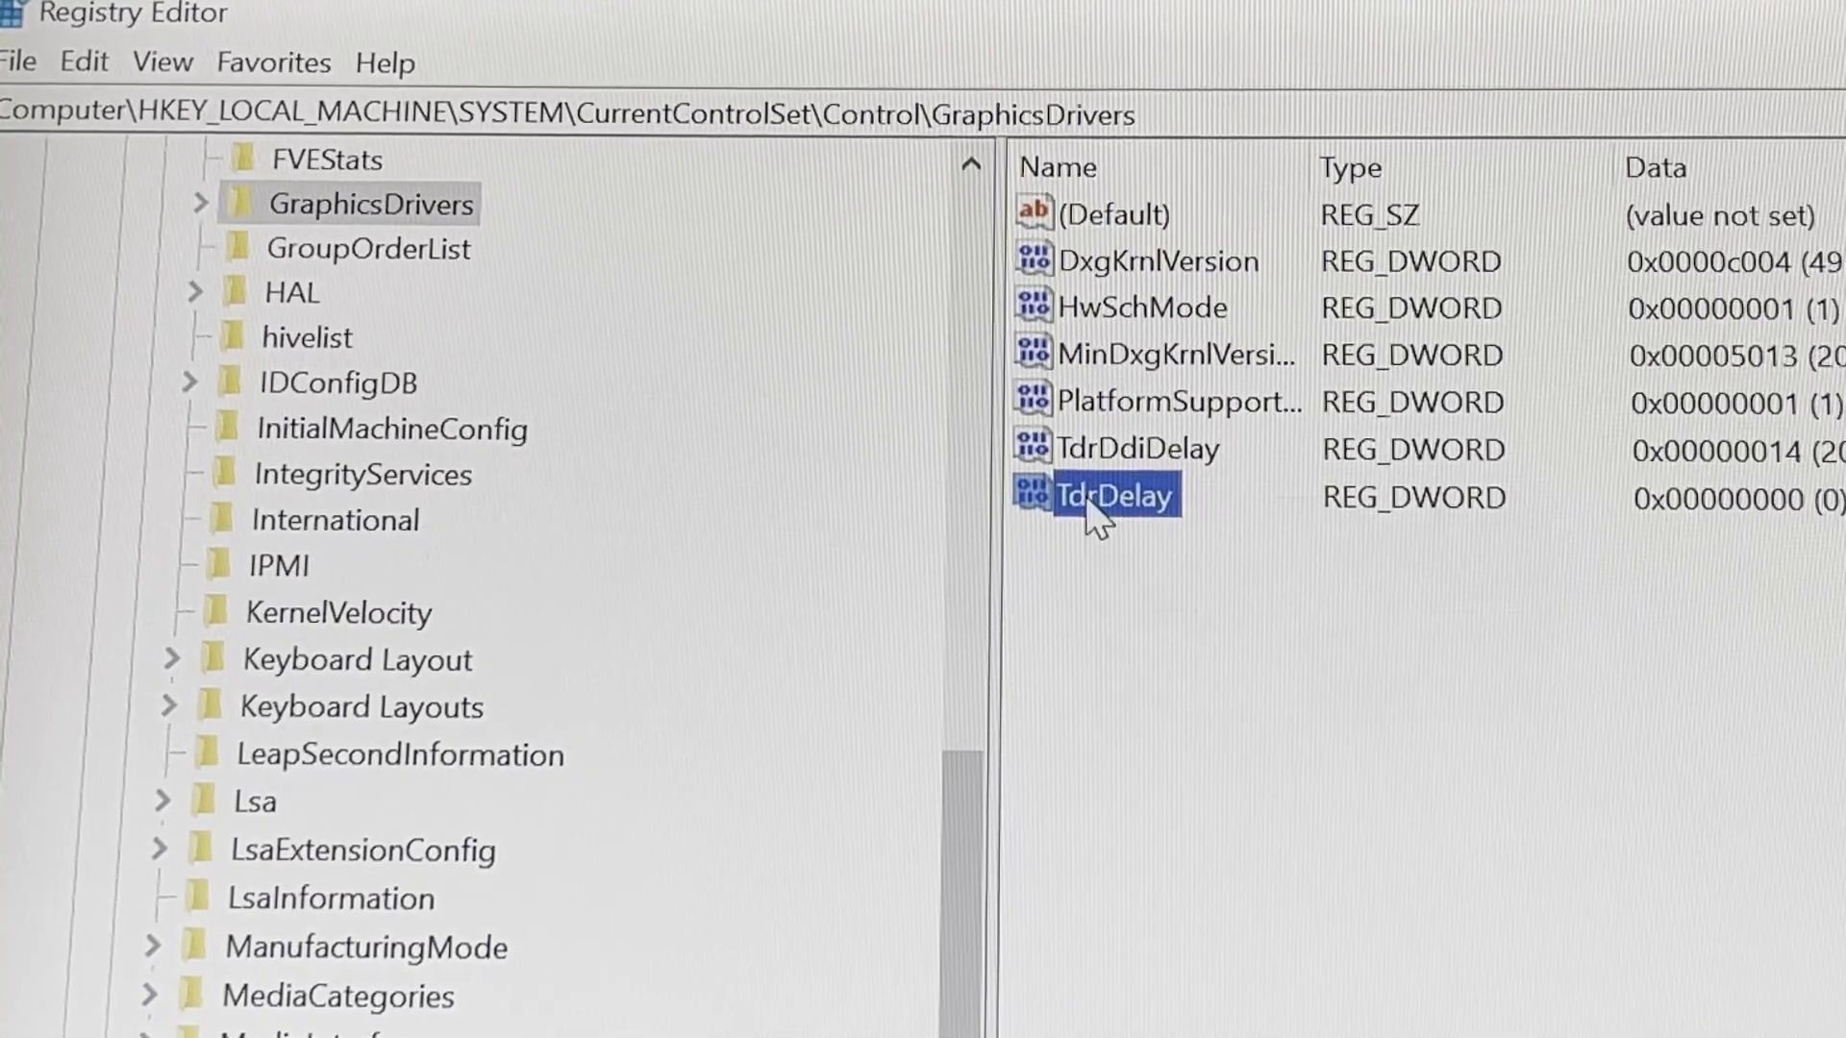
pyautogui.rightClick(1108, 494)
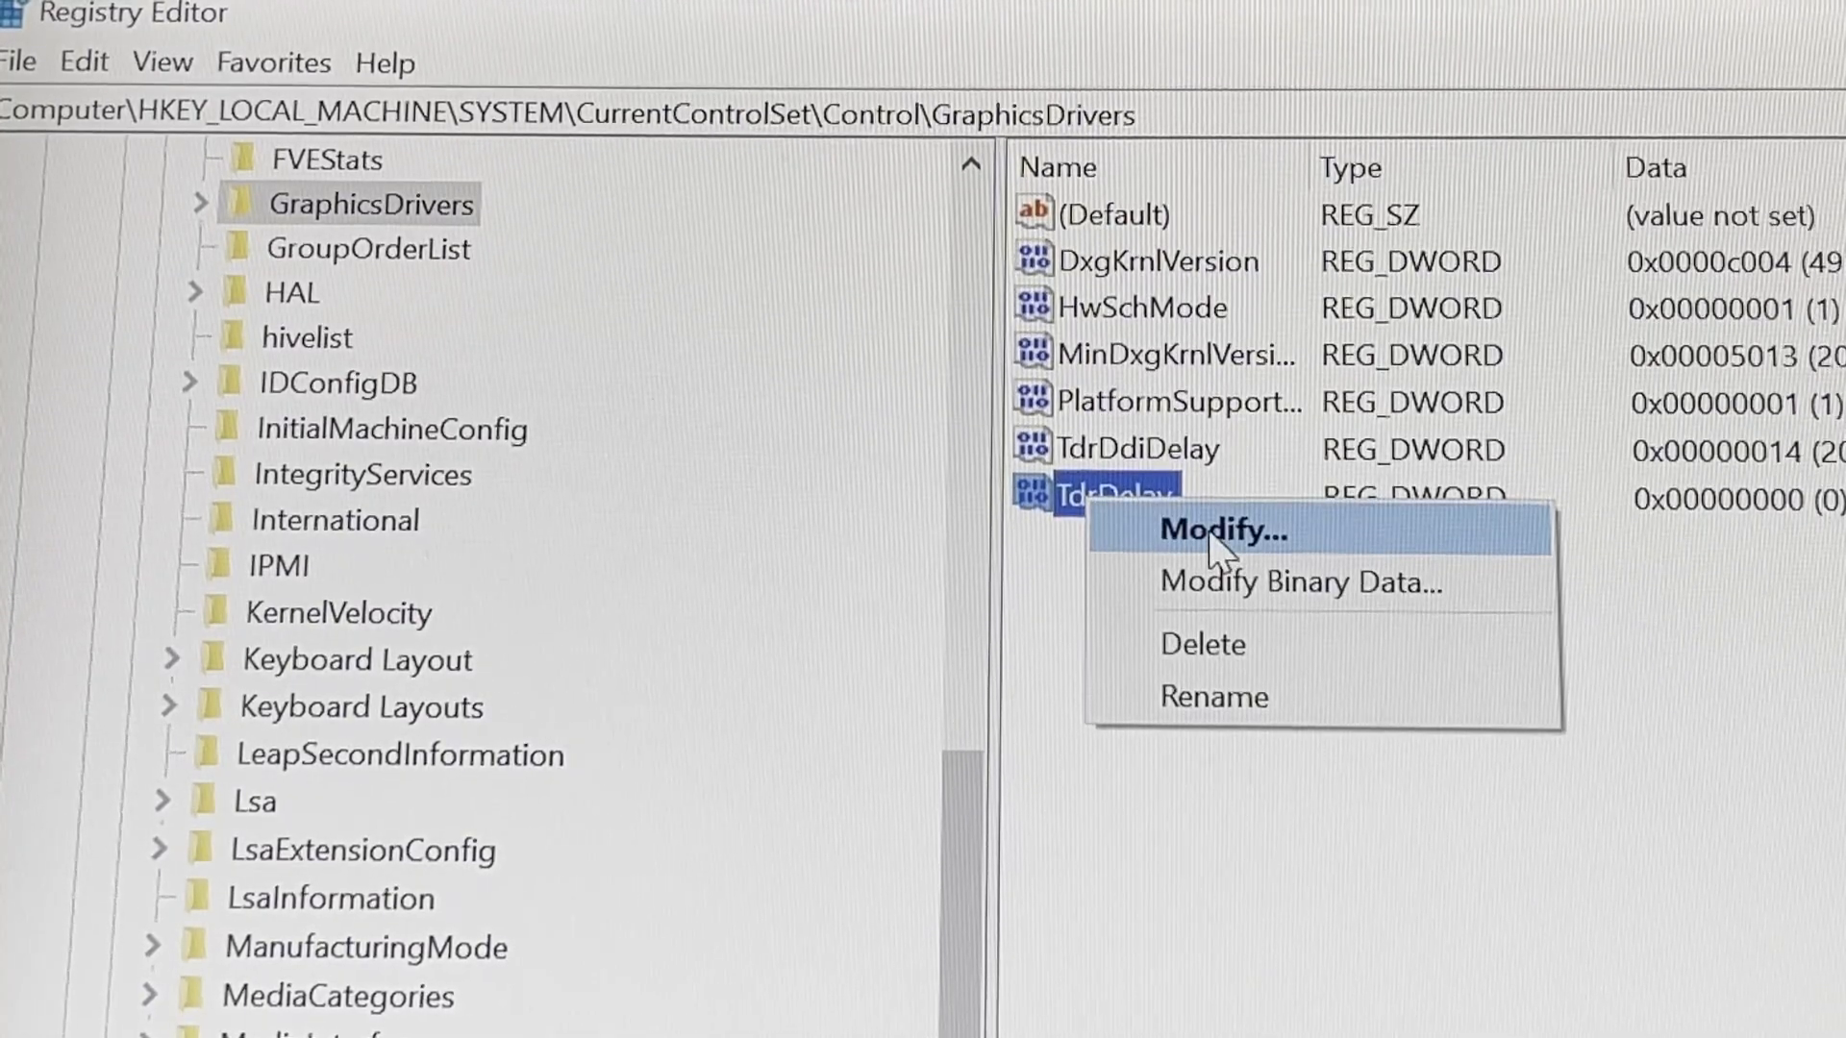
pyautogui.click(1221, 530)
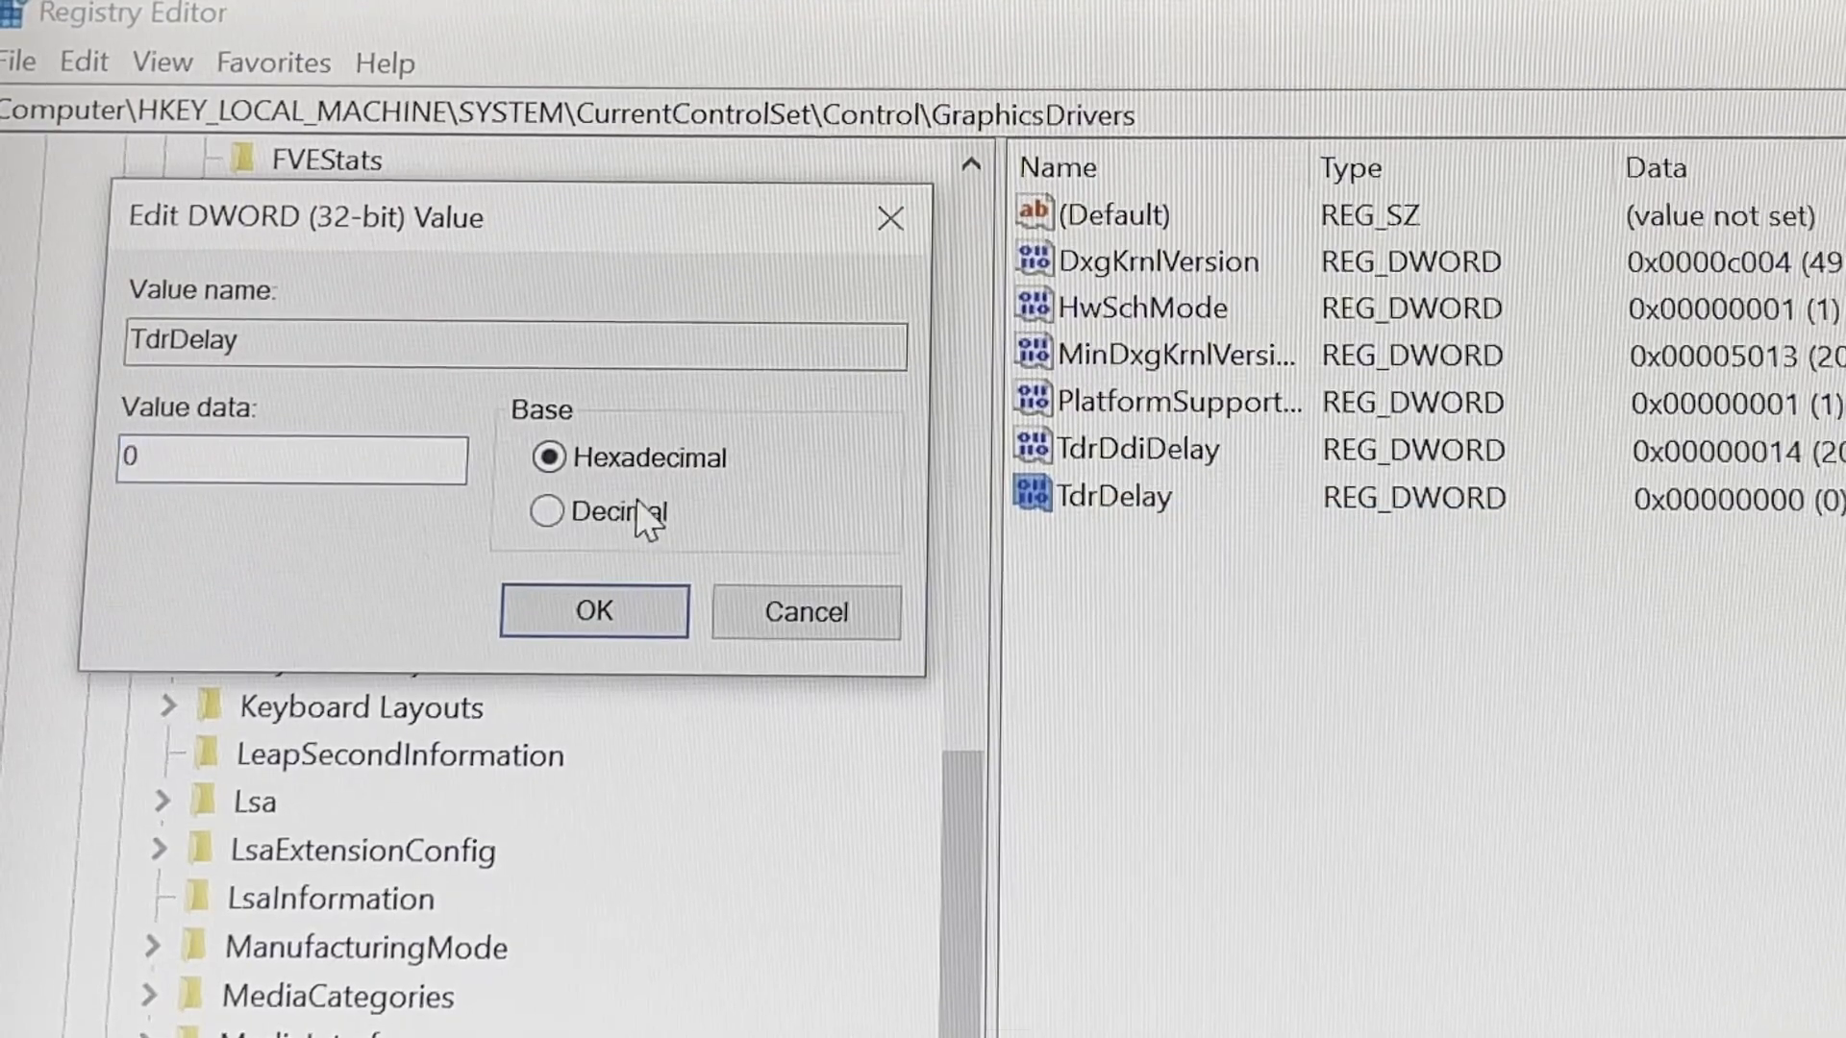
pyautogui.click(546, 511)
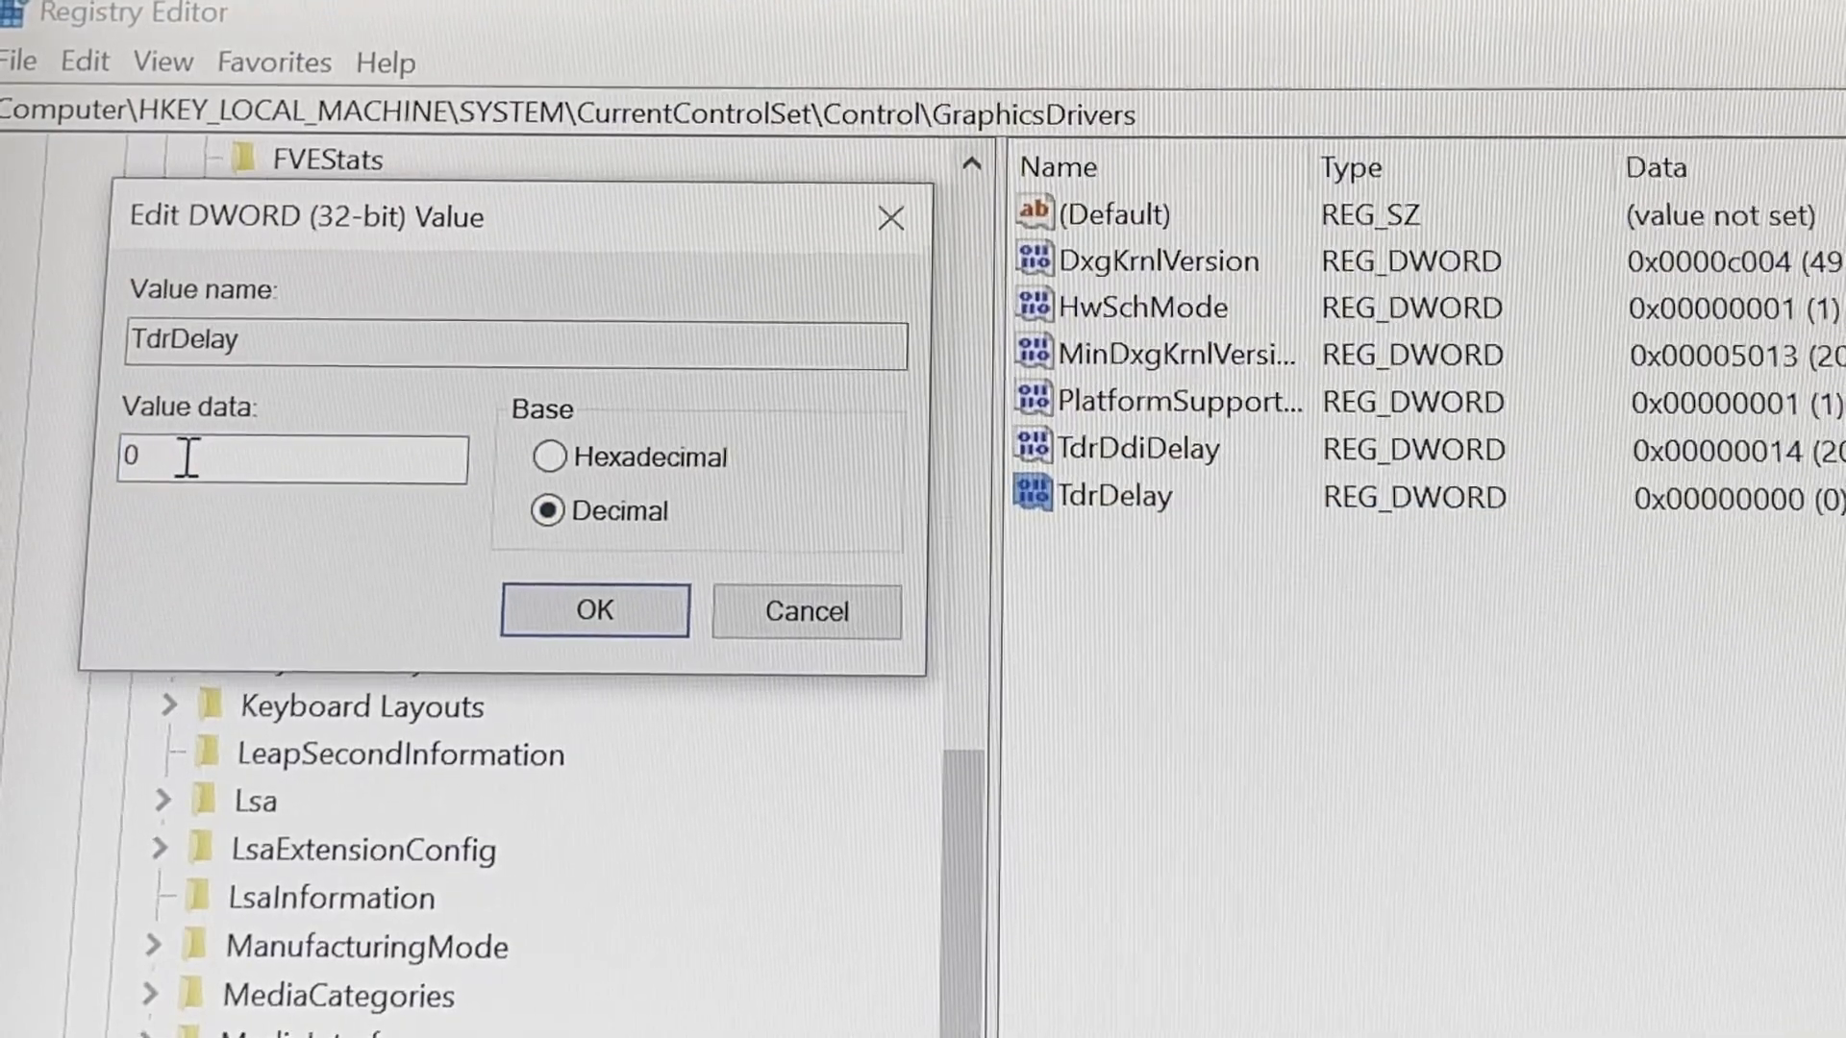
pyautogui.write('20')
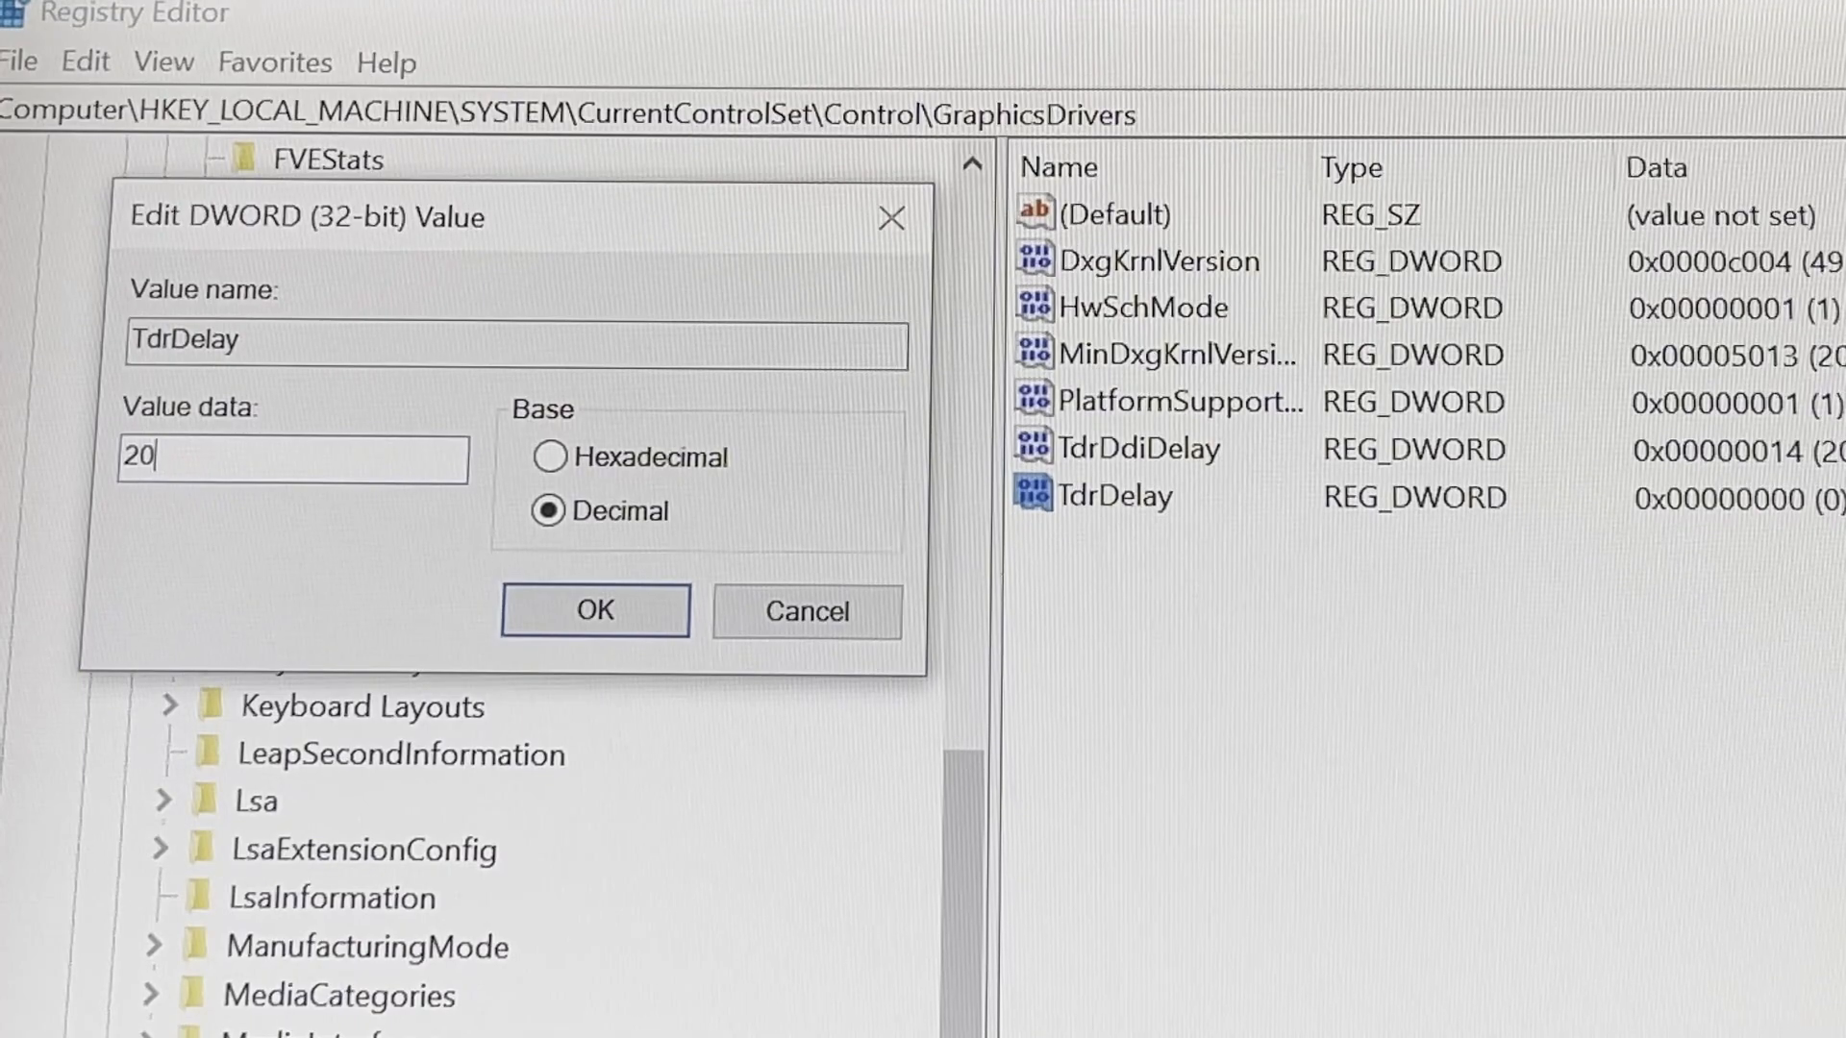
pyautogui.click(594, 611)
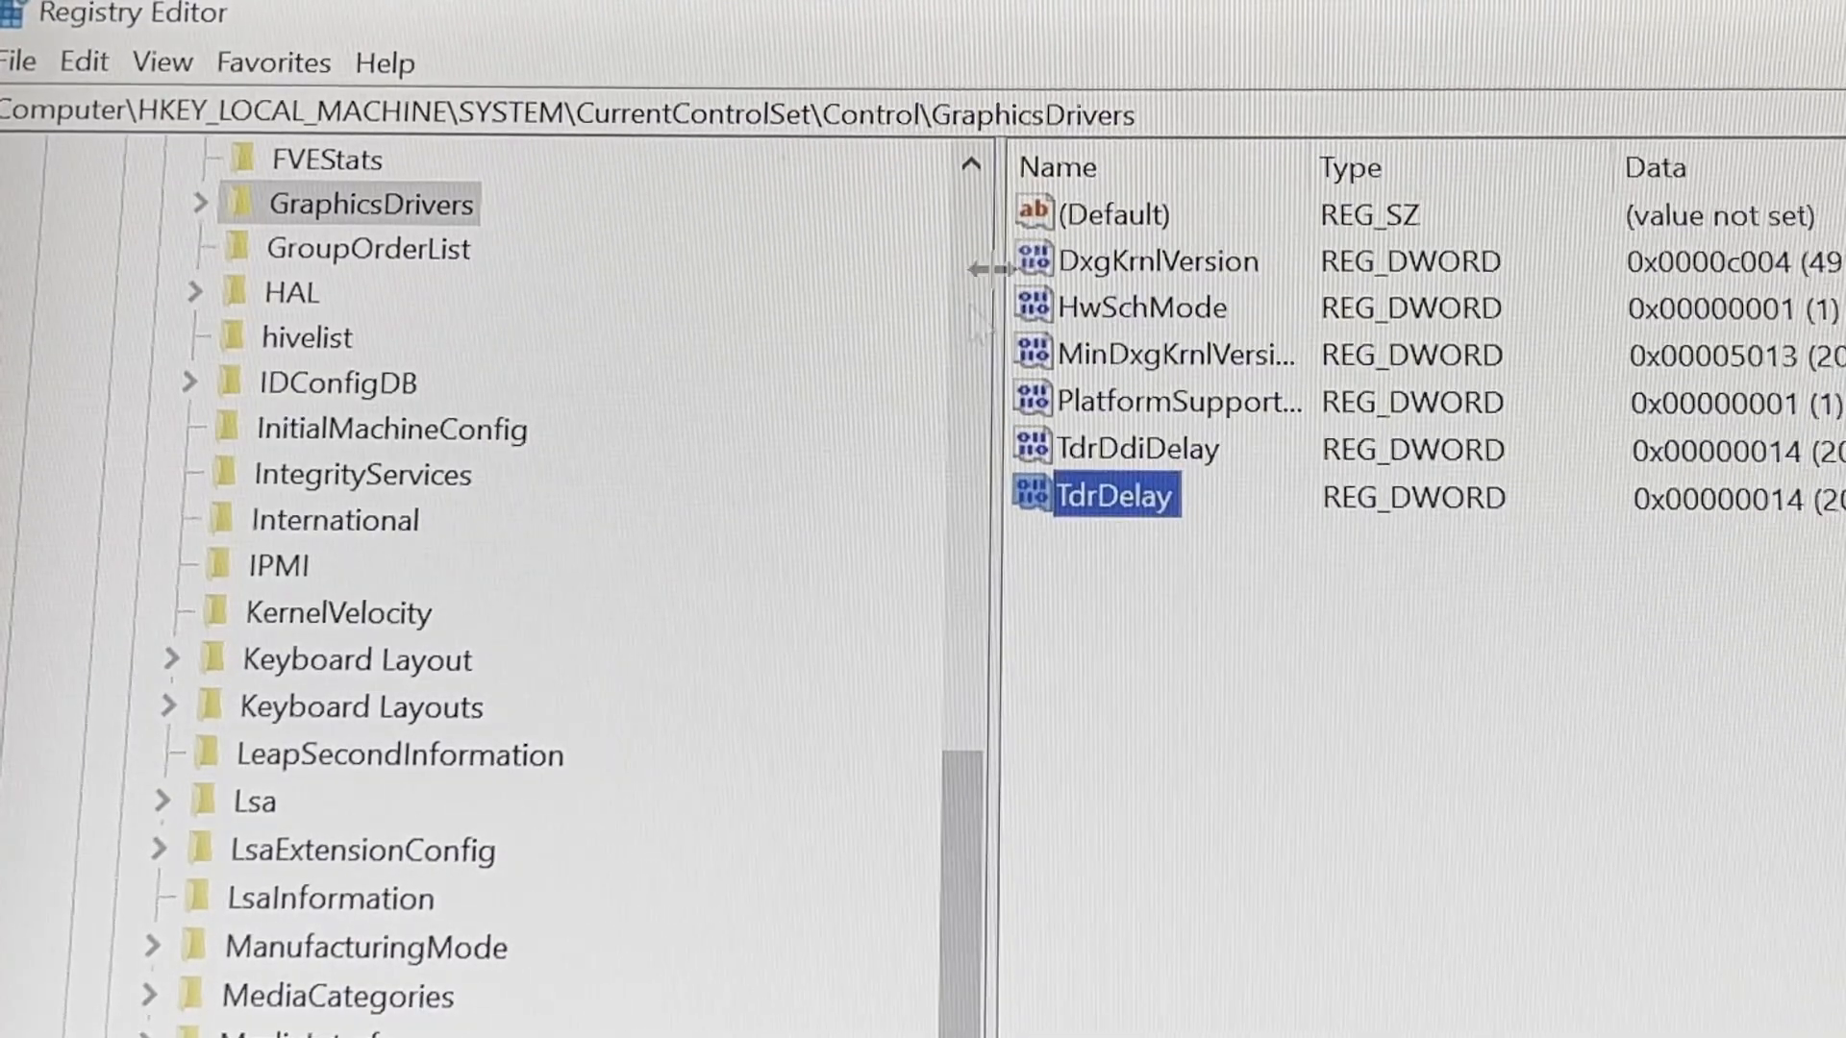
# Step: Close Registry Editor and bring up the Start menu's power options for restarting
pyautogui.click(742, 680)
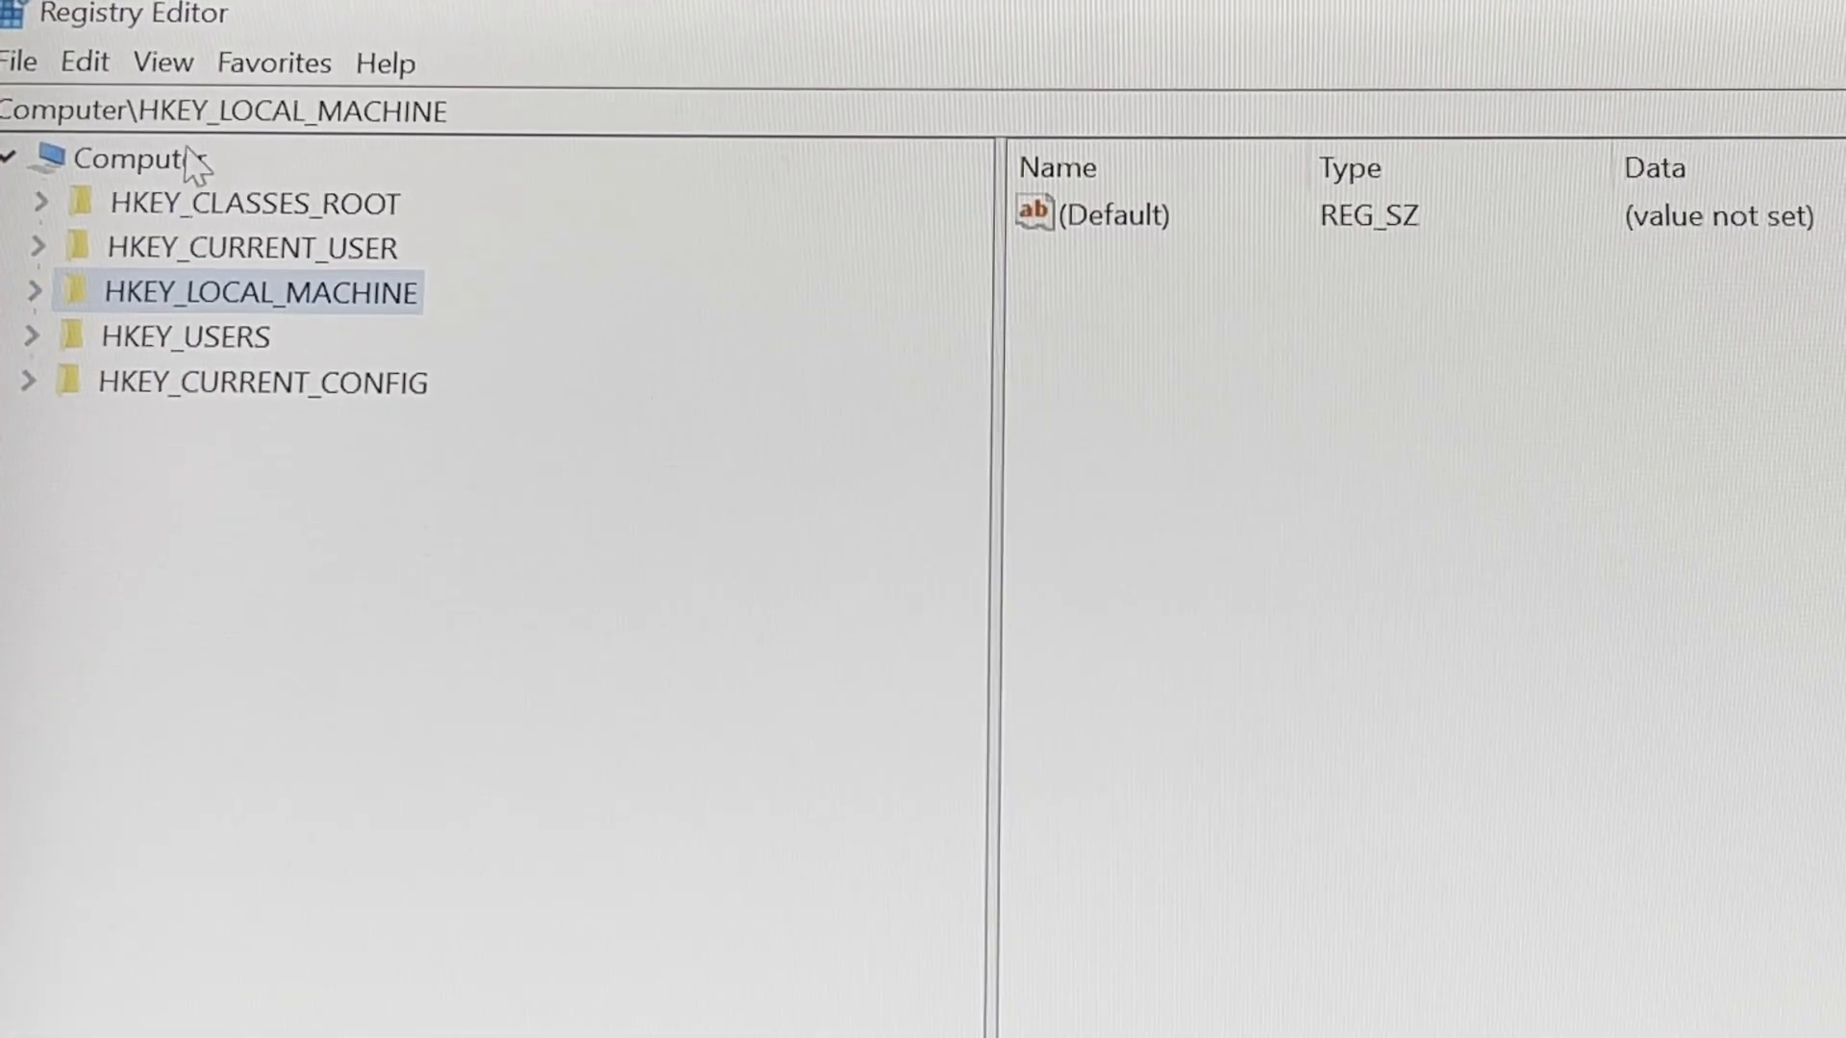
pyautogui.click(139, 158)
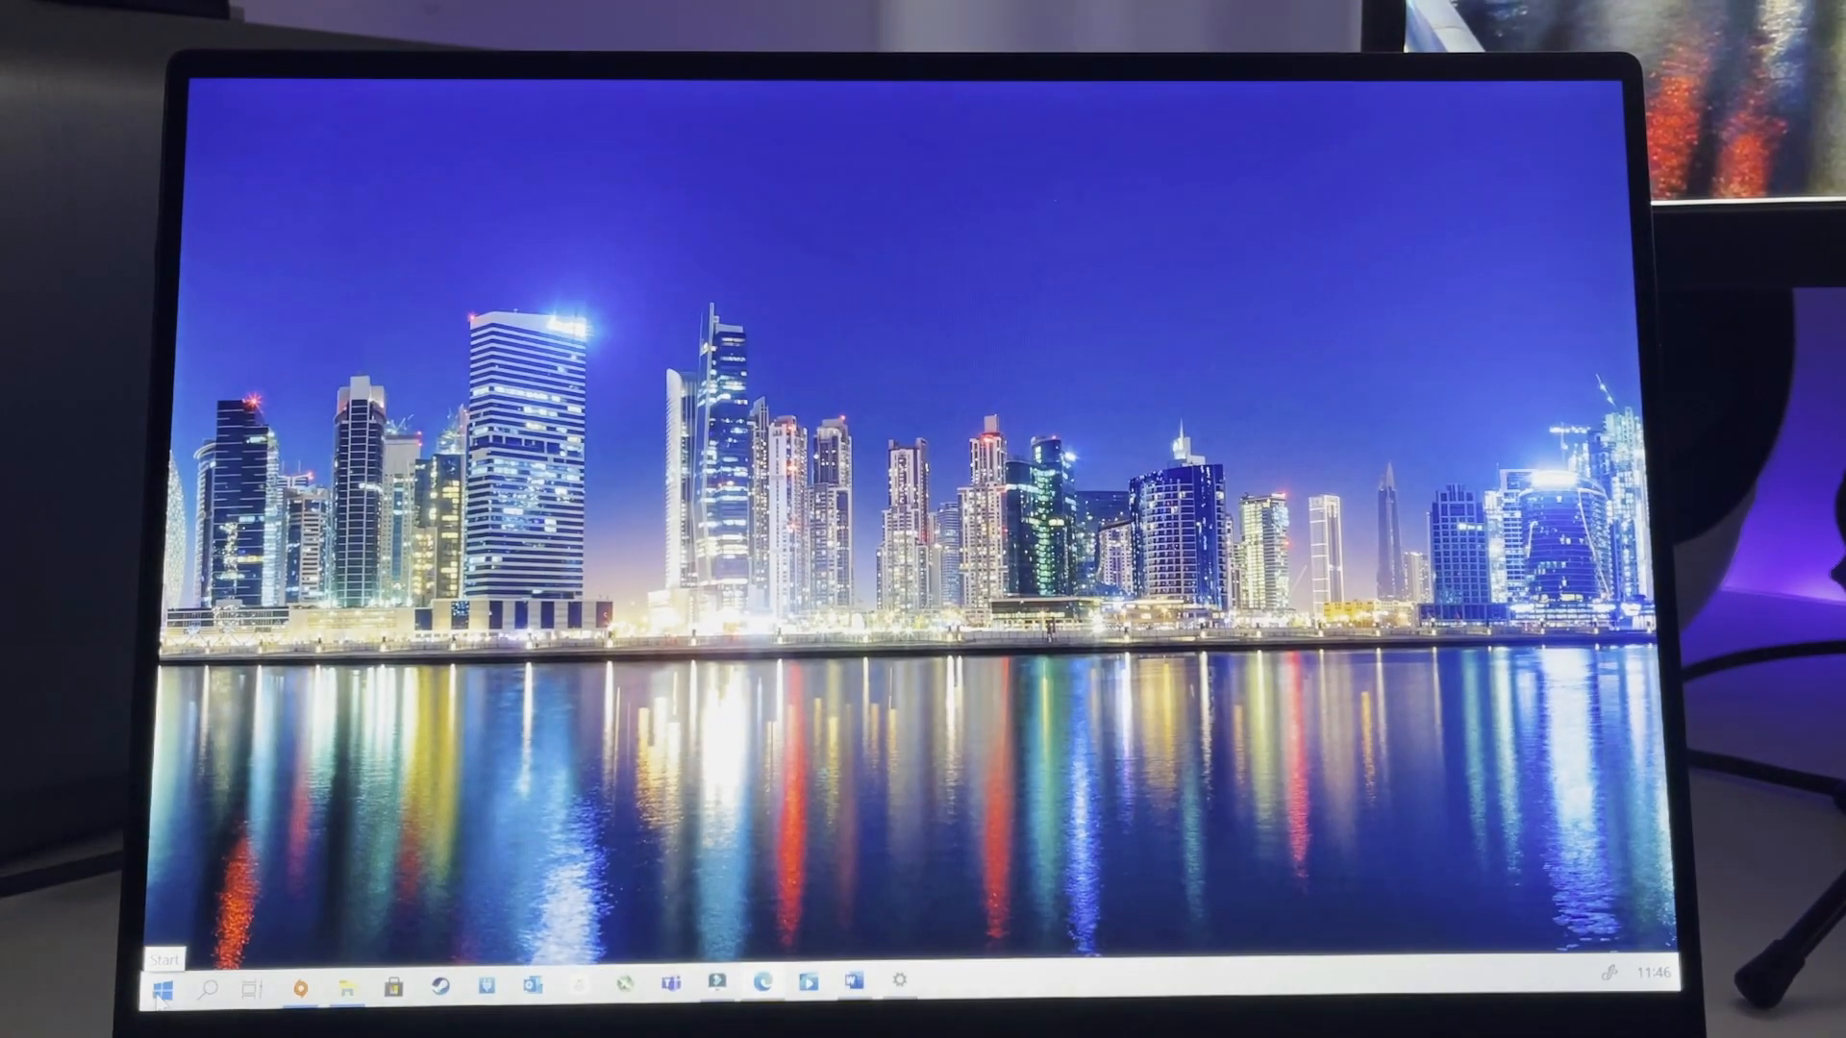
pyautogui.click(162, 984)
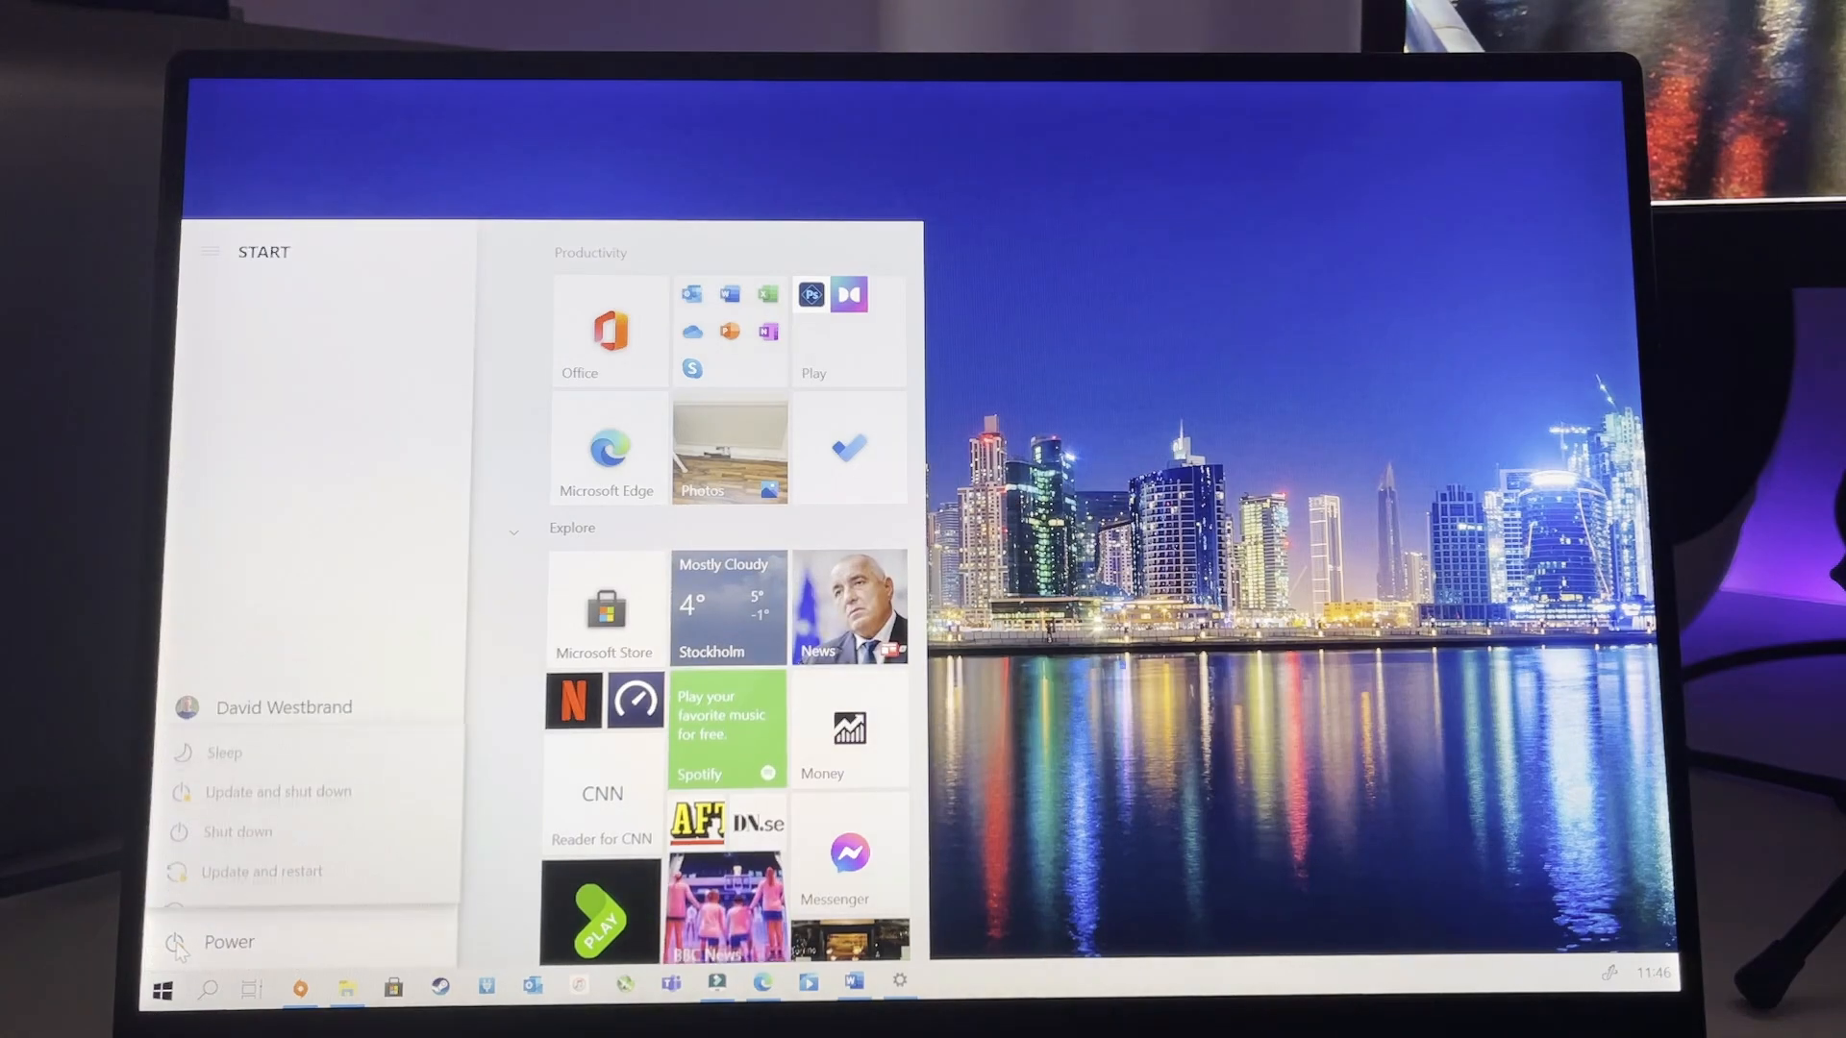